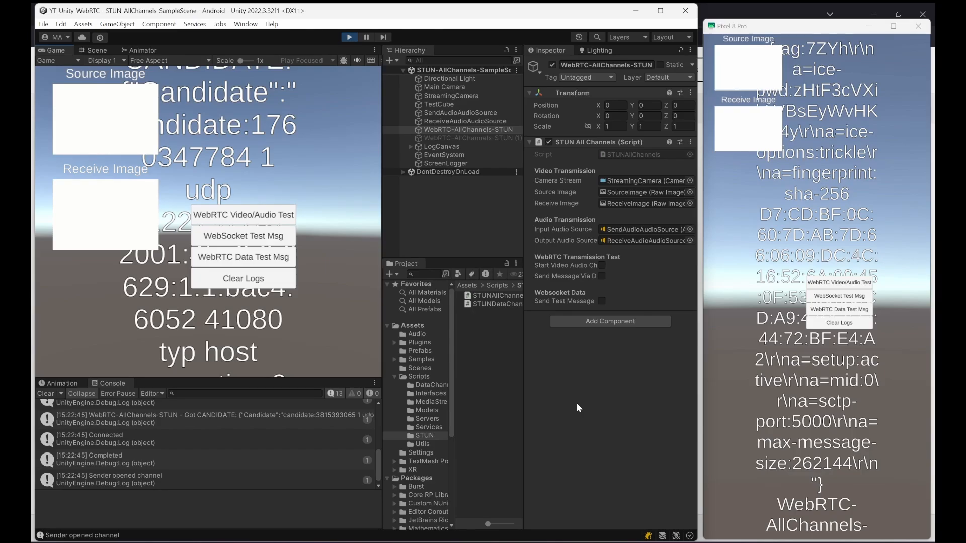
pyautogui.moveTo(821, 336)
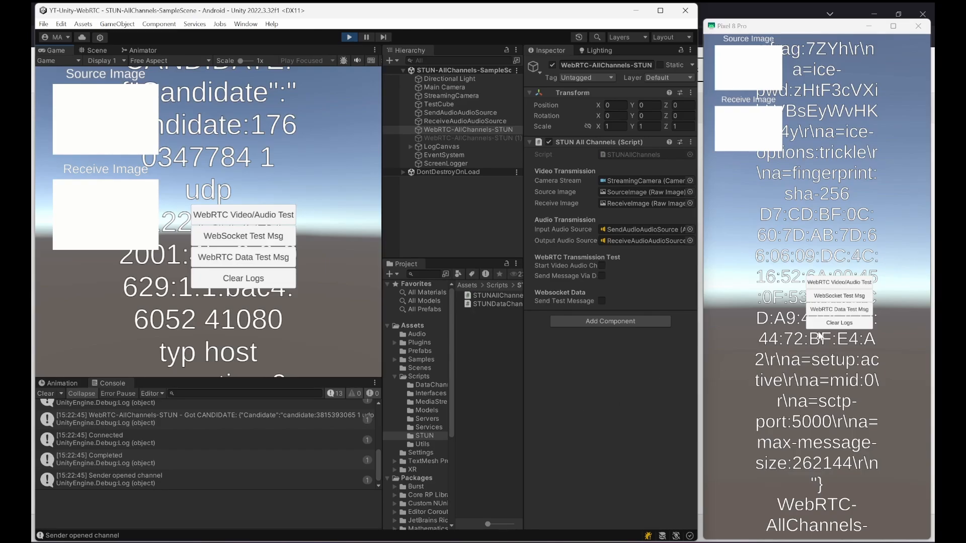
# Step: Clear the on-screen connection logs with the Clear Logs button in the running app
pyautogui.click(242, 278)
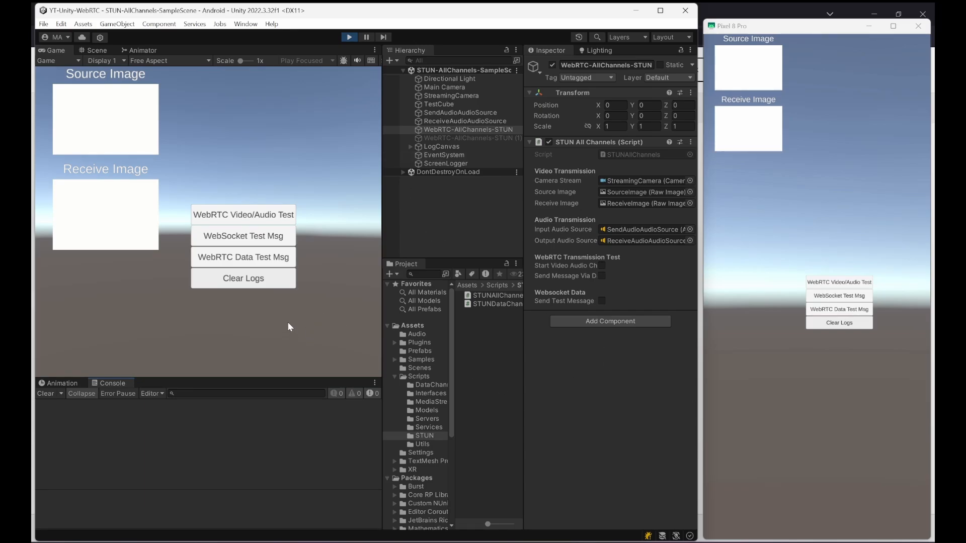
pyautogui.moveTo(242, 257)
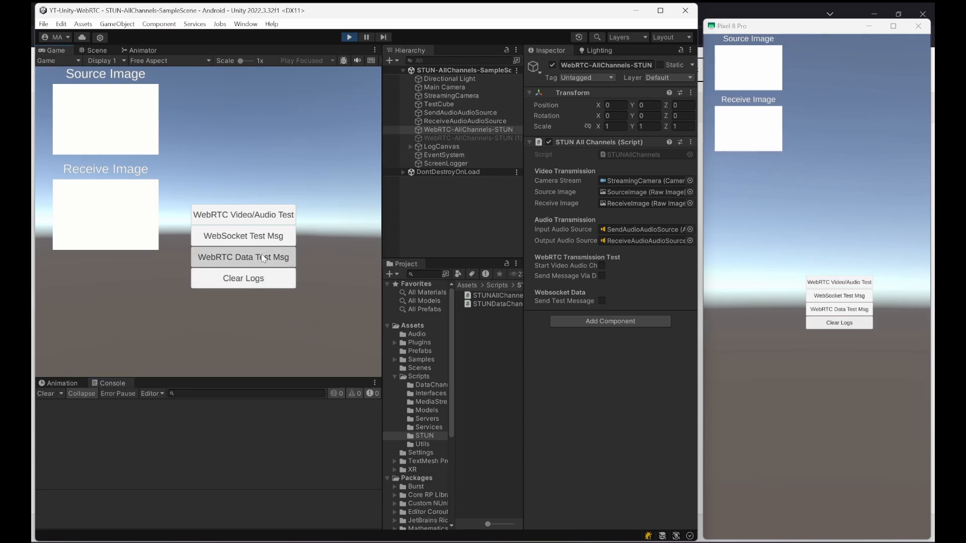
# Step: Send a data-channel test message and a WebSocket test message from the editor to the phone
pyautogui.click(242, 257)
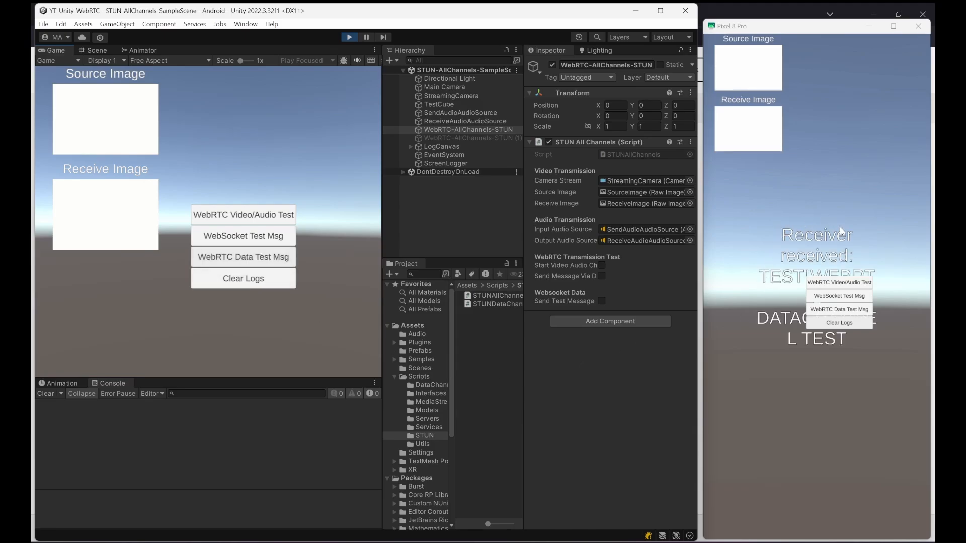
pyautogui.moveTo(747, 268)
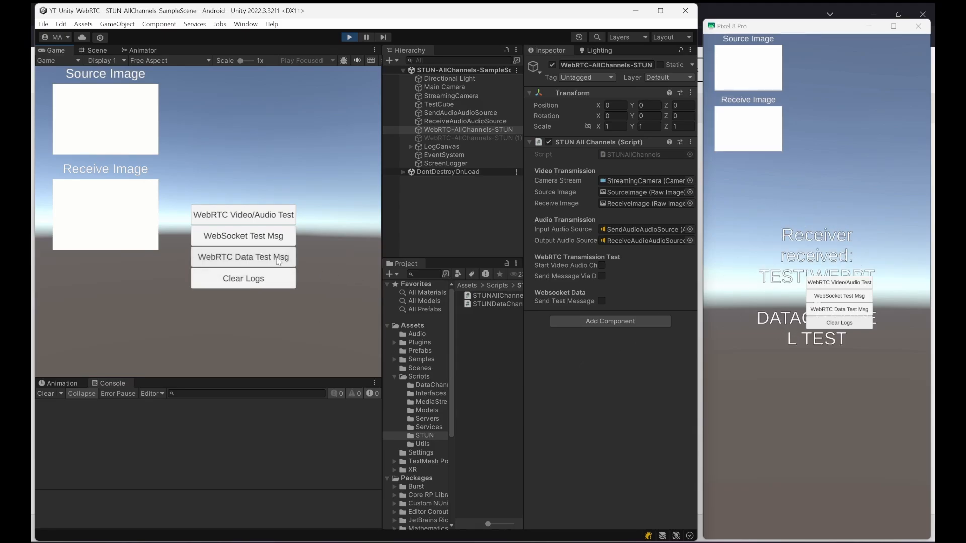
pyautogui.moveTo(243, 236)
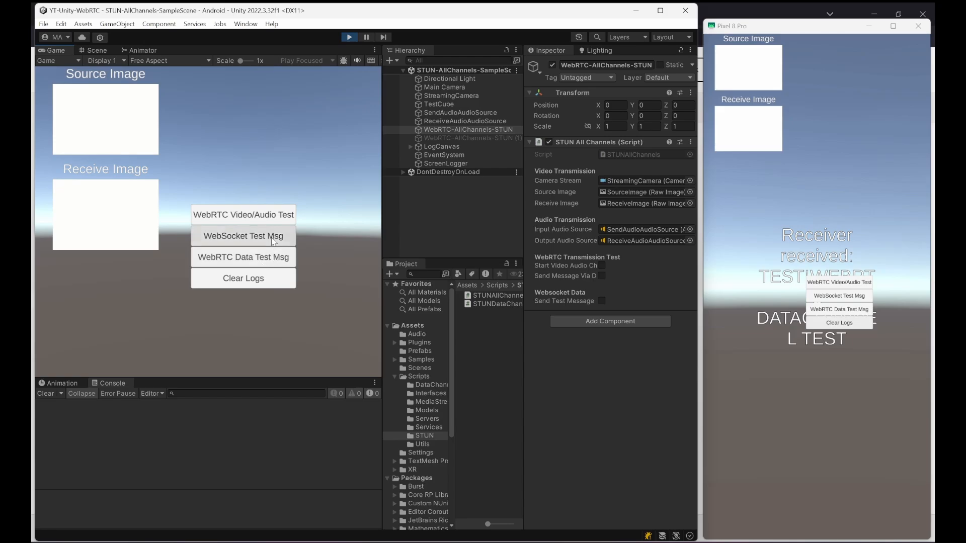
pyautogui.click(243, 235)
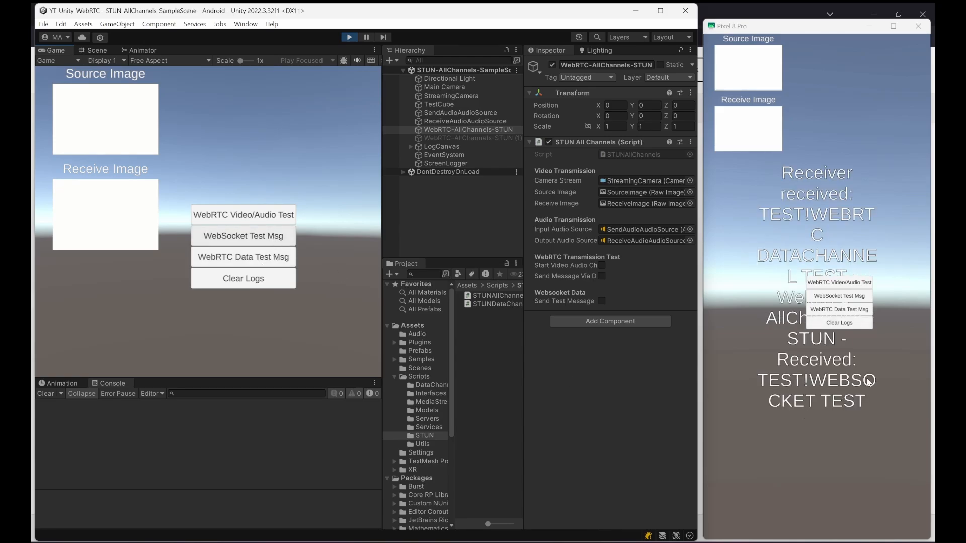
# Step: Clear the phone's log, then send data-channel and WebSocket test messages from the phone to the editor
pyautogui.click(838, 322)
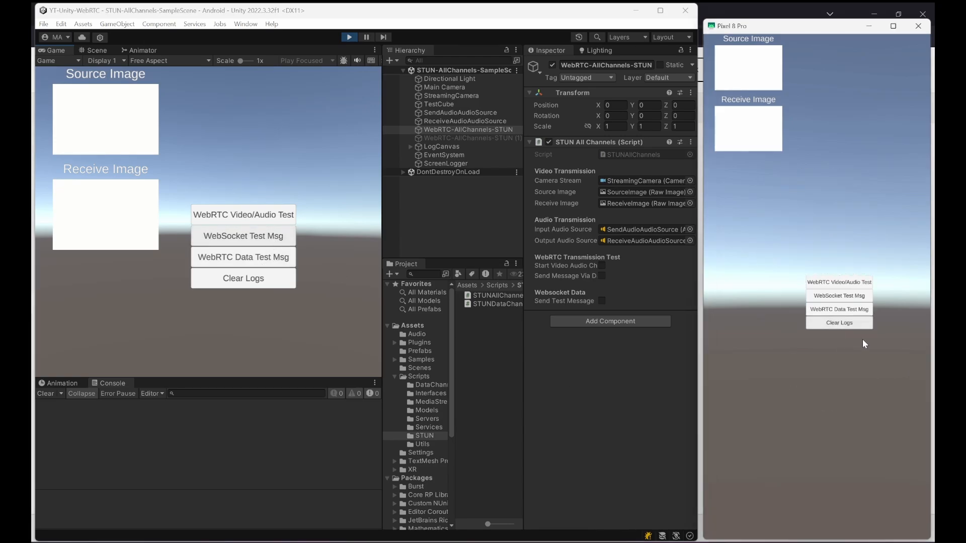
pyautogui.click(242, 256)
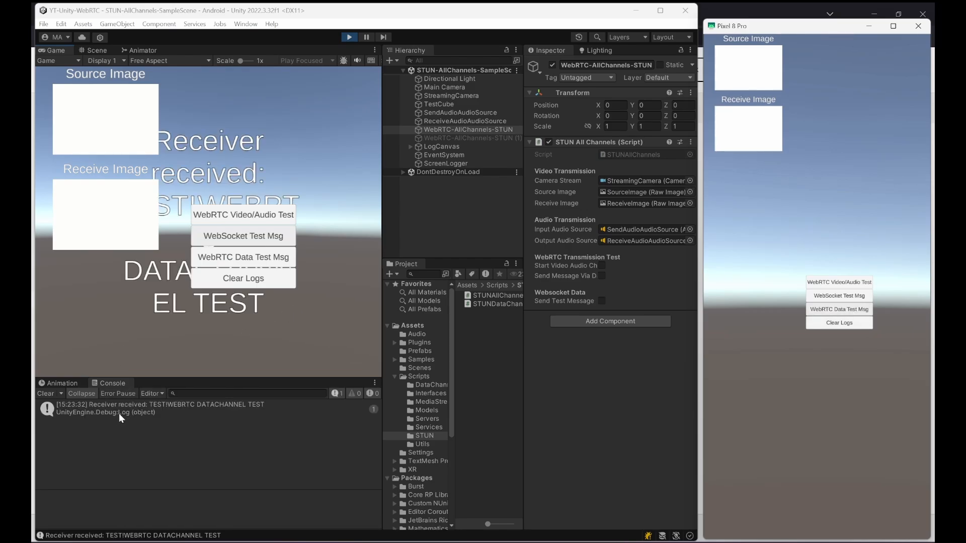
pyautogui.click(242, 236)
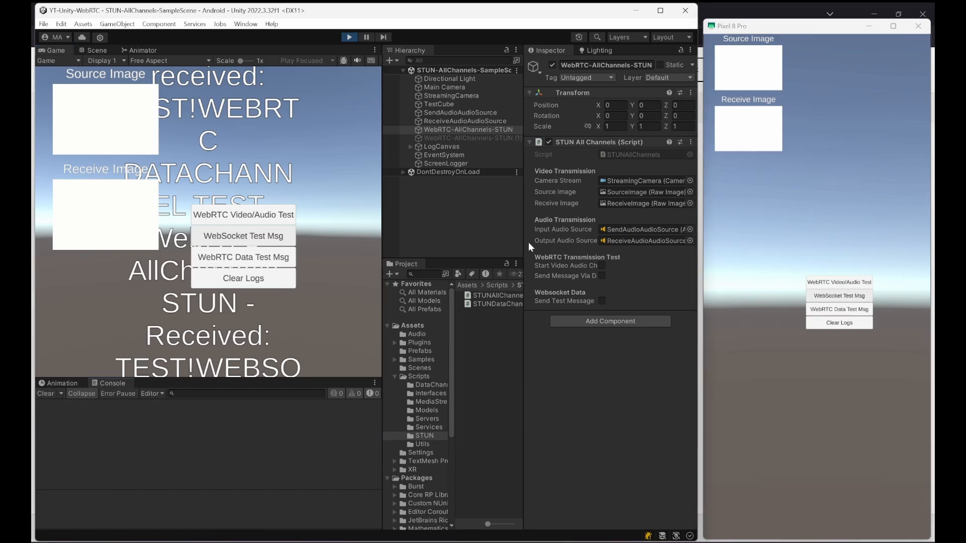
pyautogui.moveTo(835, 285)
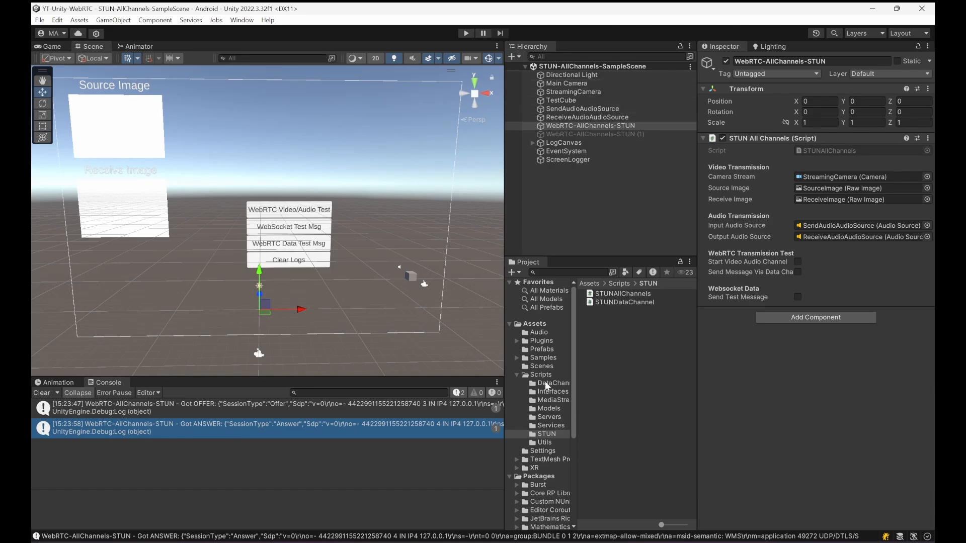
# Step: Show the sample scenes under Assets/Scenes and empty the Console log
pyautogui.click(542, 366)
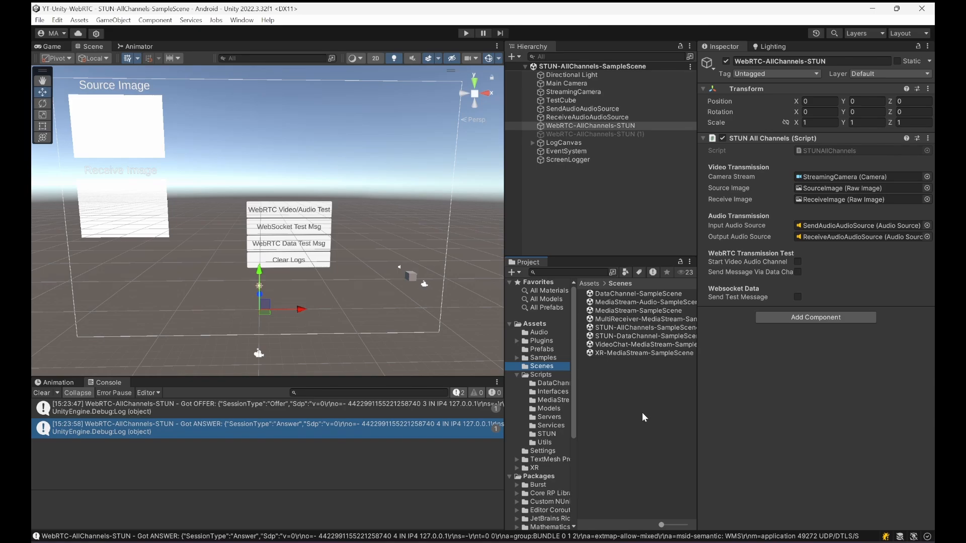
pyautogui.click(41, 392)
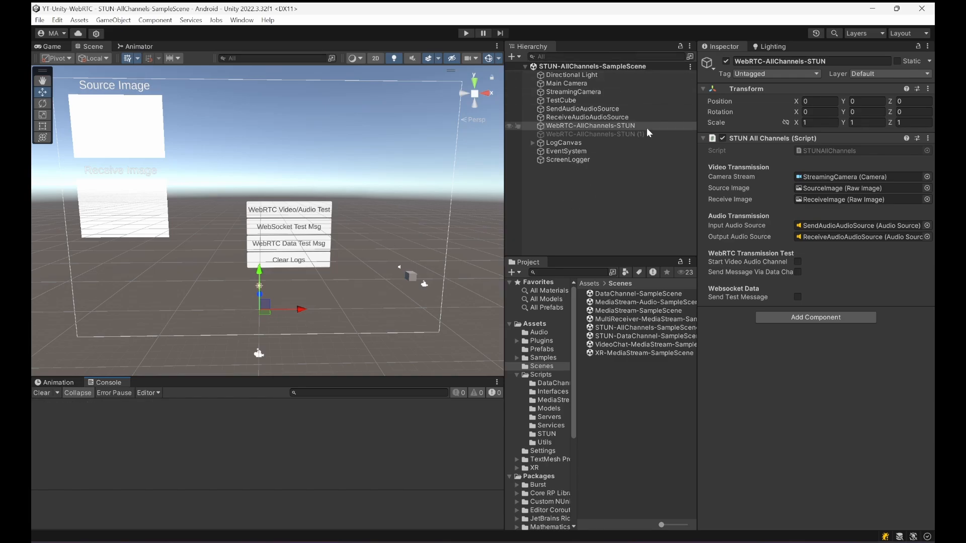
# Step: Inspect the Directional Light, Main Camera, StreamingCamera and TestCube settings
pyautogui.click(571, 75)
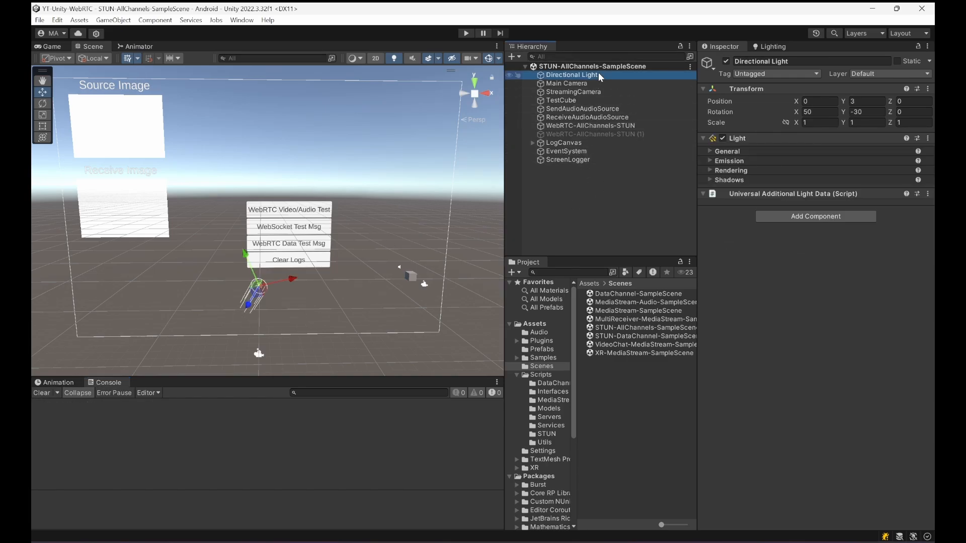
pyautogui.click(566, 83)
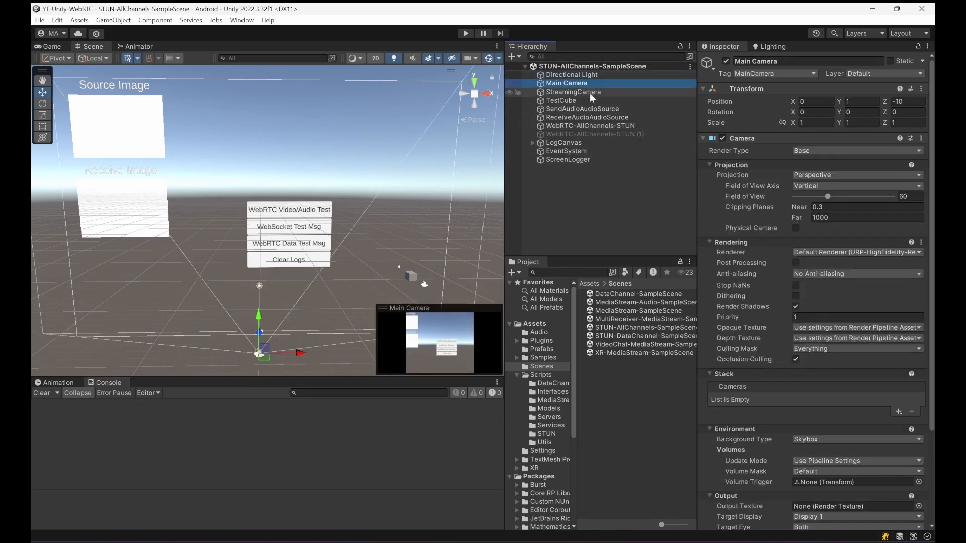
pyautogui.click(572, 91)
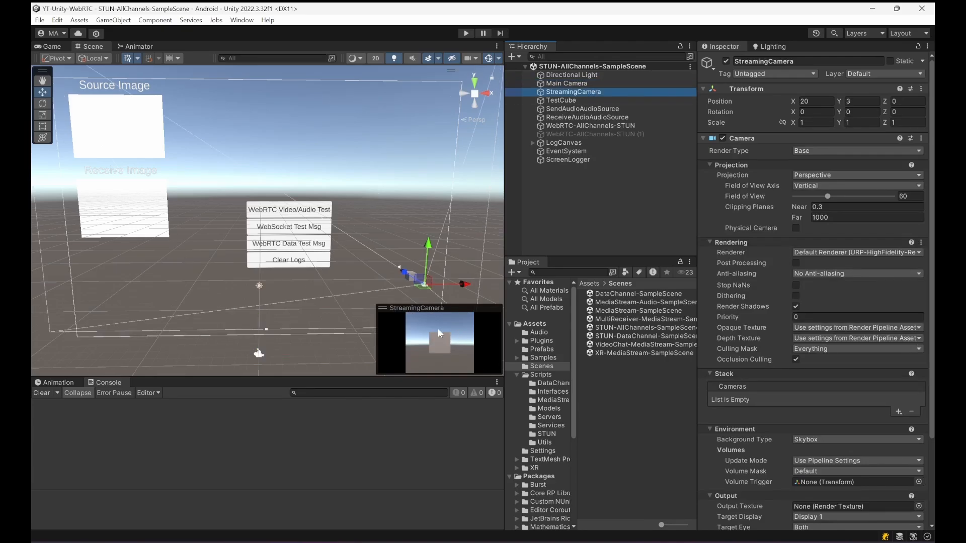
pyautogui.moveTo(448, 363)
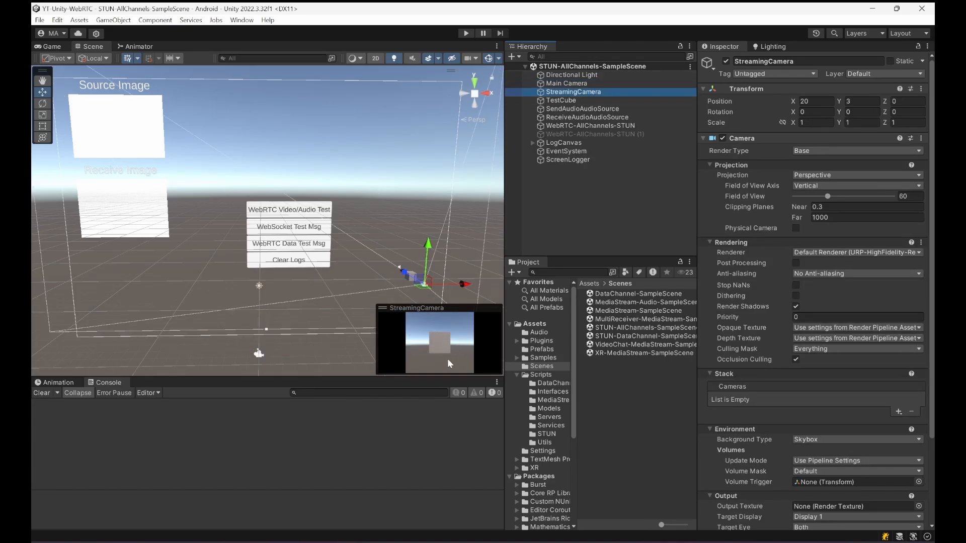
pyautogui.moveTo(421, 336)
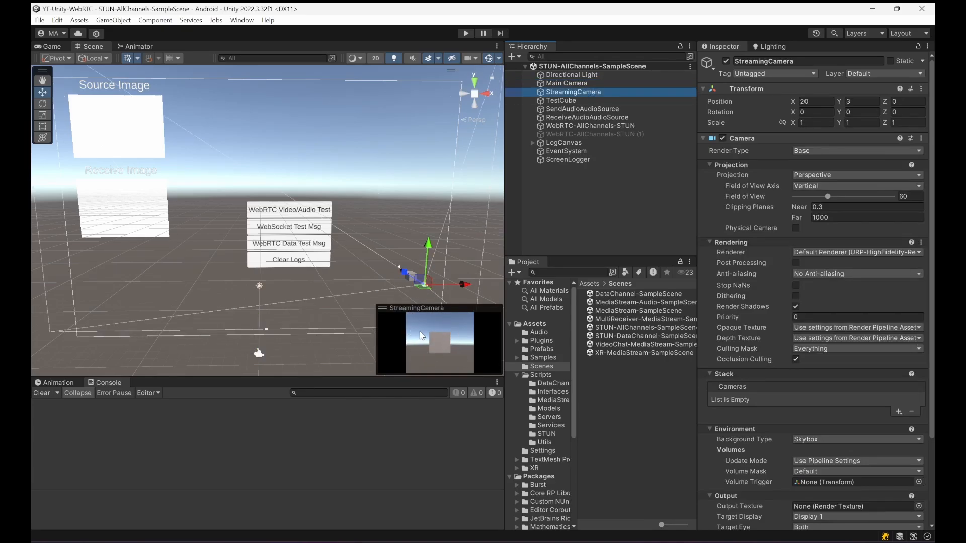
pyautogui.click(561, 99)
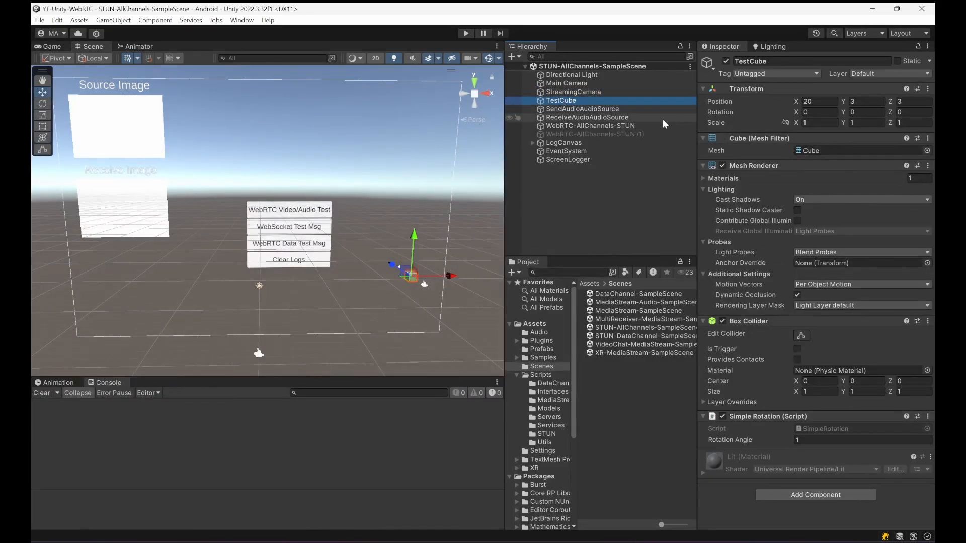
# Step: Inspect the send and receive audio sources and the WebRTC-AllChannels-STUN script wiring
pyautogui.click(581, 109)
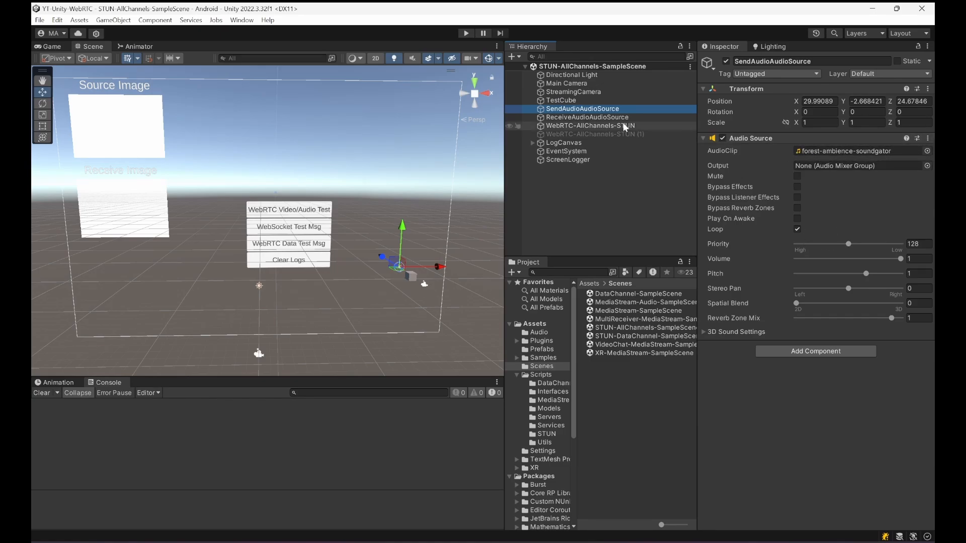
pyautogui.click(586, 117)
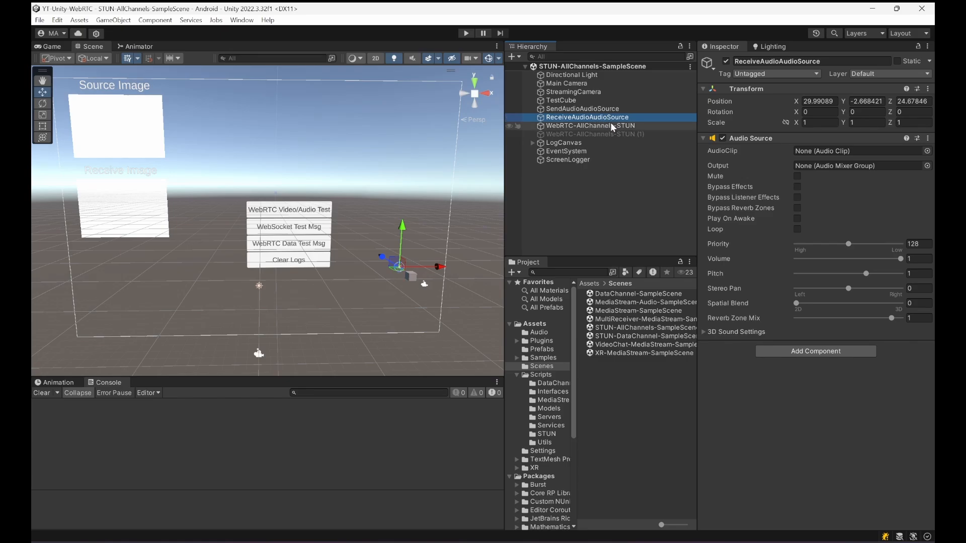
pyautogui.click(590, 125)
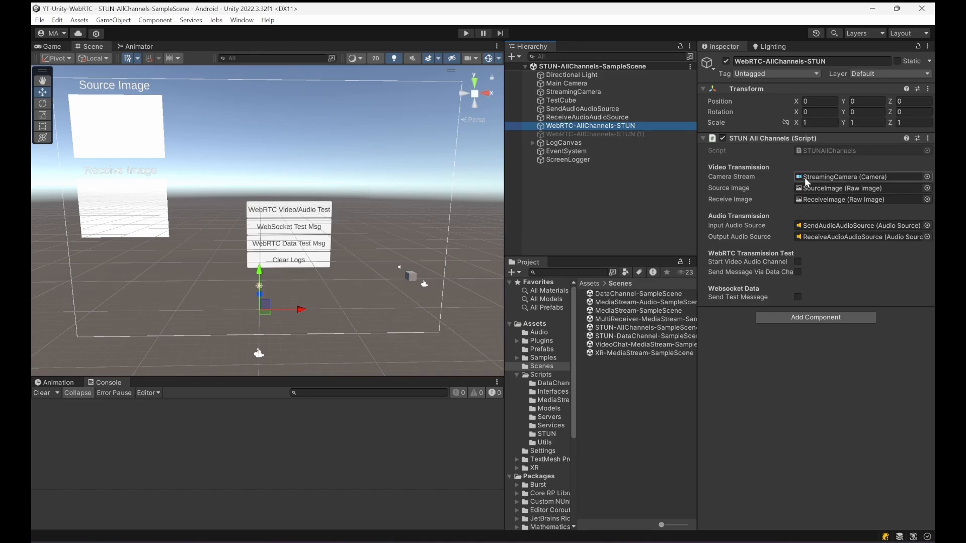
pyautogui.click(862, 188)
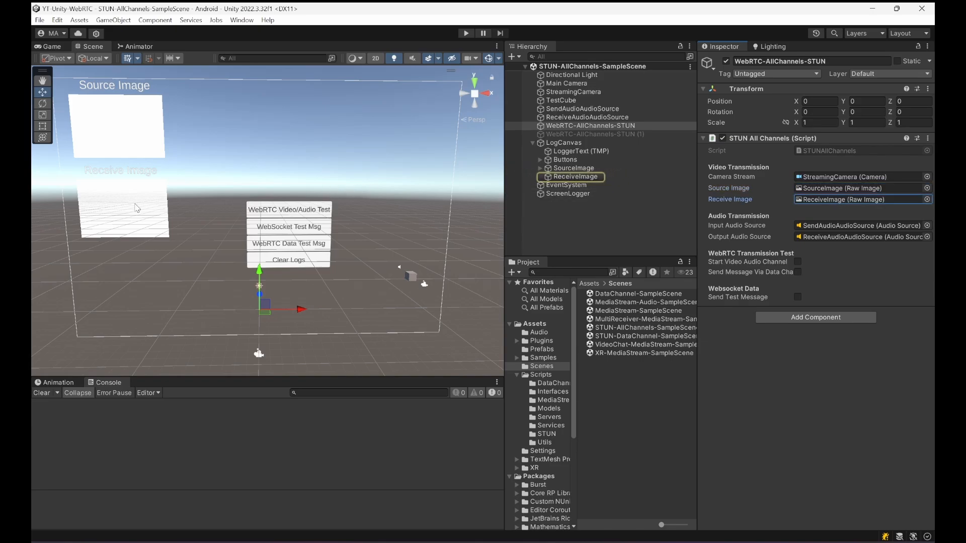
pyautogui.moveTo(118, 211)
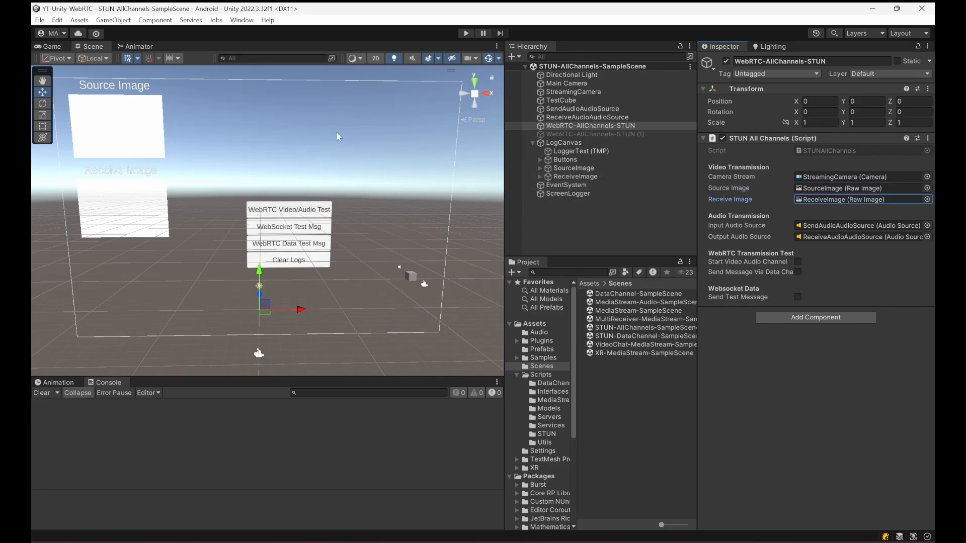
pyautogui.click(582, 109)
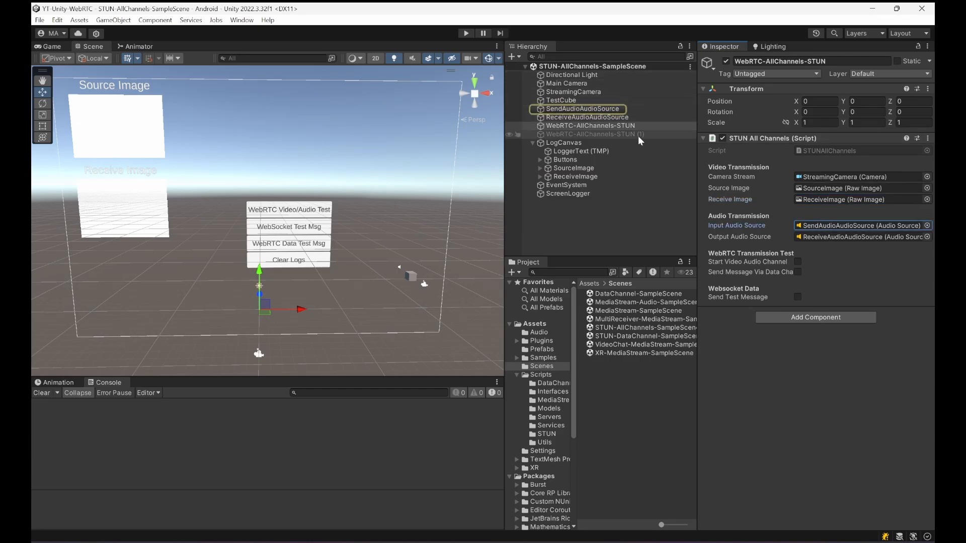
pyautogui.click(586, 117)
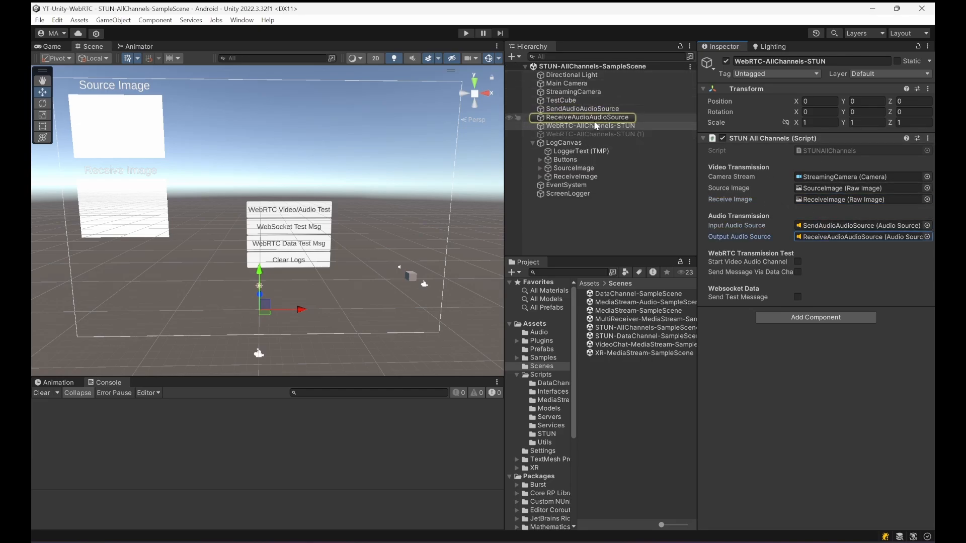
pyautogui.click(564, 160)
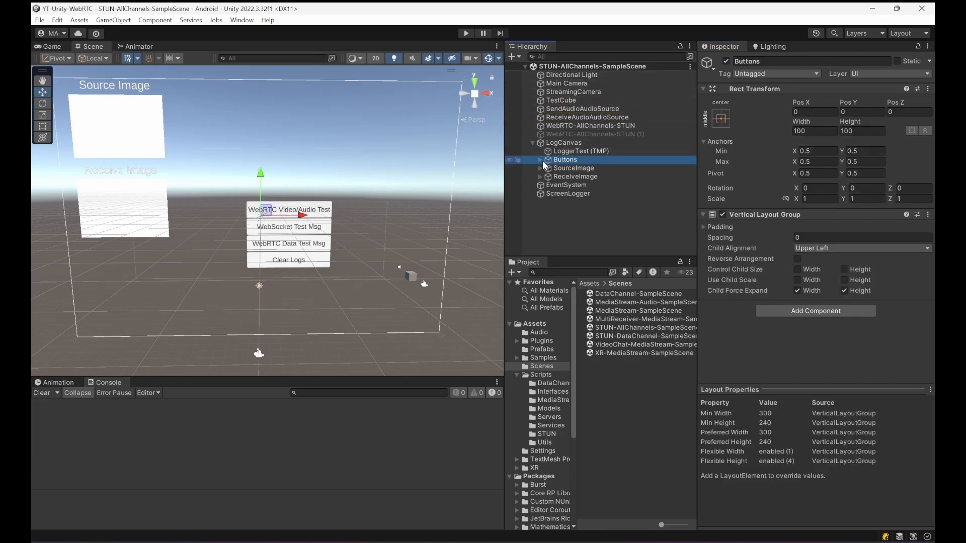
pyautogui.click(541, 168)
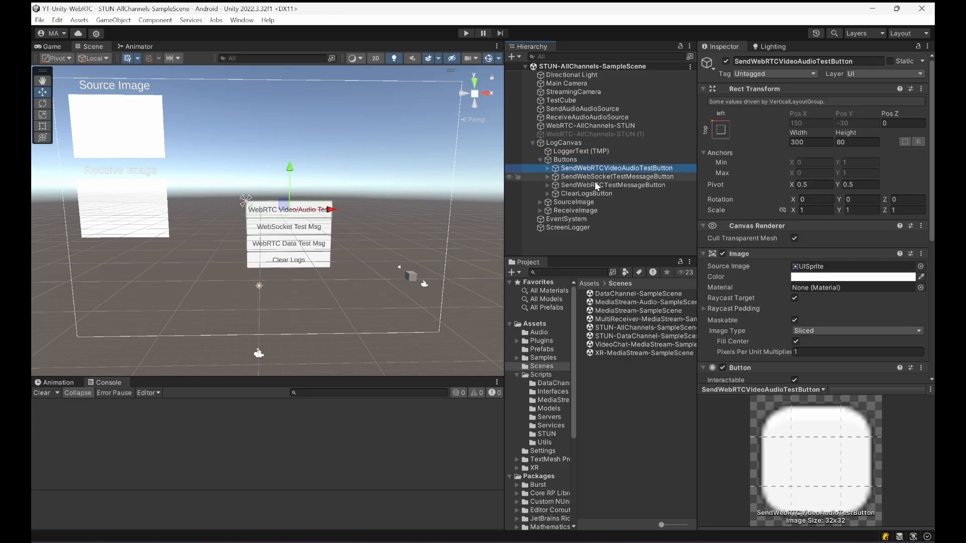
pyautogui.click(617, 176)
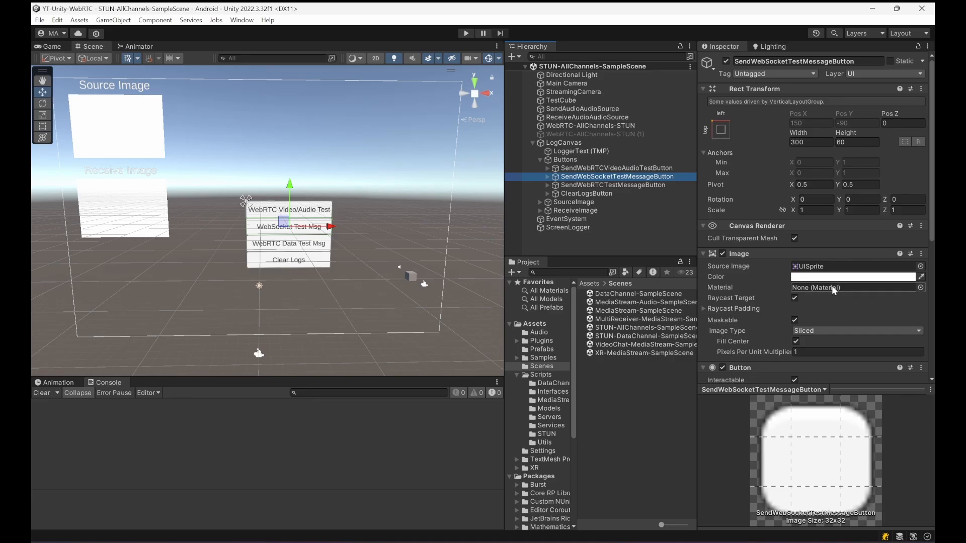
pyautogui.click(612, 185)
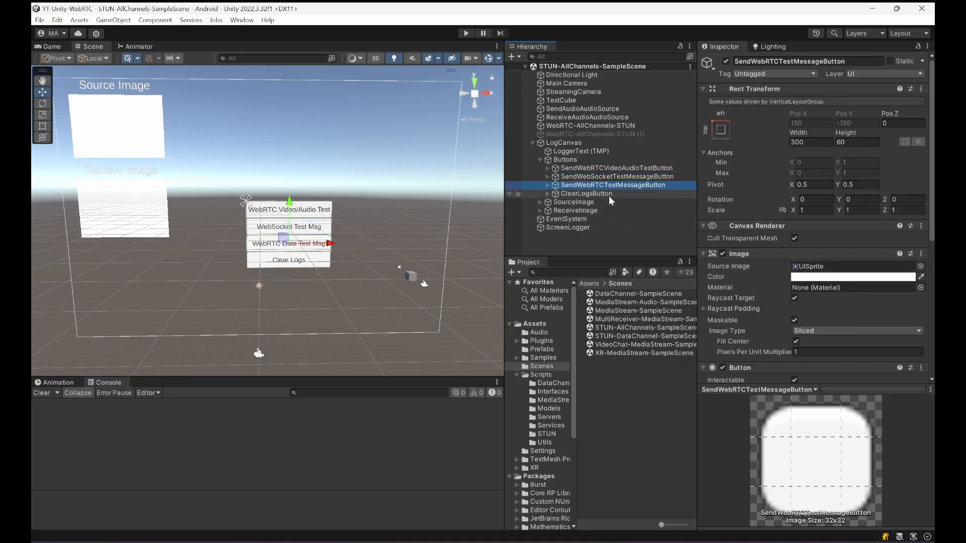
pyautogui.click(585, 194)
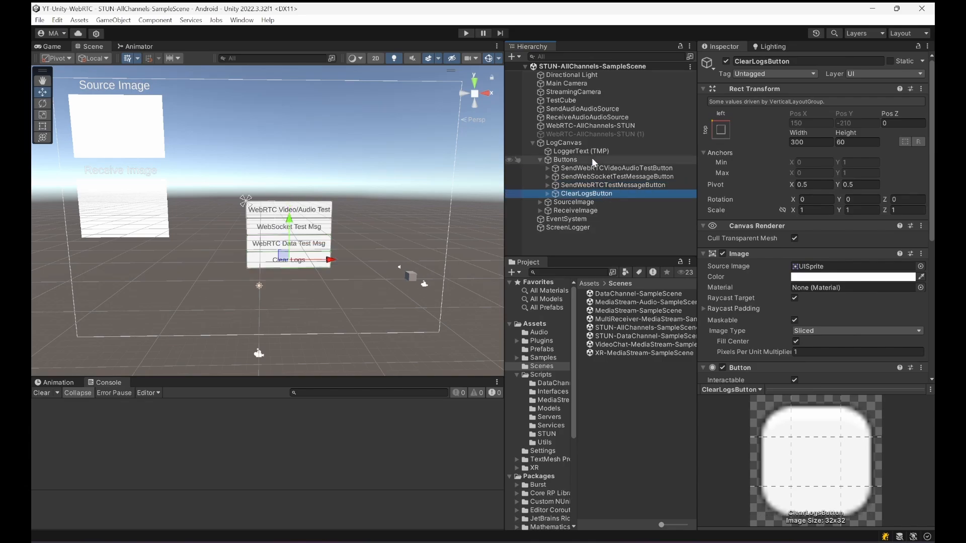
pyautogui.click(533, 142)
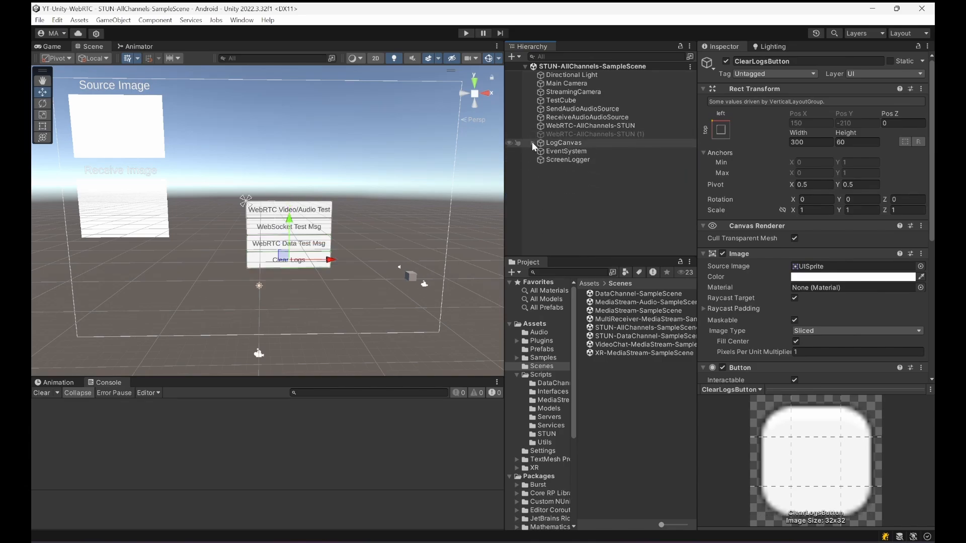
pyautogui.click(532, 142)
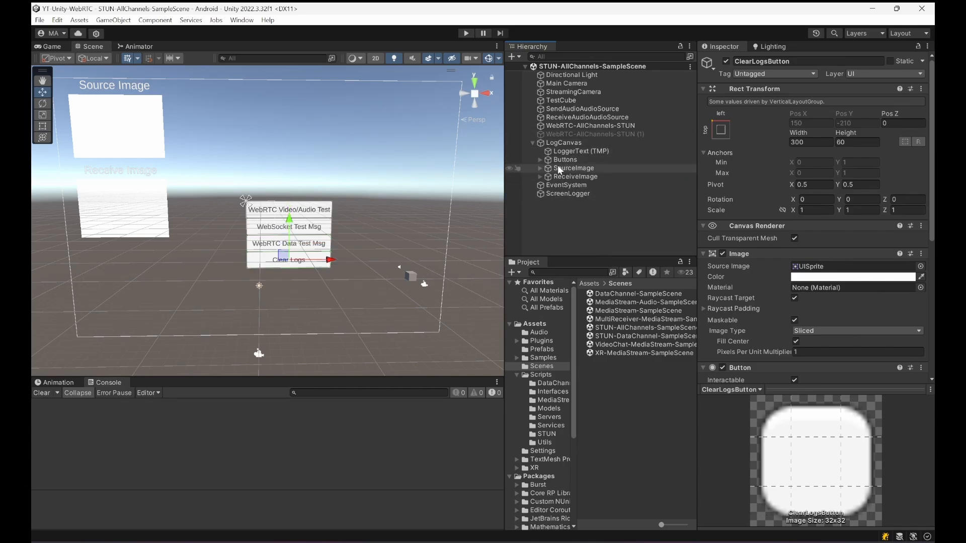
pyautogui.click(581, 150)
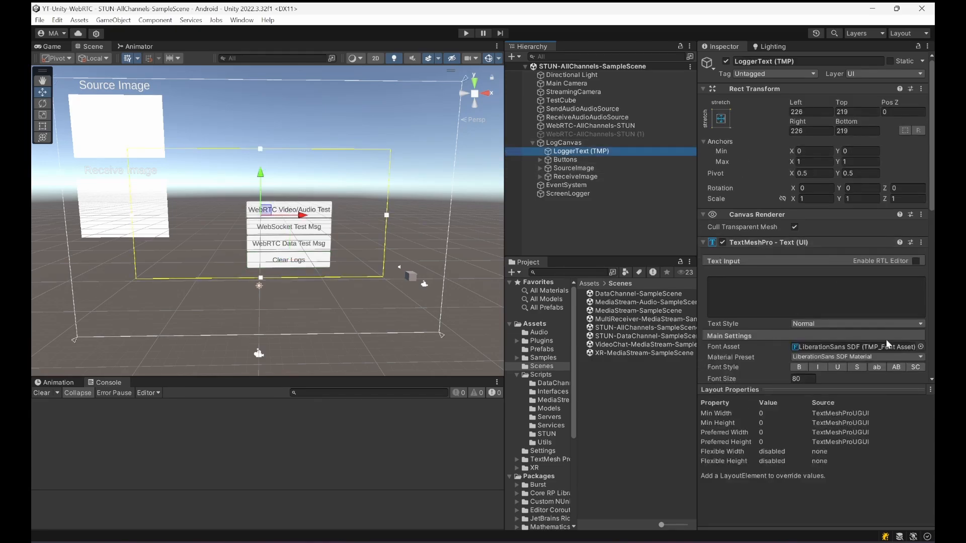
pyautogui.click(567, 193)
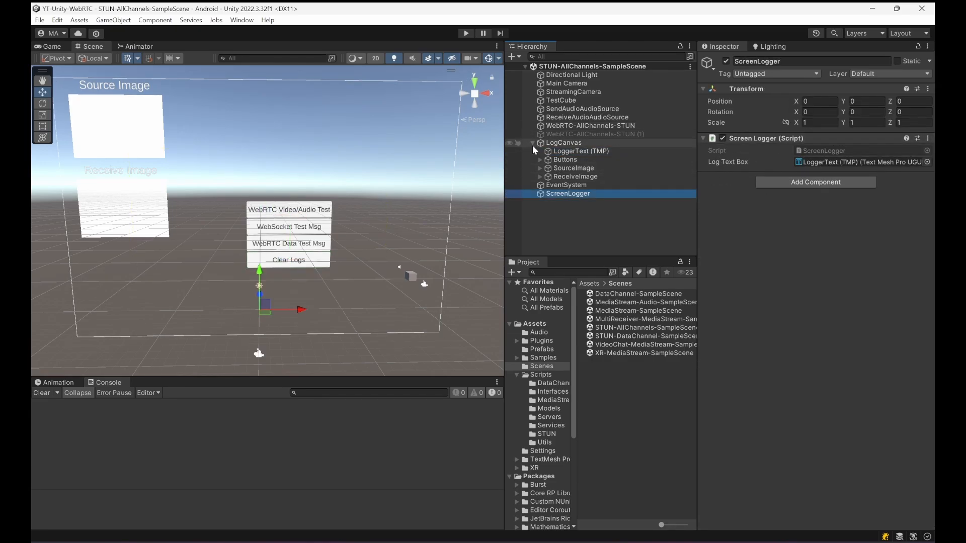
# Step: Run the scene, enable the second WebRTC-AllChannels-STUN (1) peer and check the Completed log entry
pyautogui.click(533, 142)
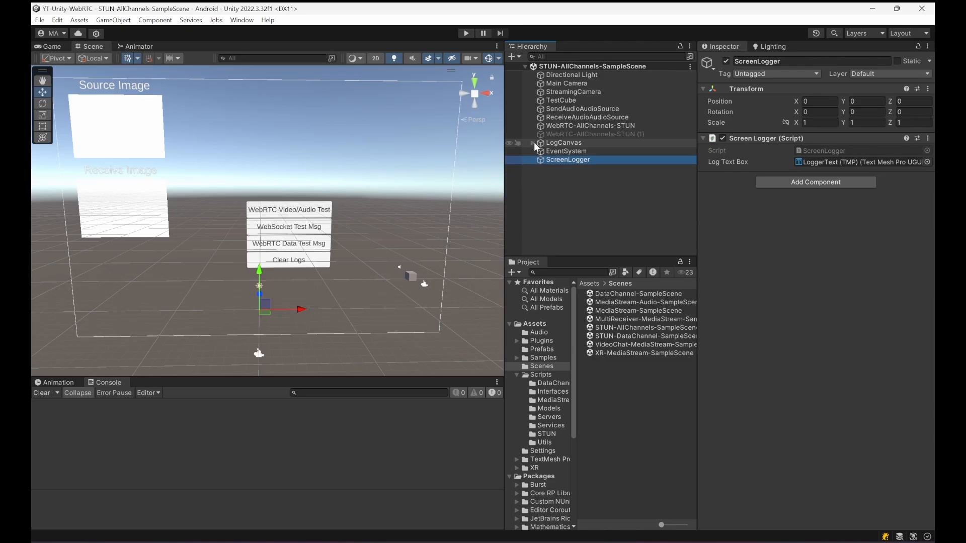
pyautogui.moveTo(613, 134)
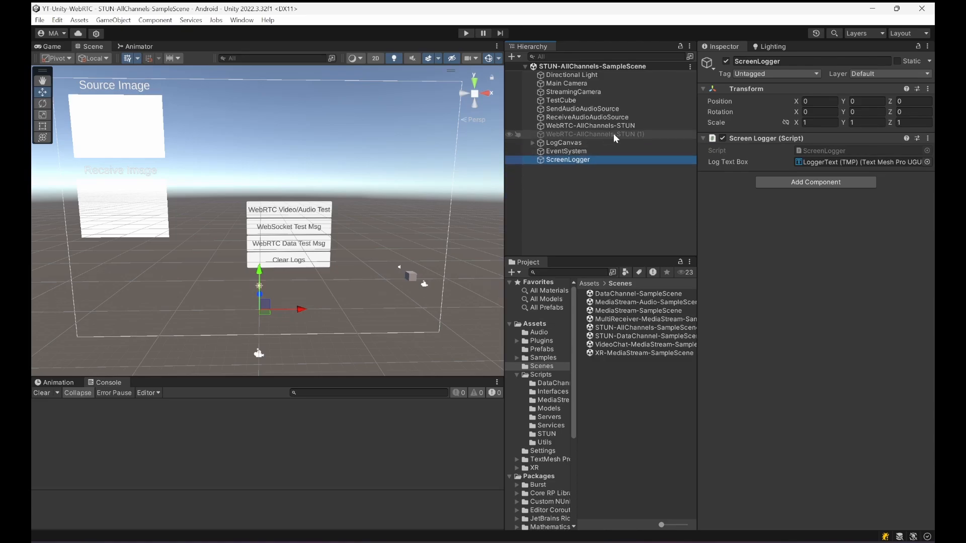
pyautogui.click(595, 134)
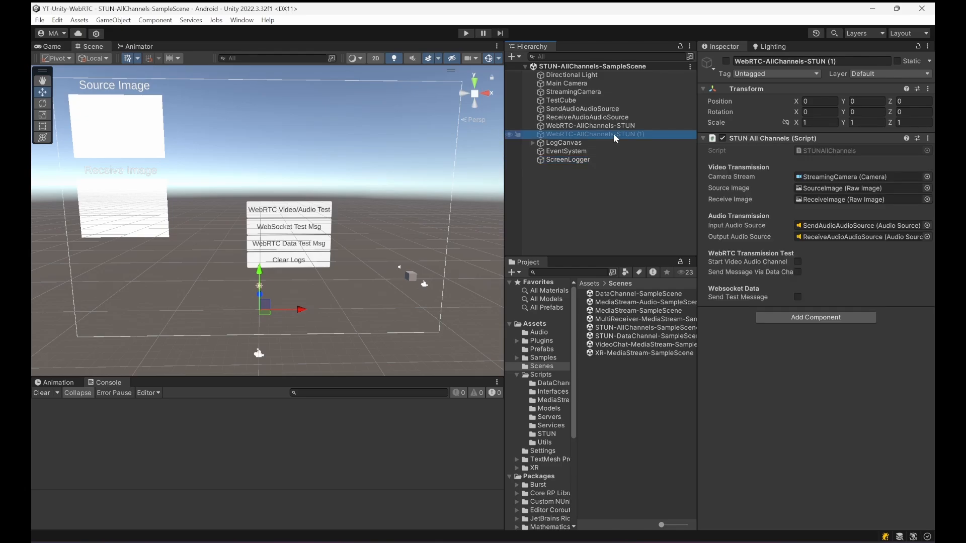
pyautogui.click(580, 126)
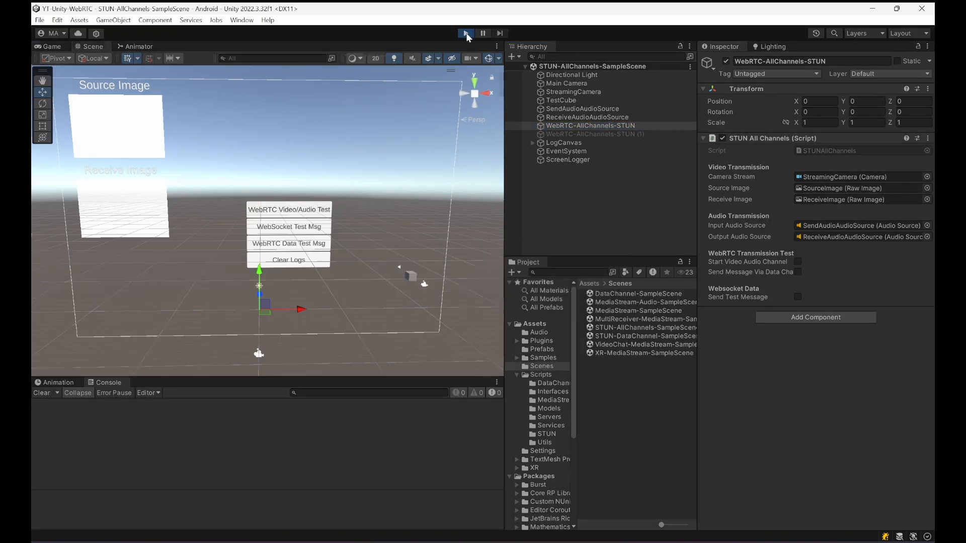
pyautogui.click(465, 34)
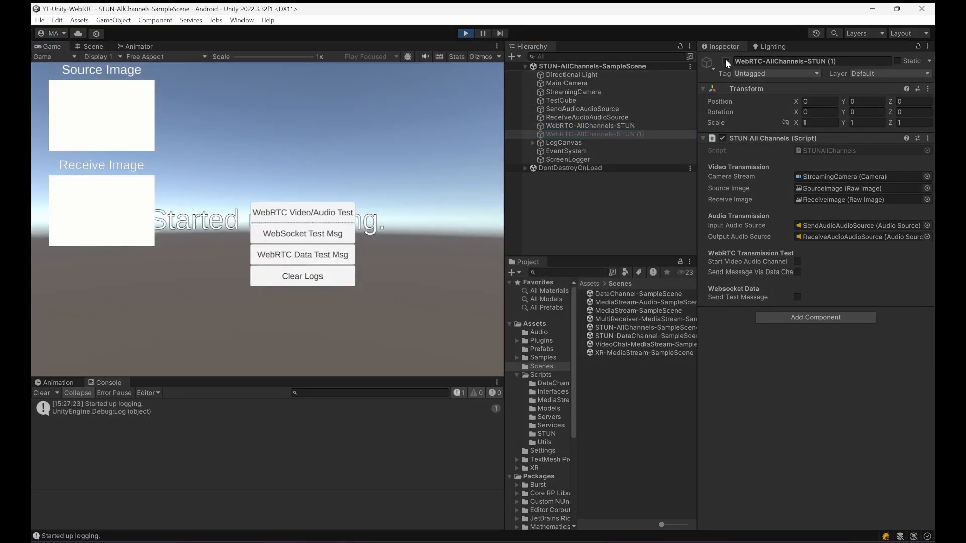
pyautogui.click(302, 212)
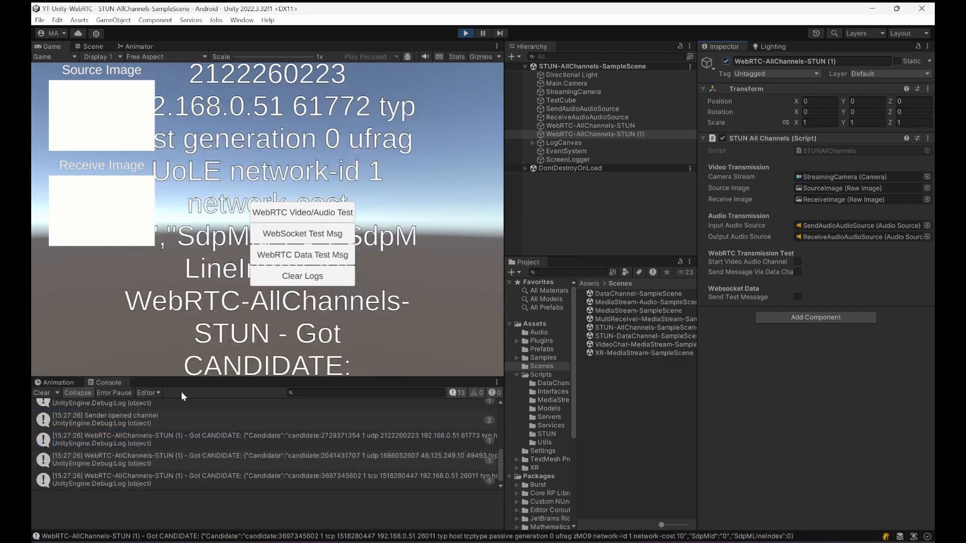
pyautogui.click(105, 463)
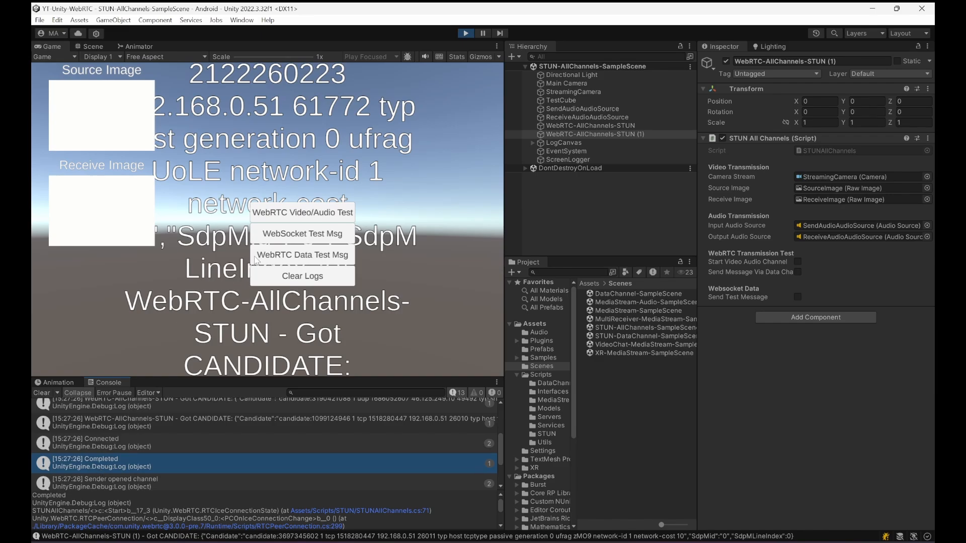
# Step: Clear the logs, send a data-channel test message the receiver logs, then stop the run
pyautogui.click(302, 276)
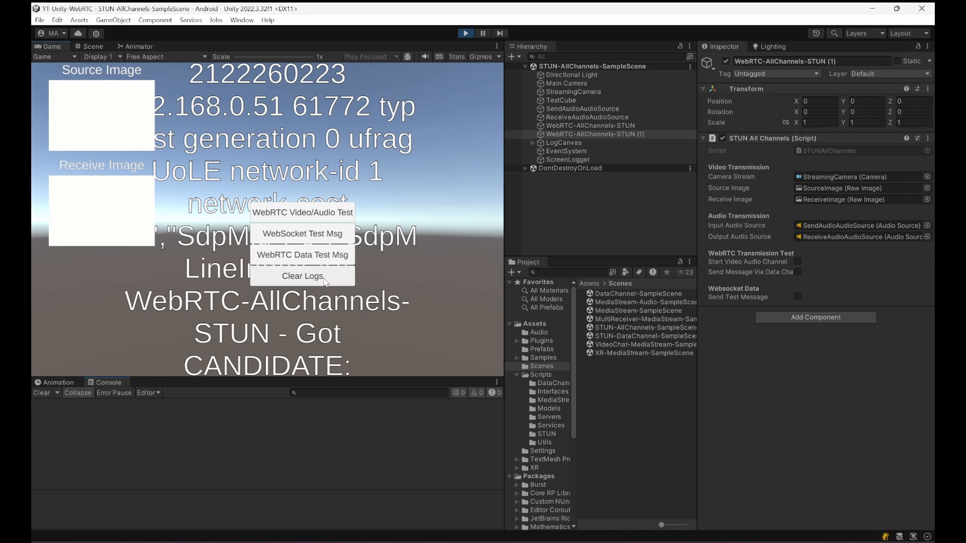
pyautogui.click(302, 276)
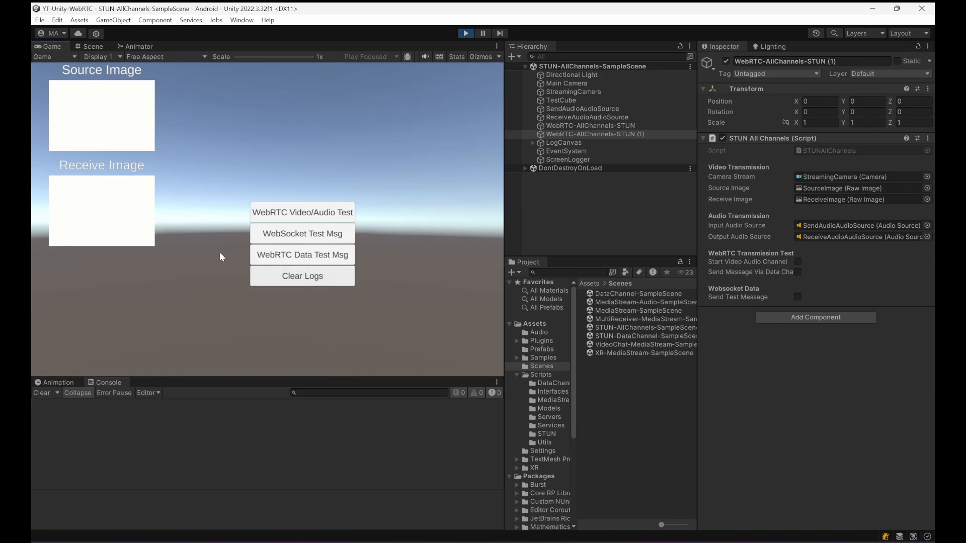
pyautogui.moveTo(302, 255)
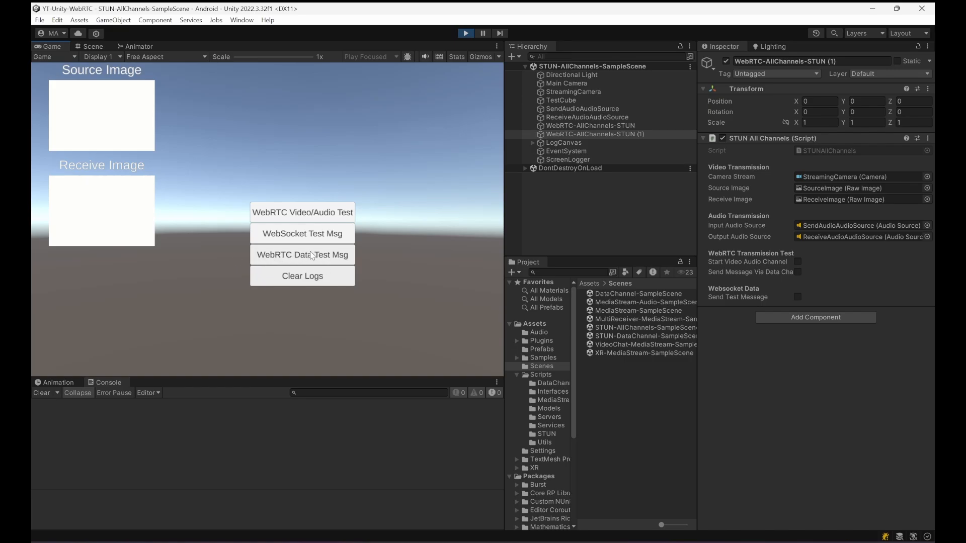
pyautogui.click(301, 255)
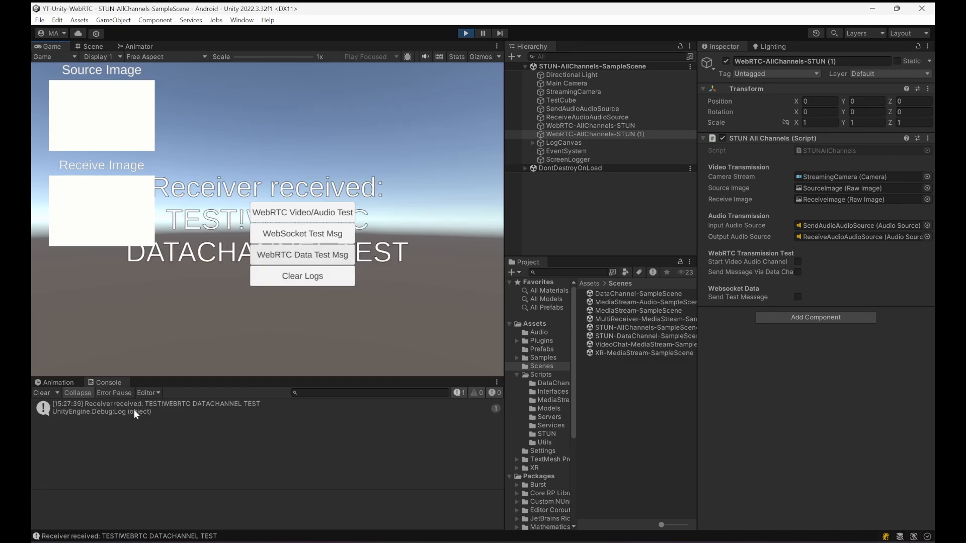
pyautogui.click(154, 407)
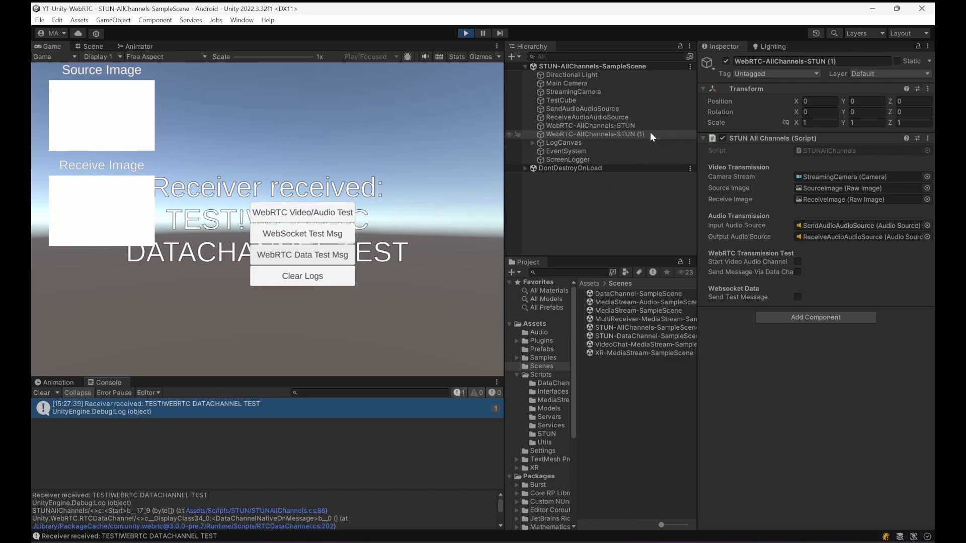
pyautogui.moveTo(629, 141)
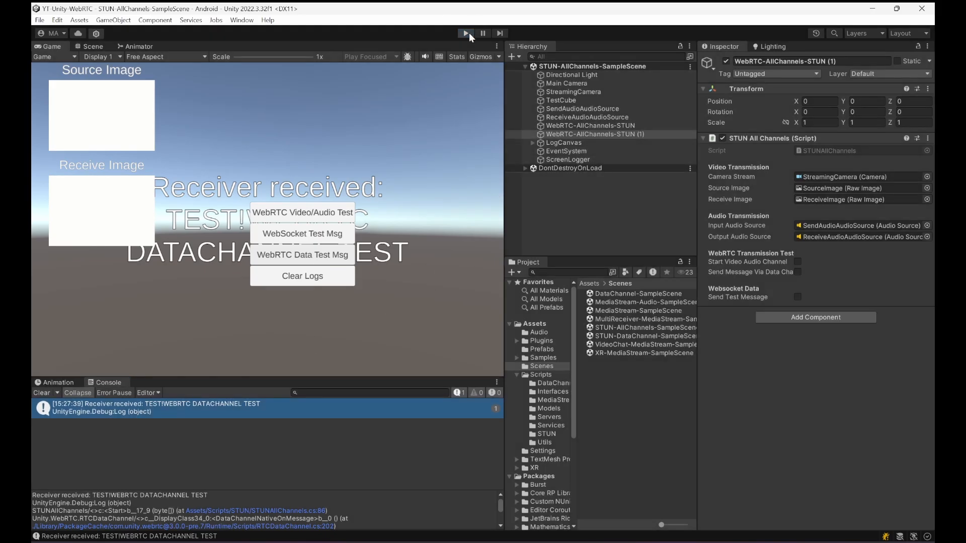
pyautogui.click(89, 46)
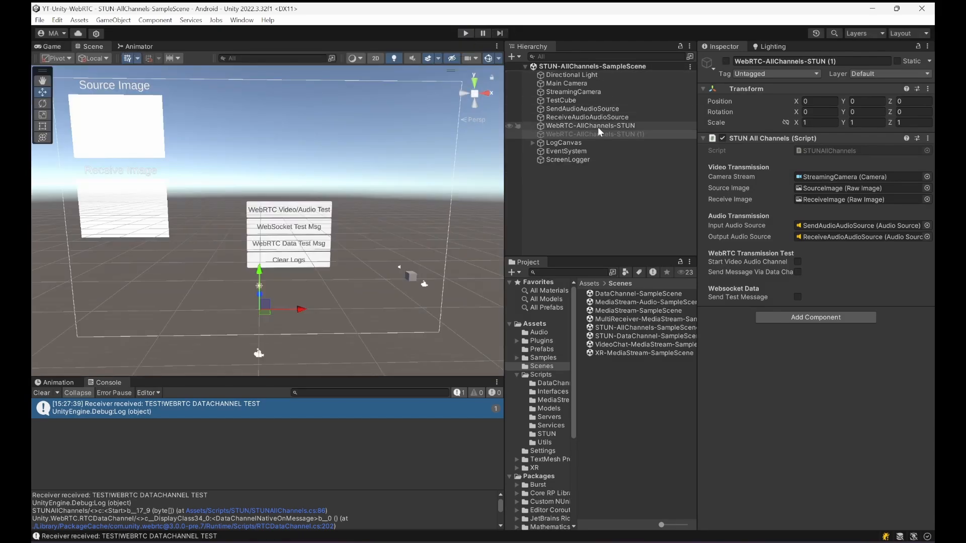
pyautogui.moveTo(816, 160)
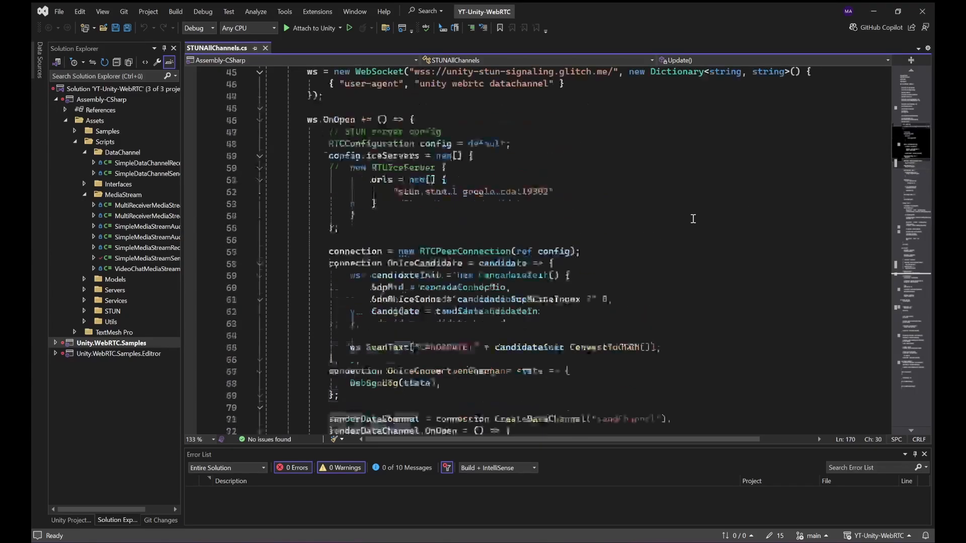
pyautogui.scroll(3)
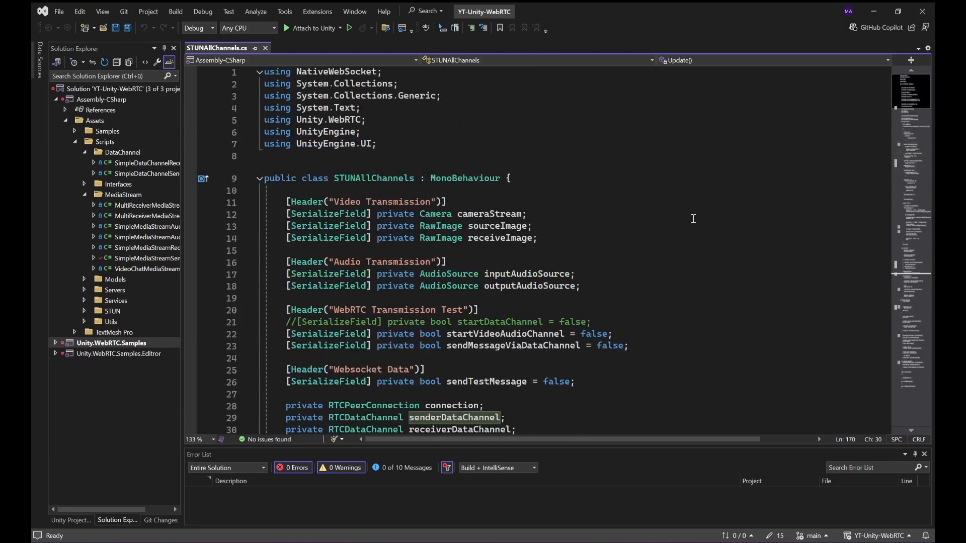
pyautogui.moveTo(692, 218)
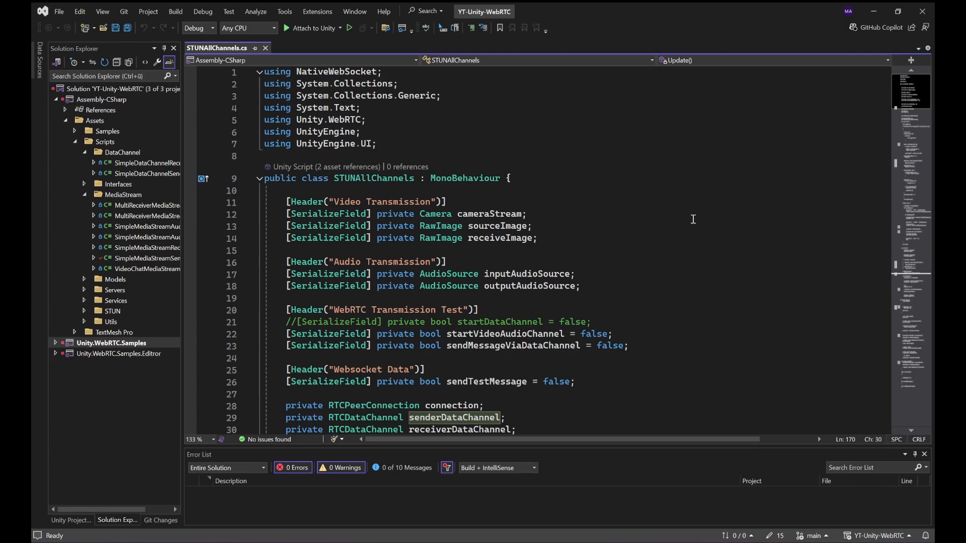
pyautogui.moveTo(524, 243)
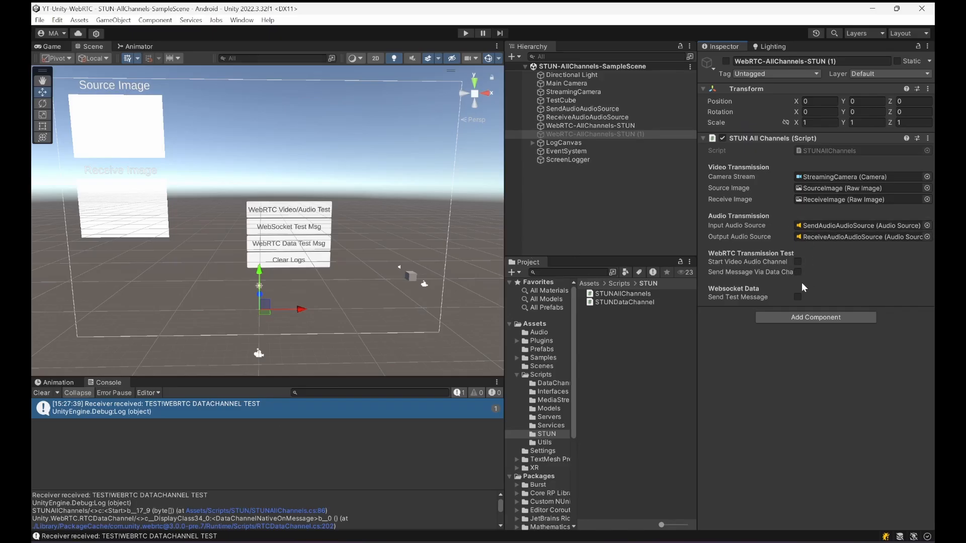
pyautogui.moveTo(797, 235)
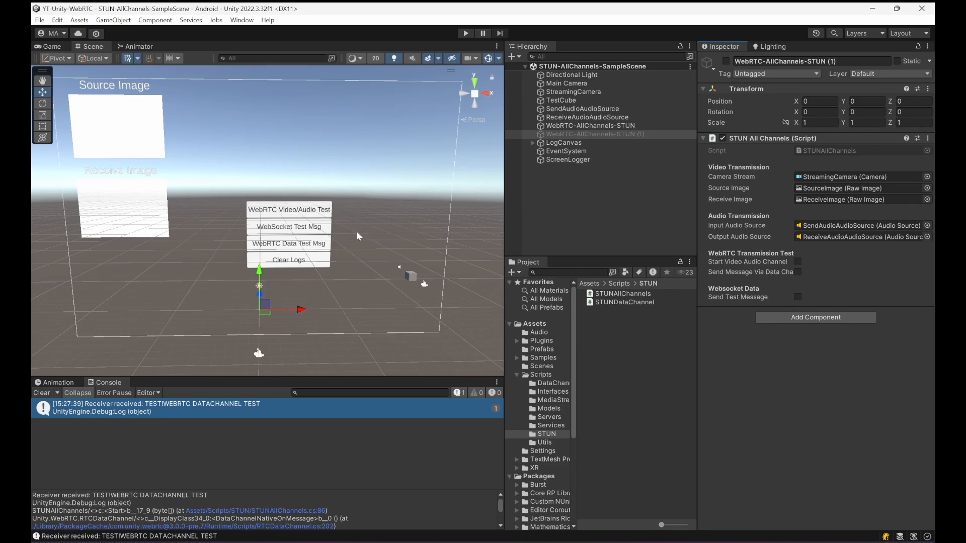
pyautogui.moveTo(278, 198)
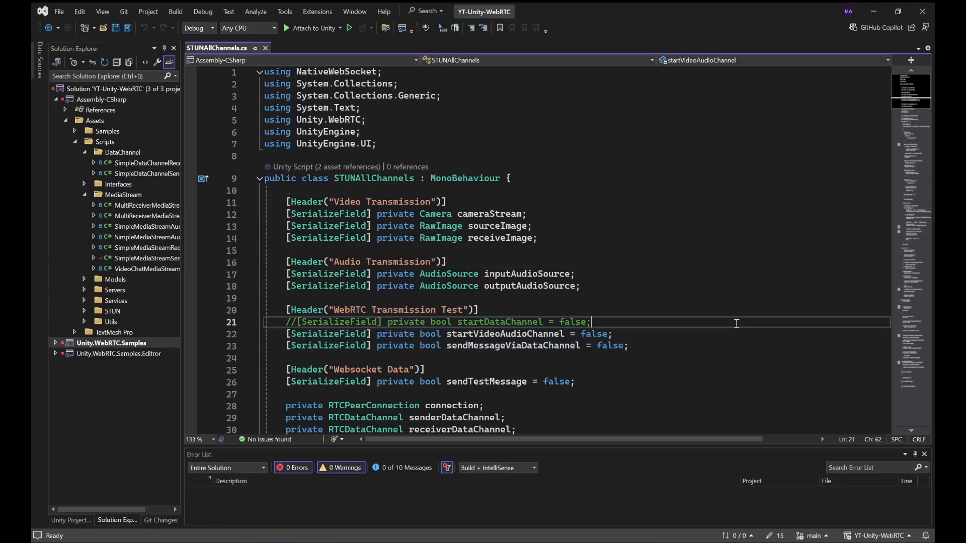
pyautogui.scroll(-3)
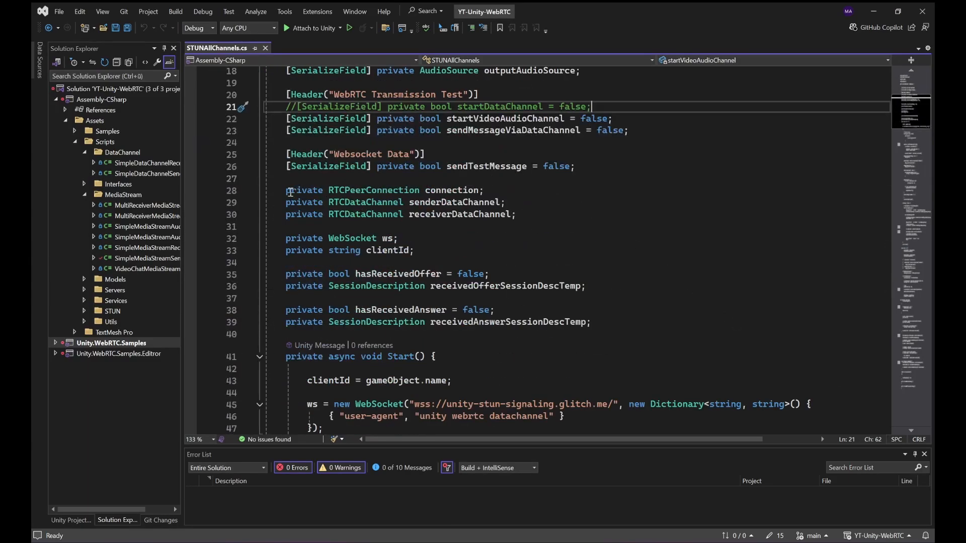
pyautogui.doubleClick(456, 202)
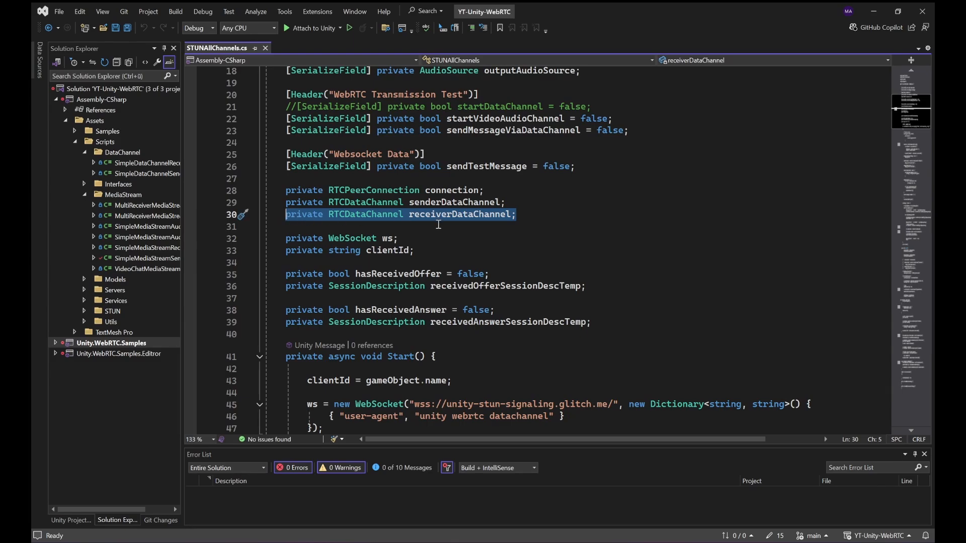
pyautogui.doubleClick(458, 214)
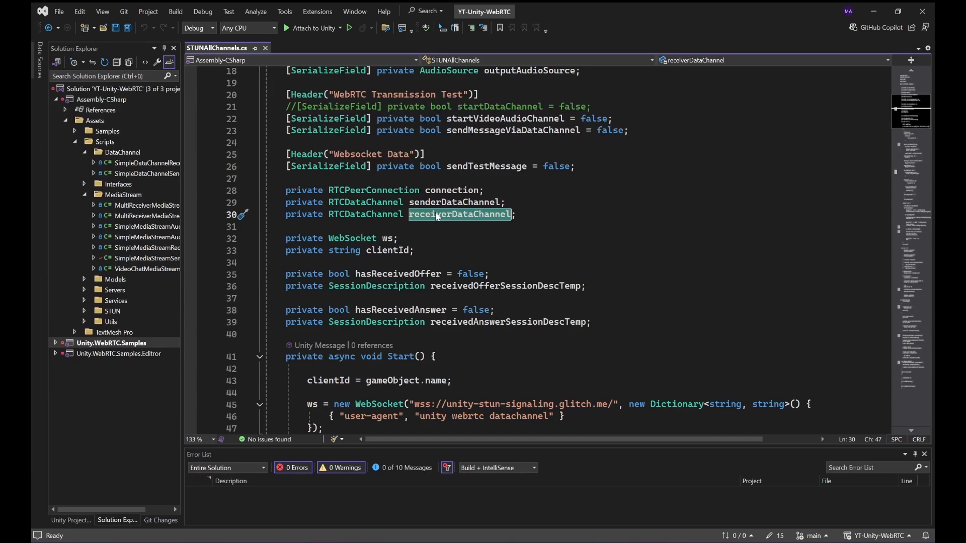
pyautogui.moveTo(489, 233)
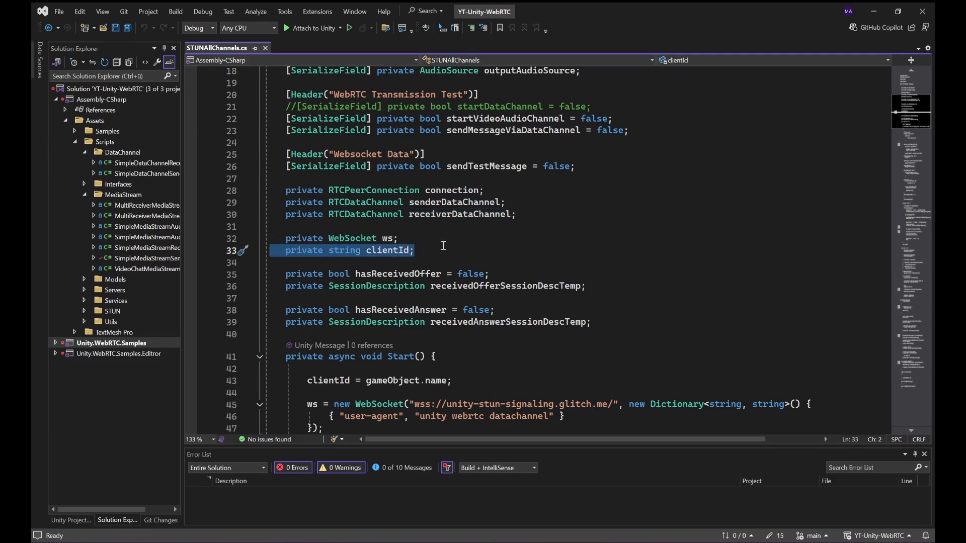
pyautogui.moveTo(505, 275)
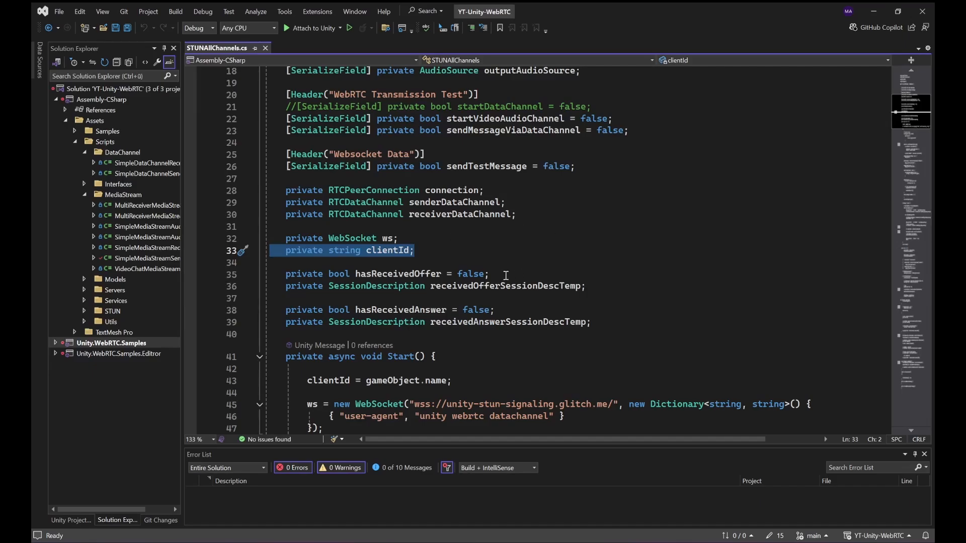
pyautogui.click(384, 273)
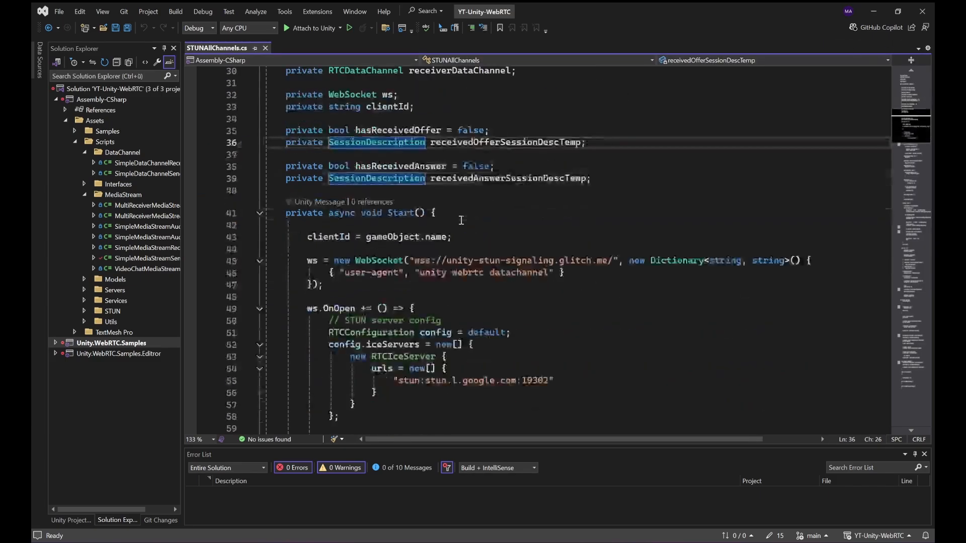
pyautogui.scroll(-3)
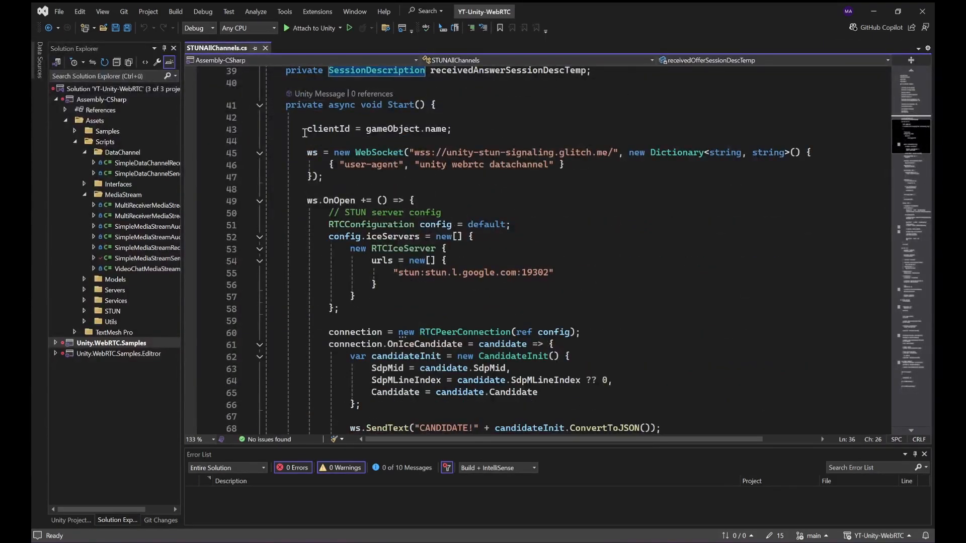
pyautogui.moveTo(308, 129); pyautogui.dragTo(325, 177)
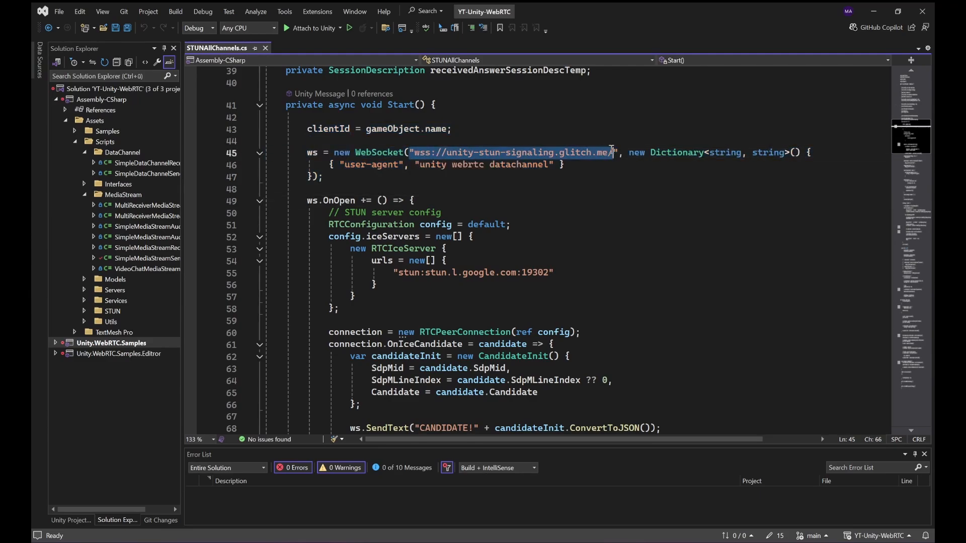
pyautogui.moveTo(612, 152)
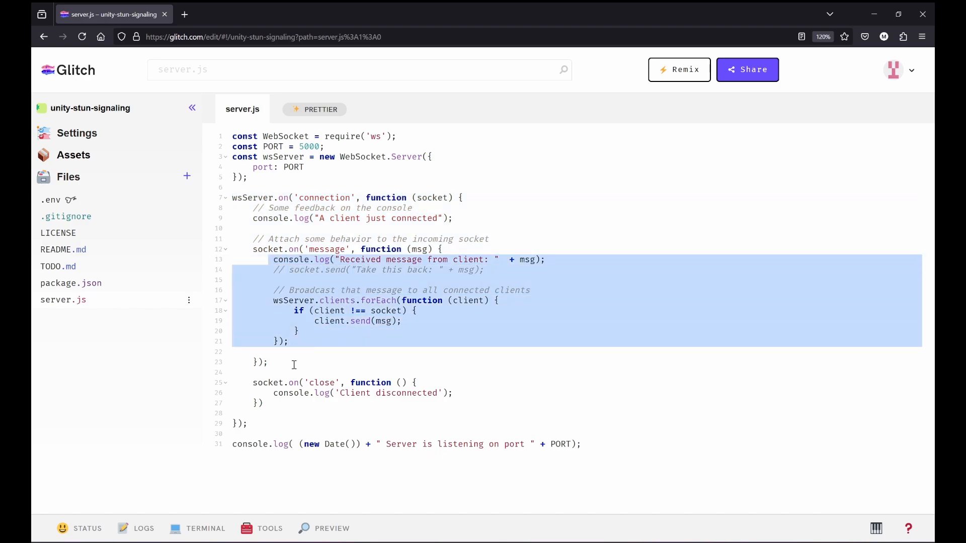
pyautogui.moveTo(390, 310)
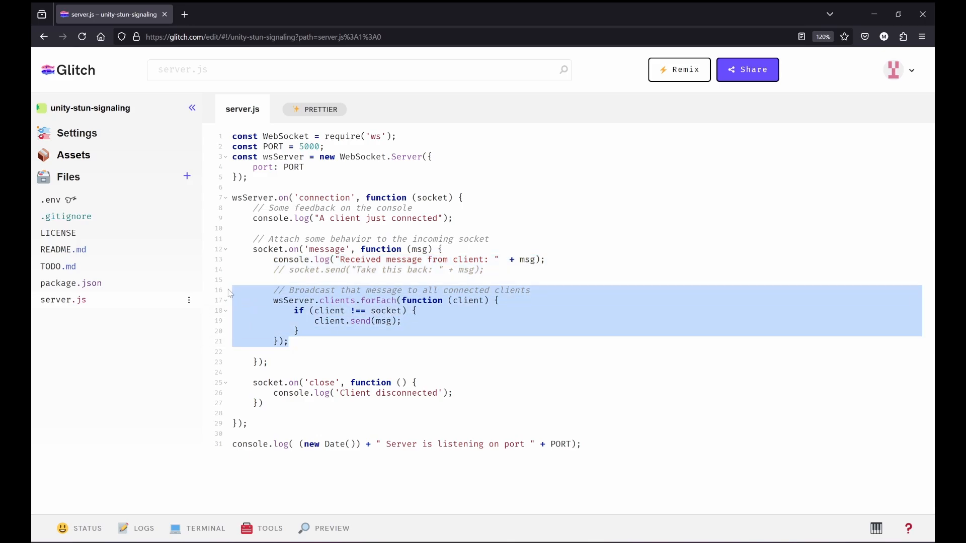
pyautogui.moveTo(489, 444)
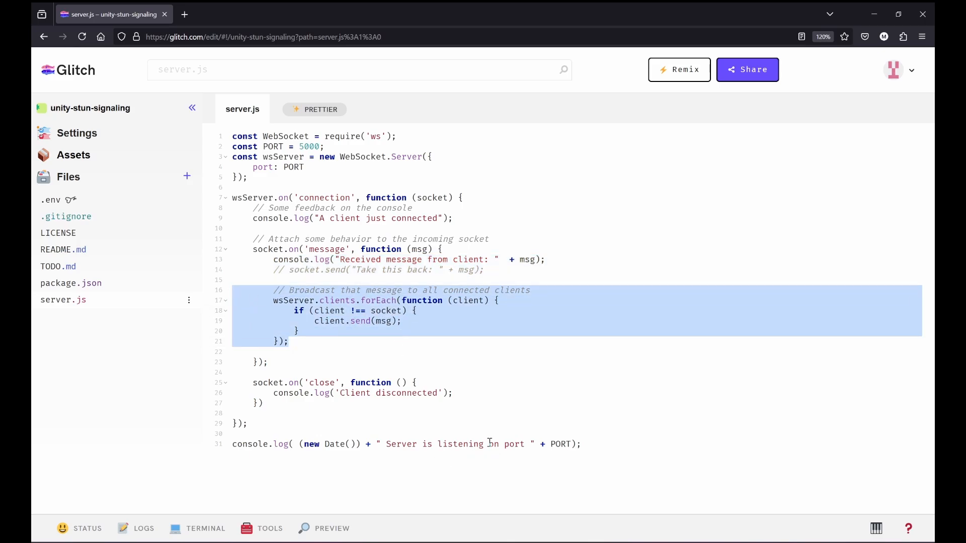
# Step: Clear the signaling server's Logs panel of received candidate messages and close it
pyautogui.click(144, 528)
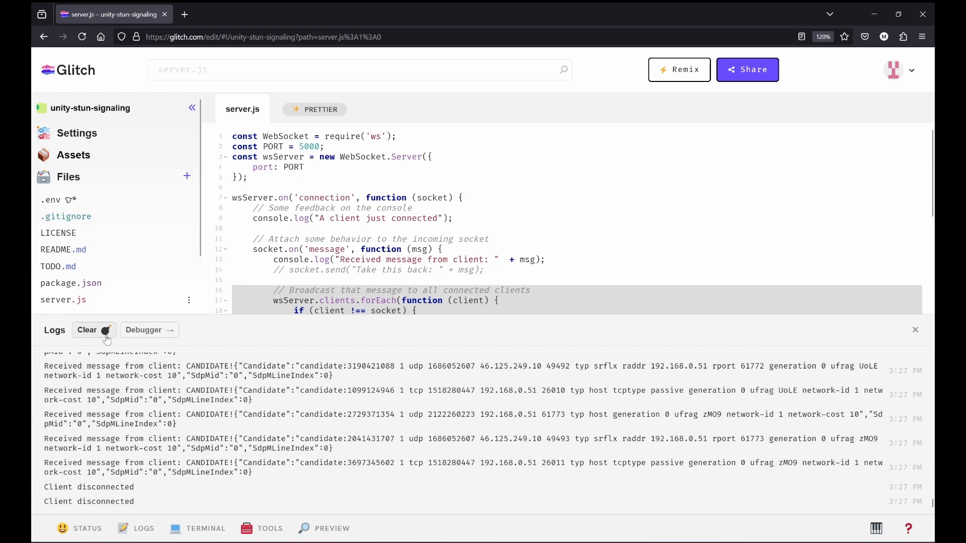
pyautogui.click(86, 329)
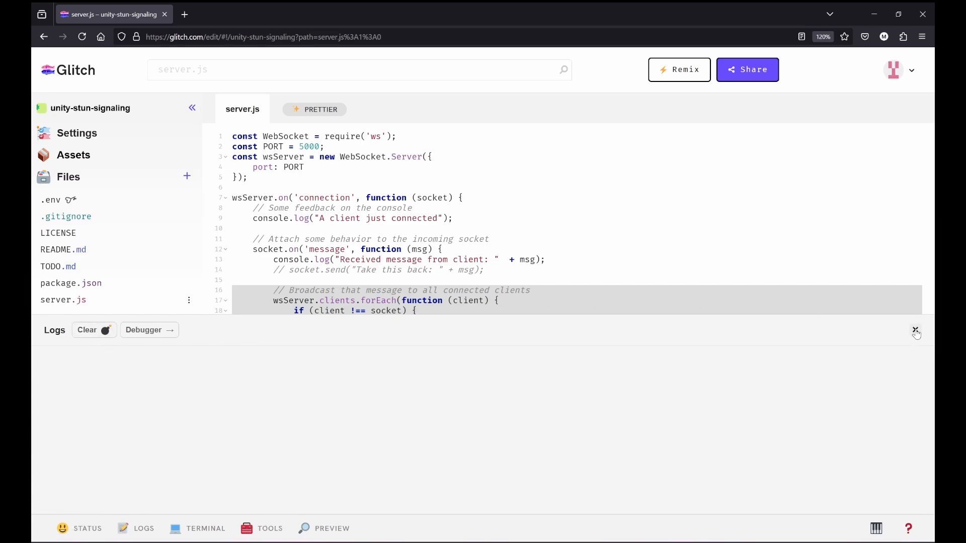
pyautogui.click(915, 331)
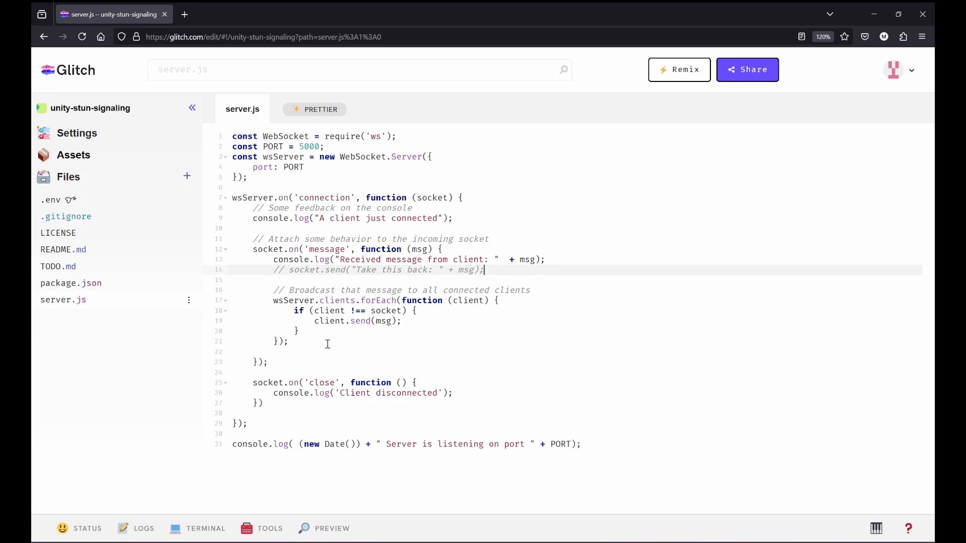
pyautogui.moveTo(595, 164)
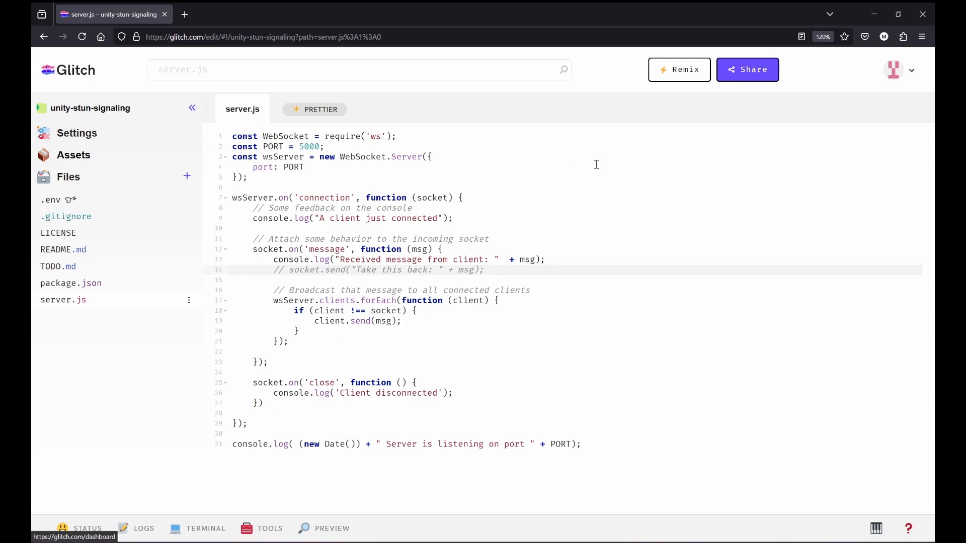
pyautogui.moveTo(762, 127)
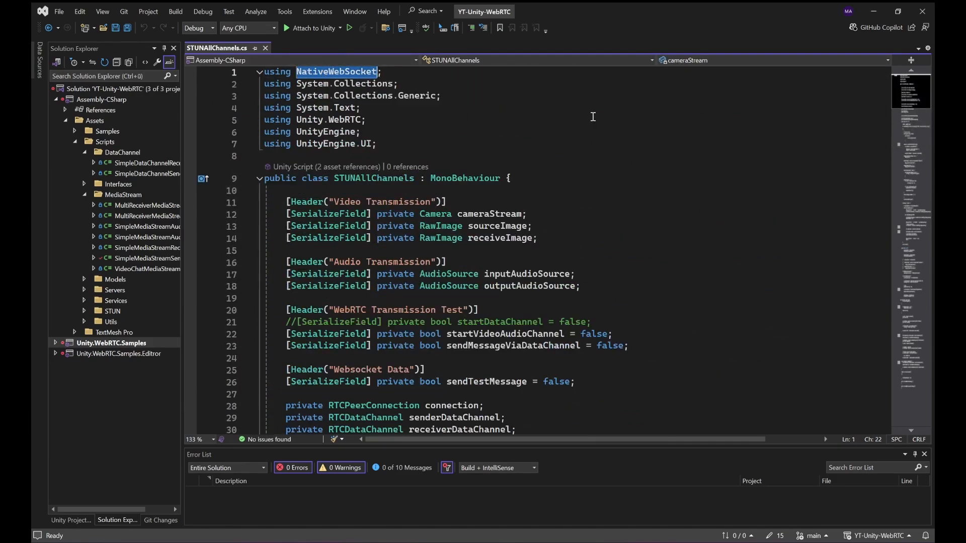
pyautogui.scroll(-3)
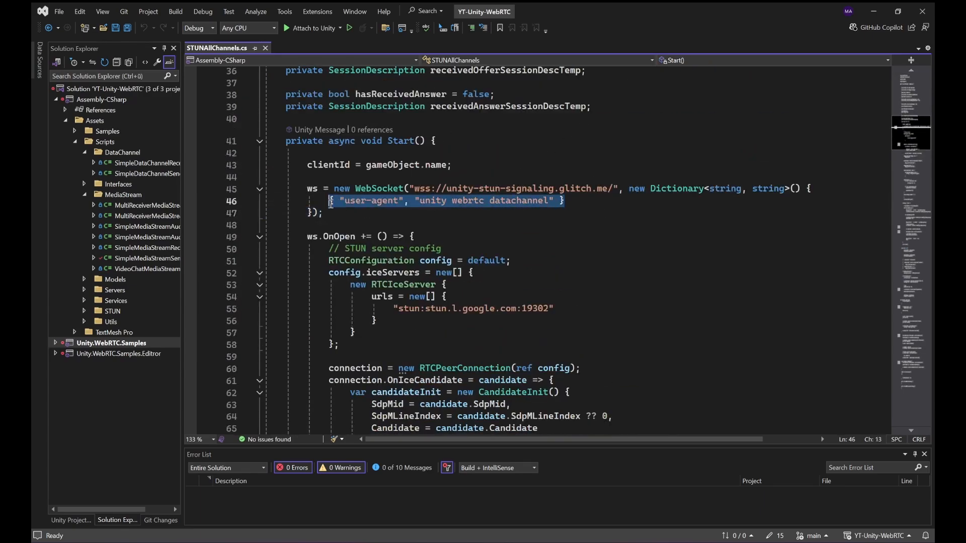
pyautogui.click(420, 188)
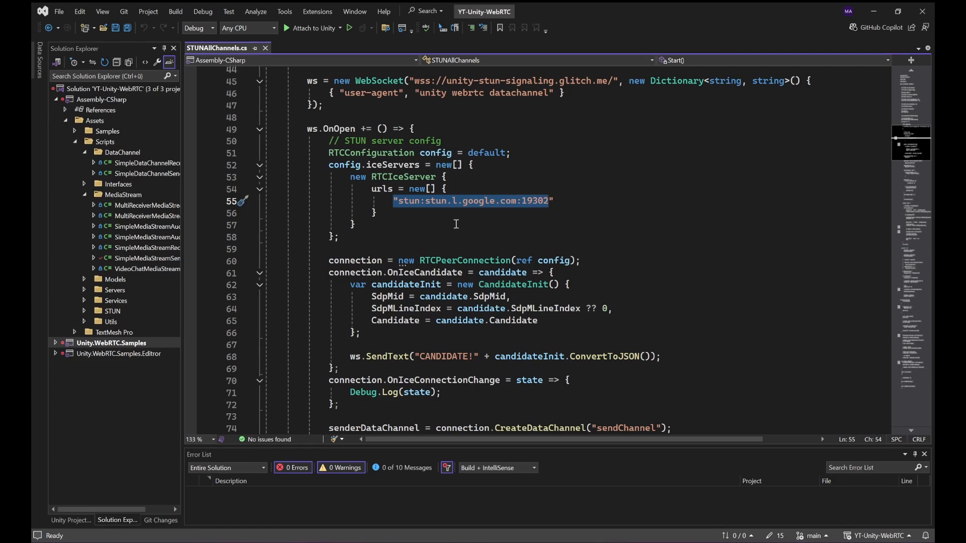
pyautogui.click(352, 225)
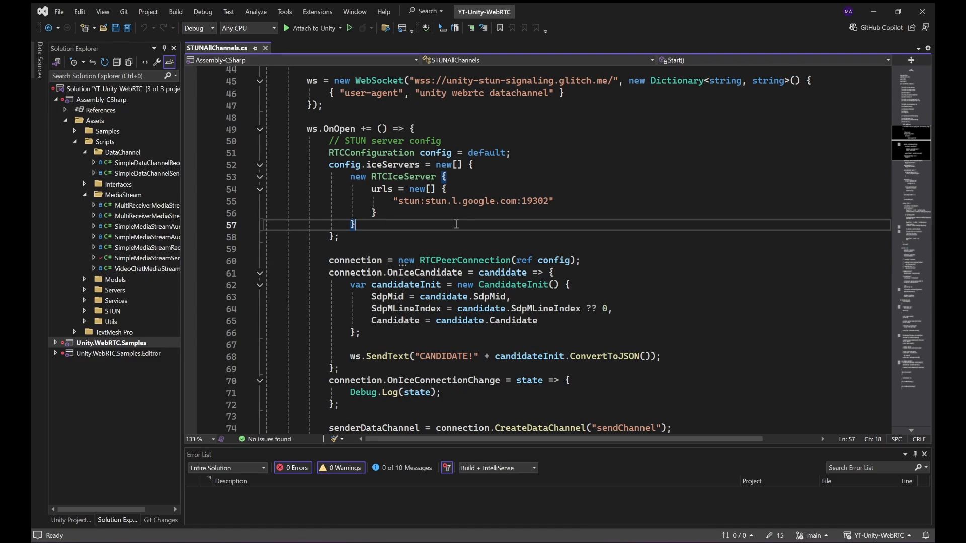
pyautogui.scroll(-3)
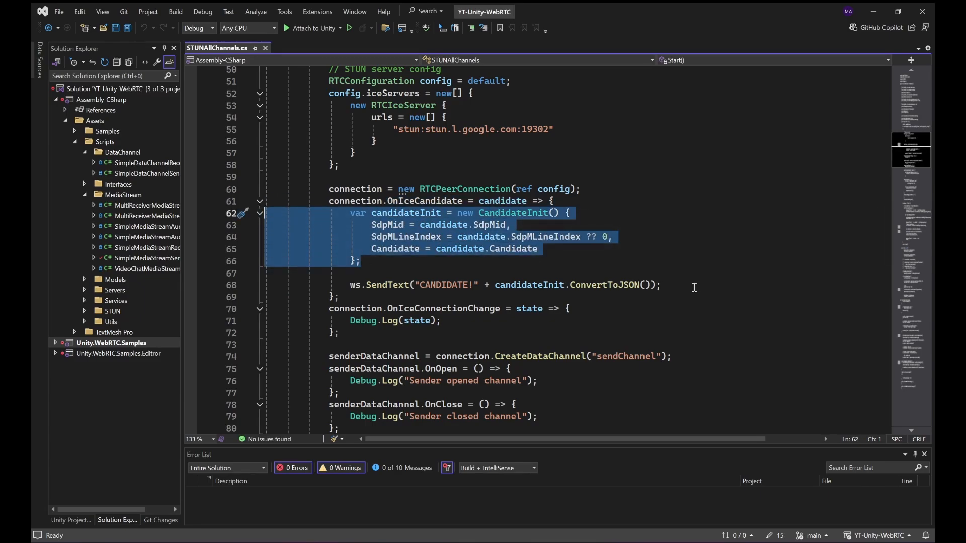
pyautogui.click(478, 284)
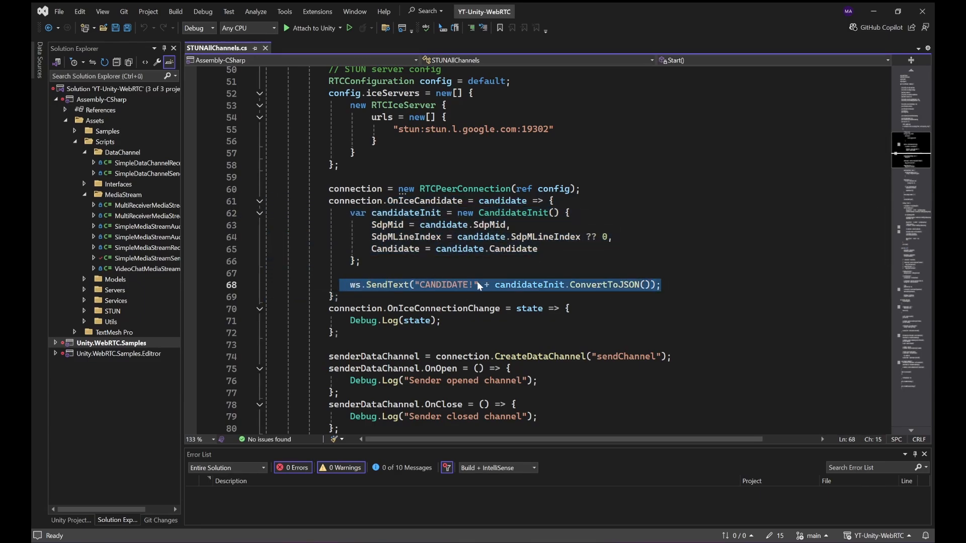
pyautogui.doubleClick(387, 285)
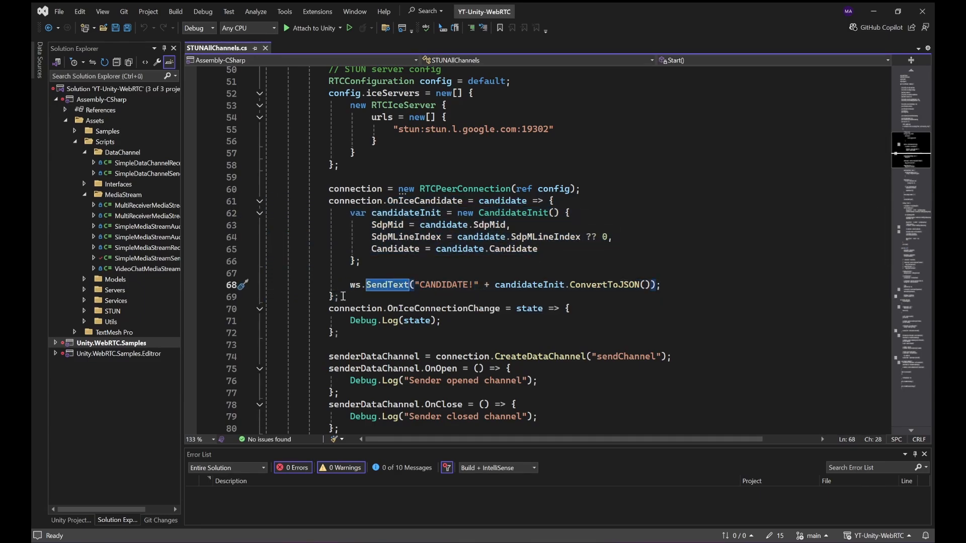
pyautogui.moveTo(458, 249)
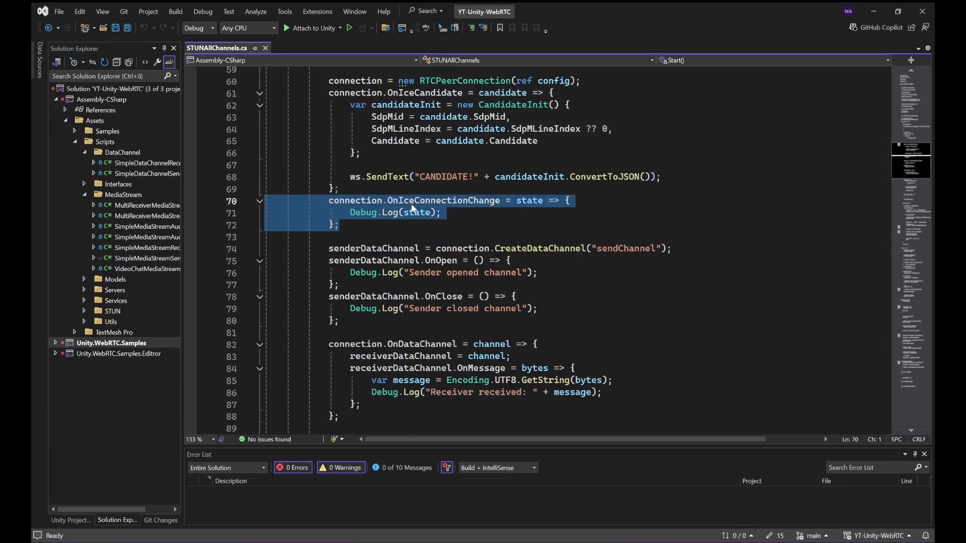
pyautogui.click(422, 212)
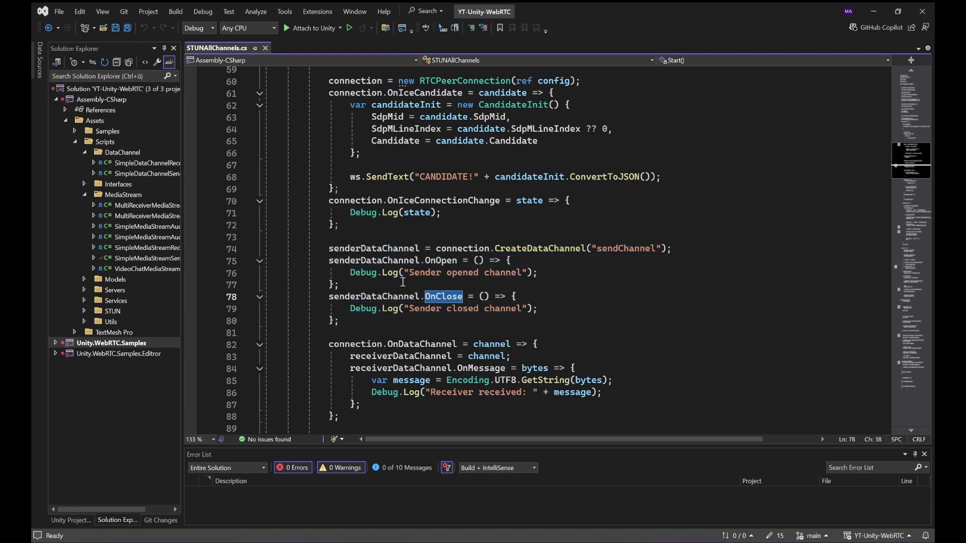
pyautogui.scroll(-3)
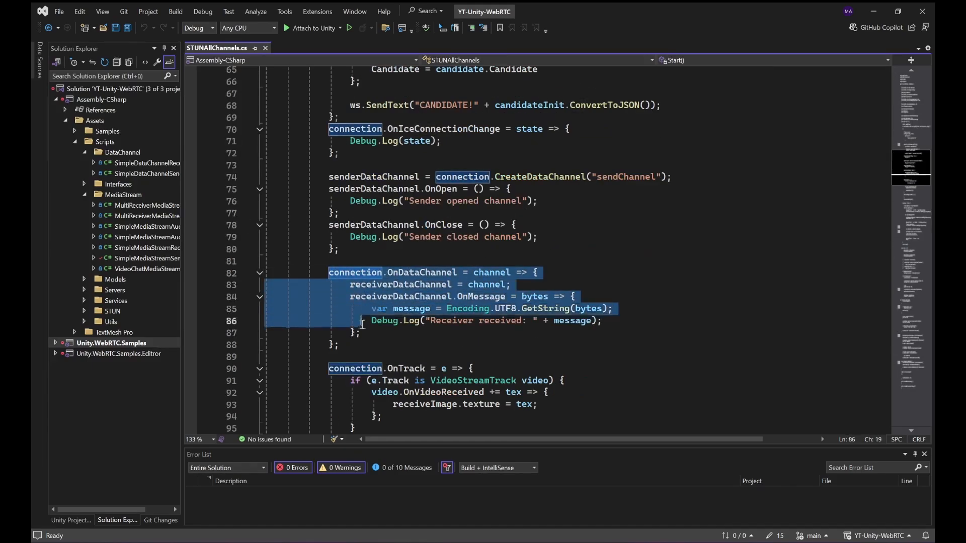
pyautogui.click(352, 345)
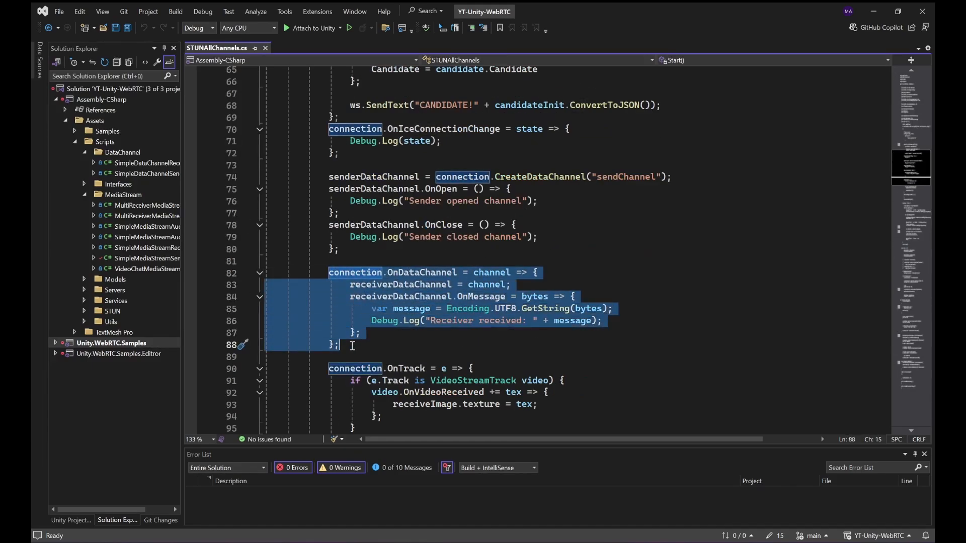
pyautogui.click(401, 284)
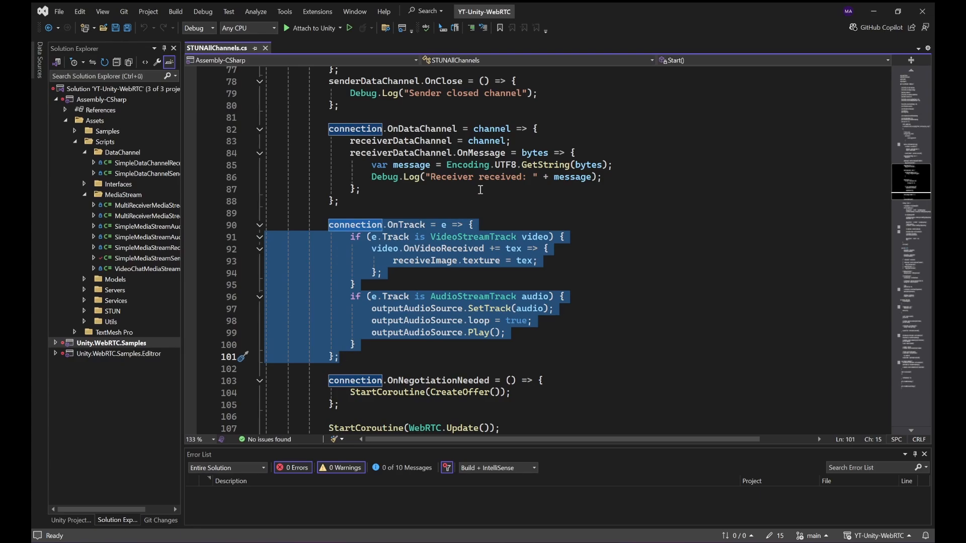
pyautogui.click(440, 236)
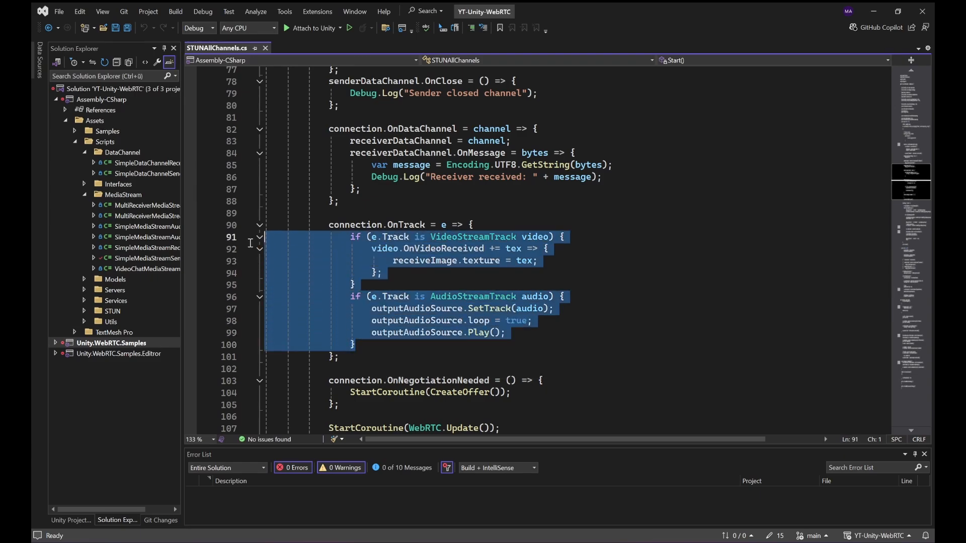
pyautogui.click(547, 248)
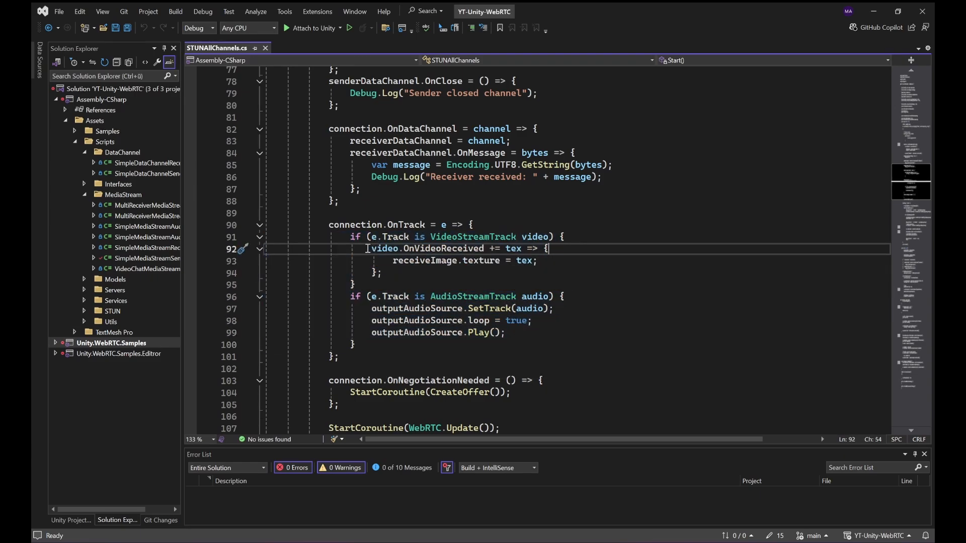
pyautogui.doubleClick(481, 259)
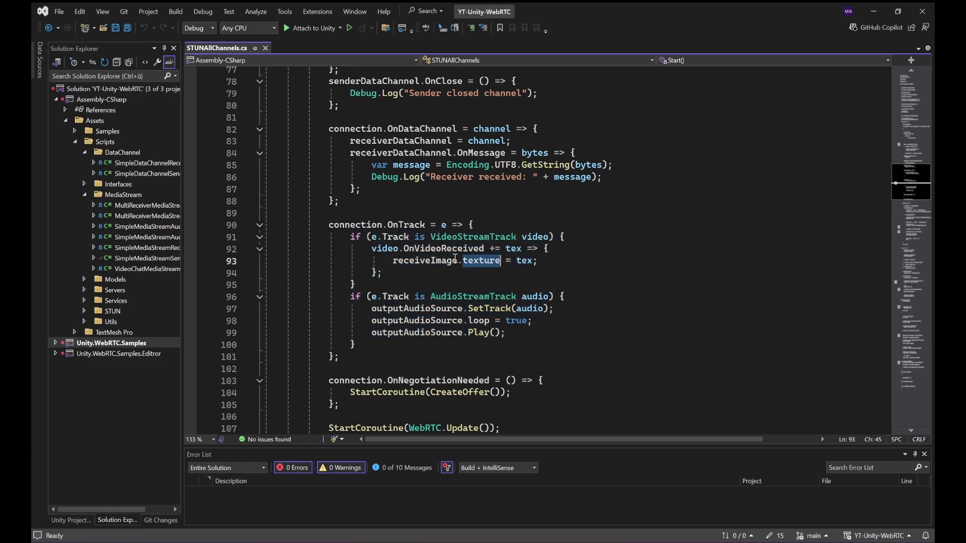
pyautogui.doubleClick(425, 259)
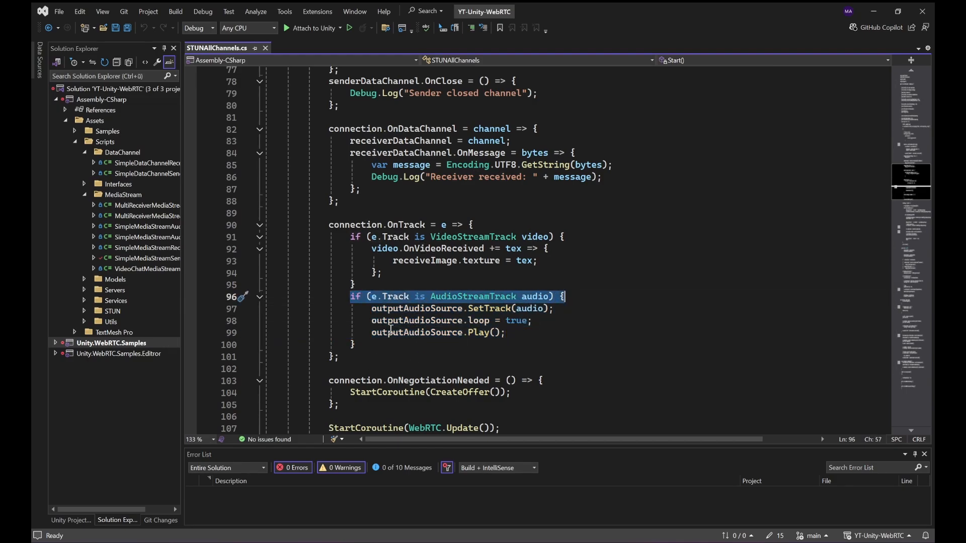
pyautogui.scroll(-3)
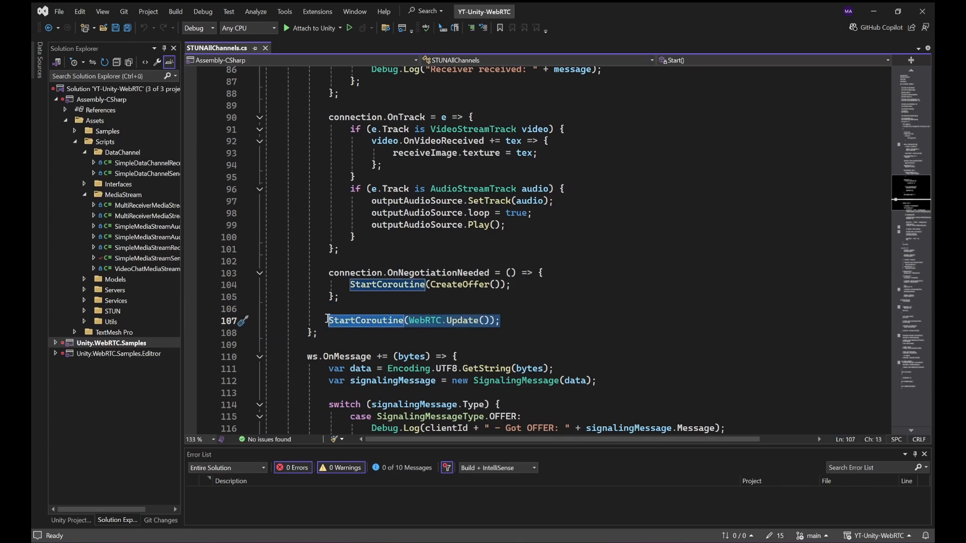
pyautogui.scroll(3)
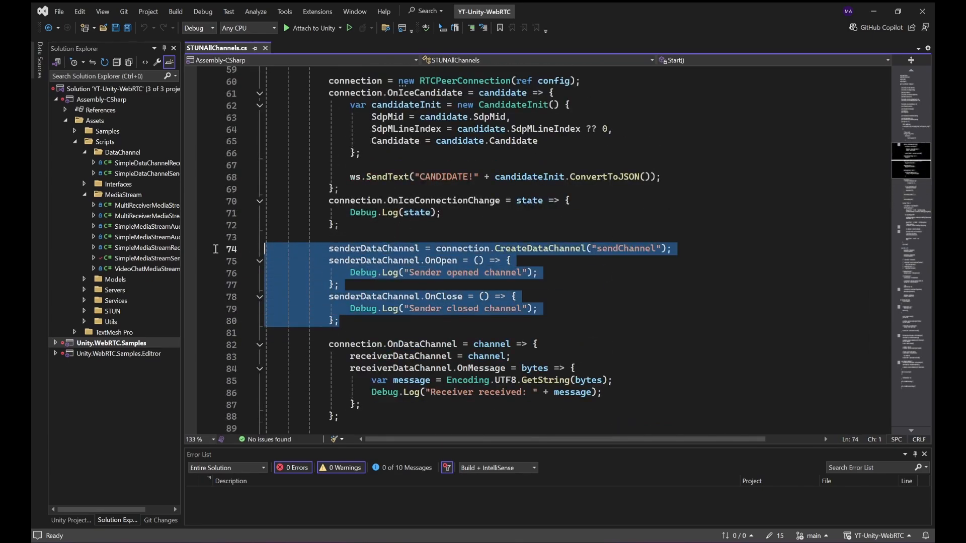
pyautogui.scroll(-3)
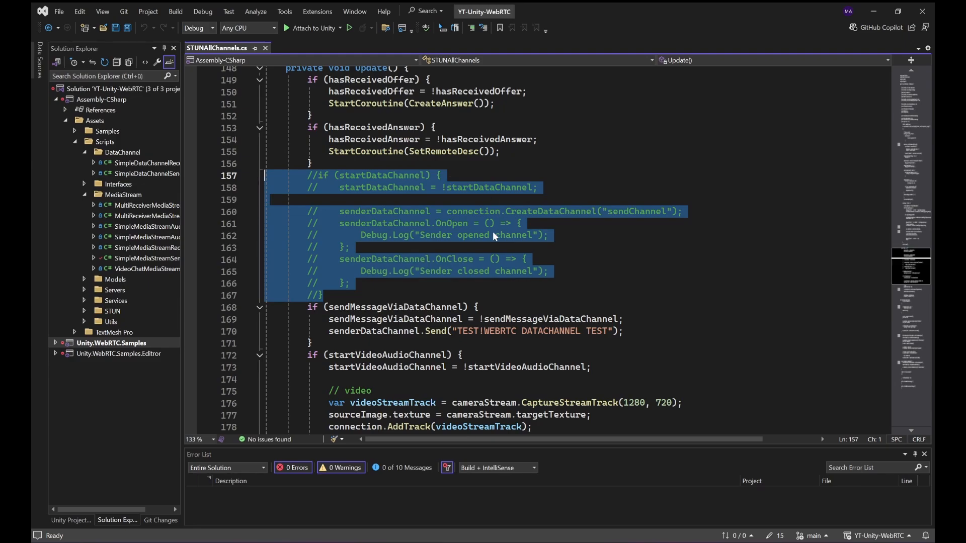
pyautogui.scroll(3)
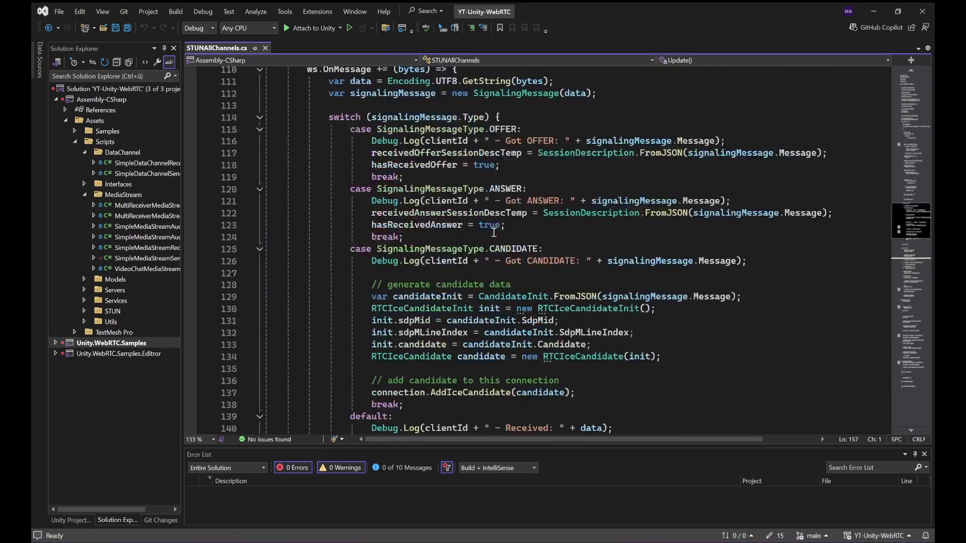
pyautogui.scroll(3)
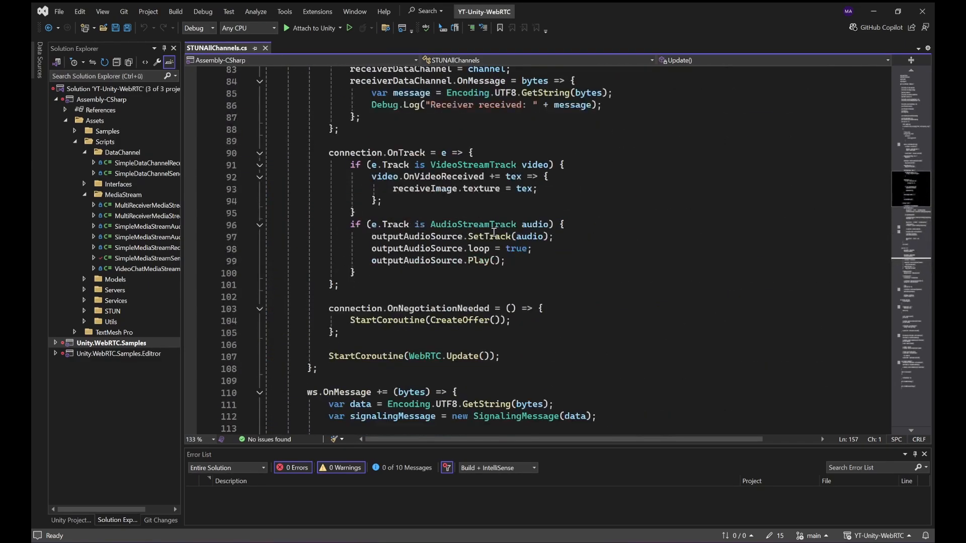
pyautogui.scroll(-3)
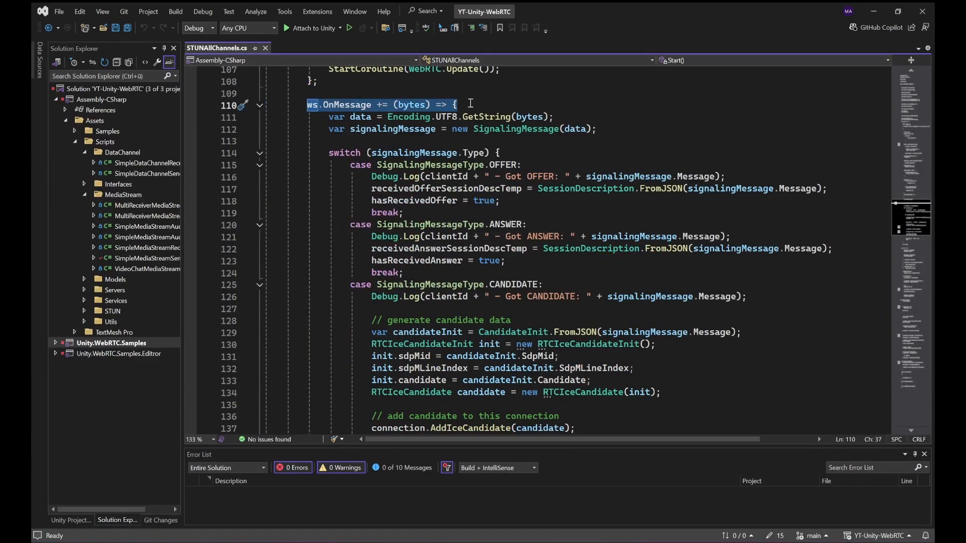
pyautogui.scroll(-3)
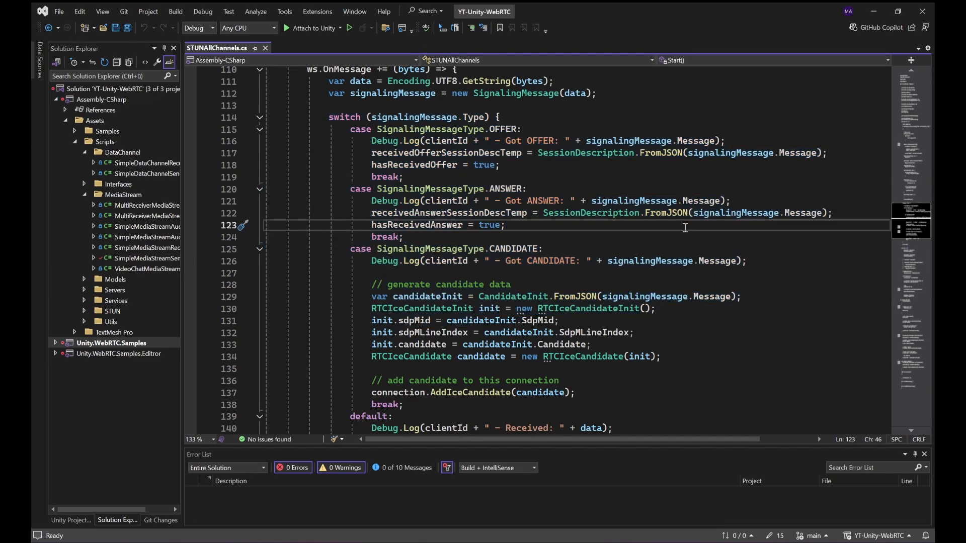
pyautogui.moveTo(386, 112)
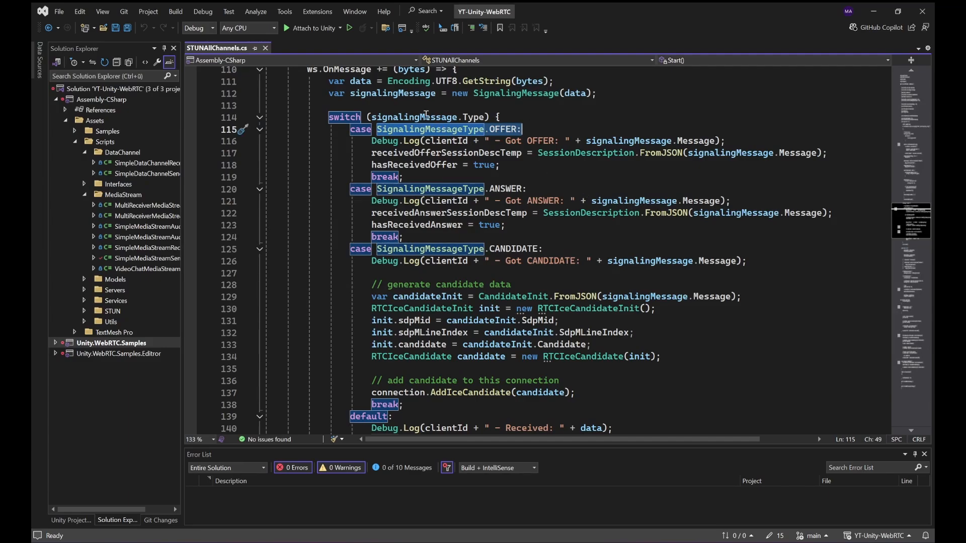
pyautogui.click(379, 153)
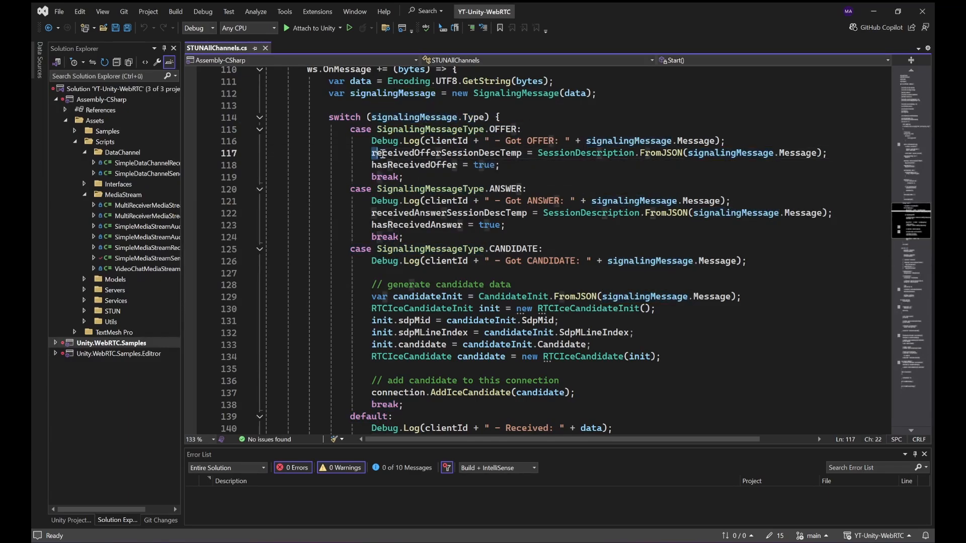
pyautogui.doubleClick(445, 153)
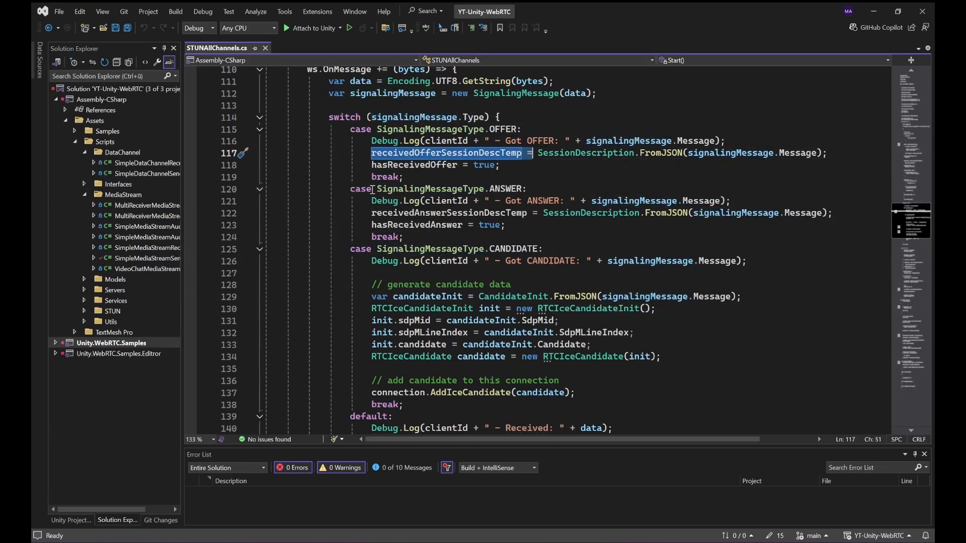
pyautogui.click(530, 260)
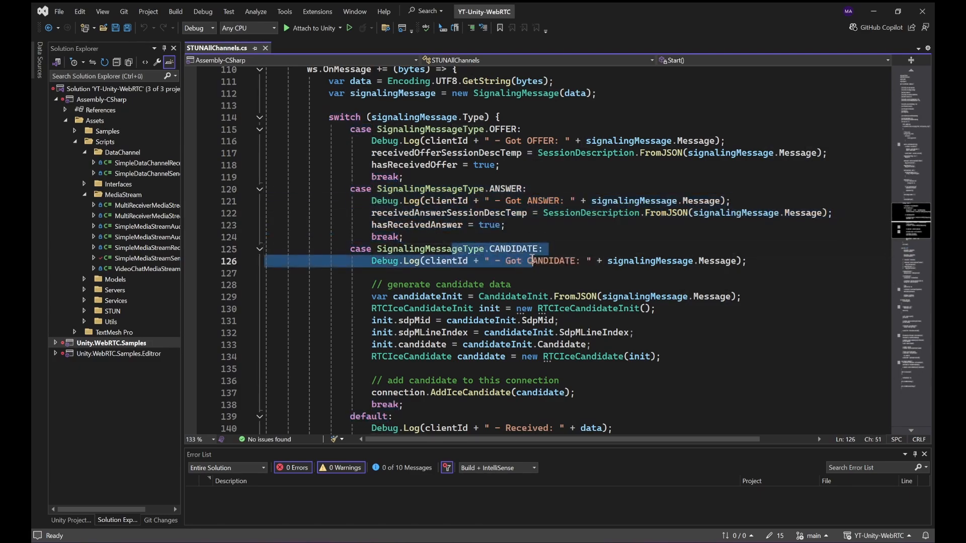
pyautogui.scroll(-3)
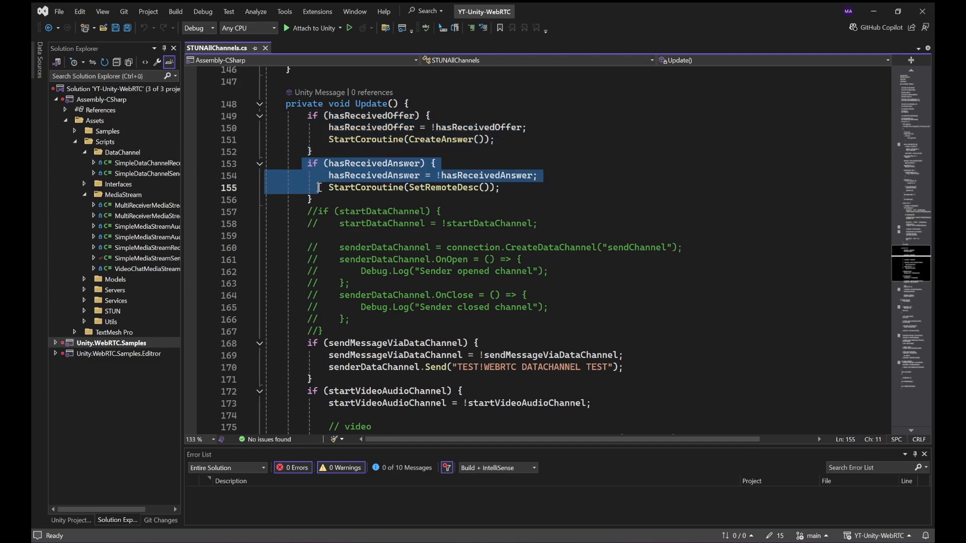
pyautogui.click(312, 199)
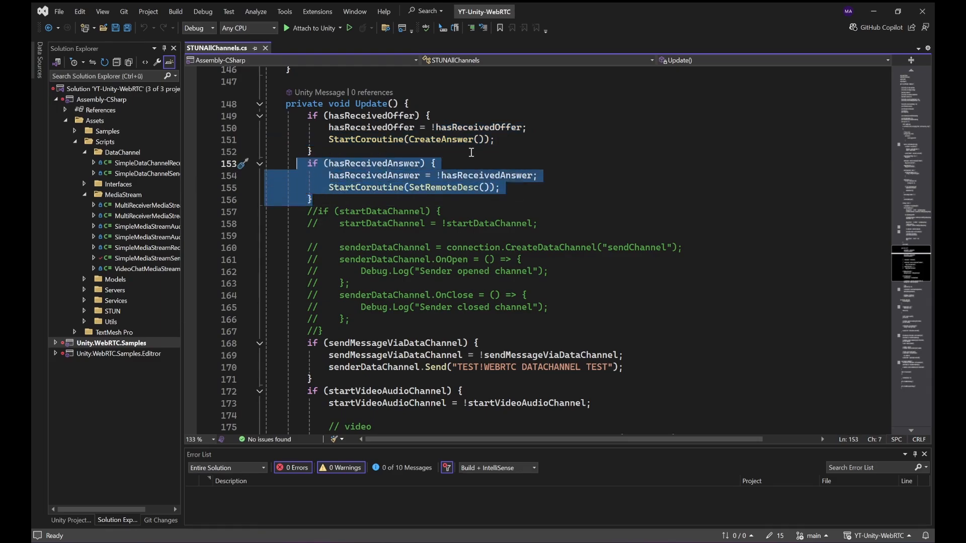
pyautogui.scroll(-3)
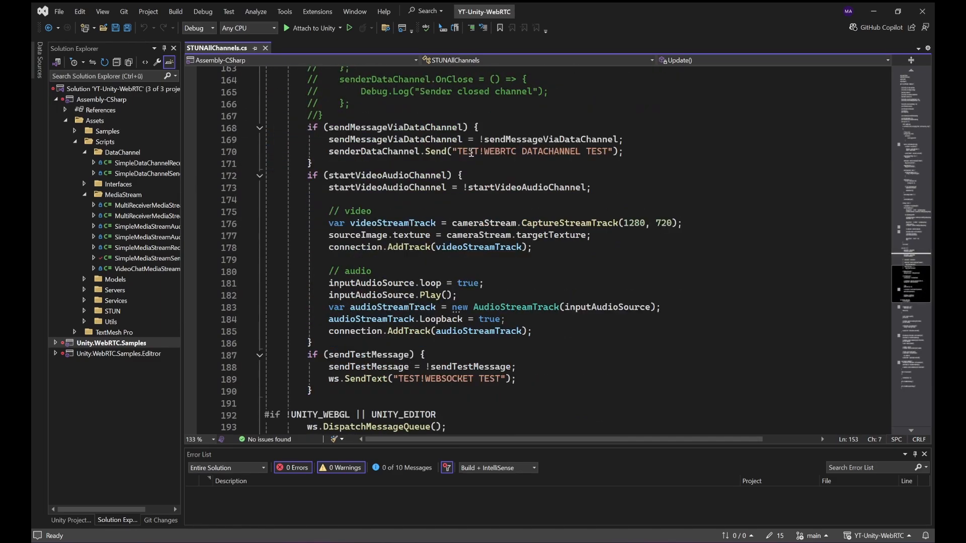
pyautogui.moveTo(308, 128); pyautogui.dragTo(327, 152)
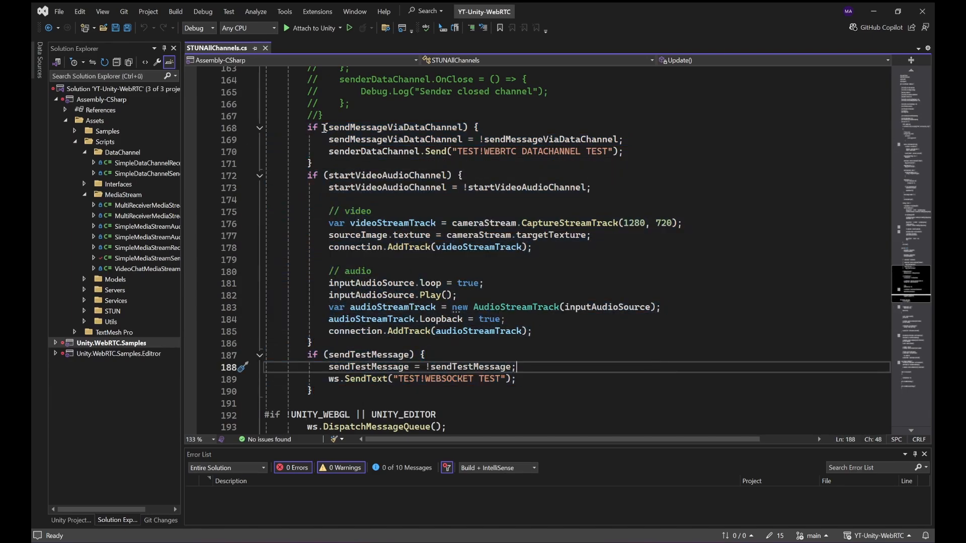
pyautogui.scroll(3)
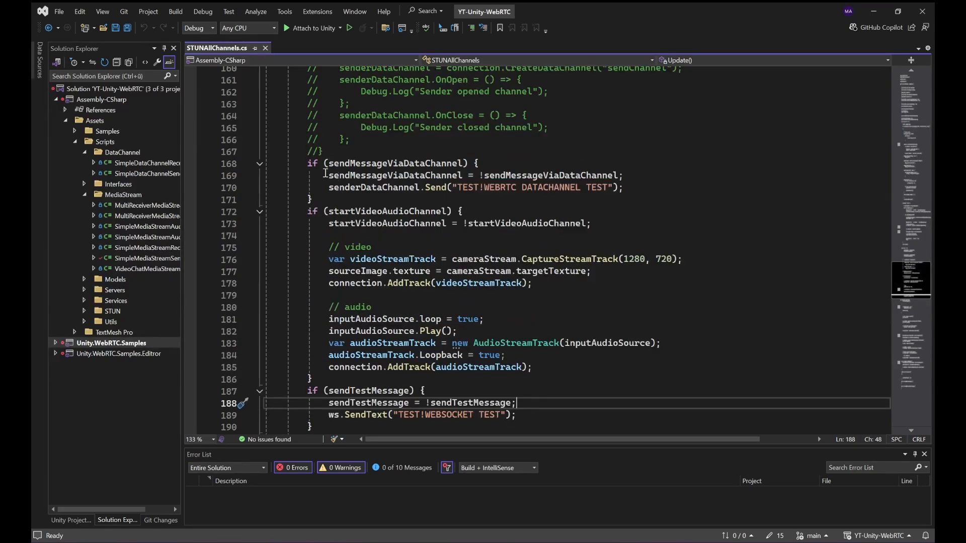
pyautogui.click(357, 187)
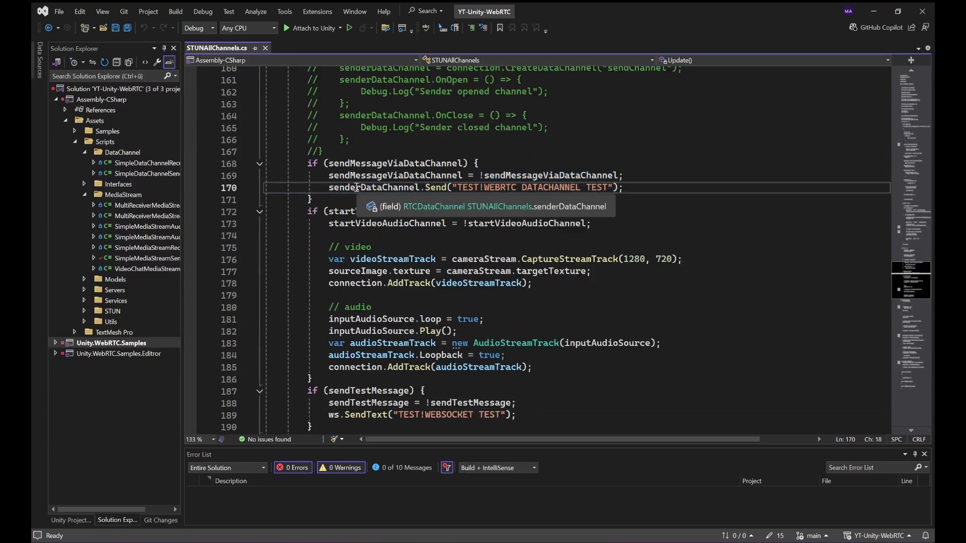
pyautogui.doubleClick(374, 188)
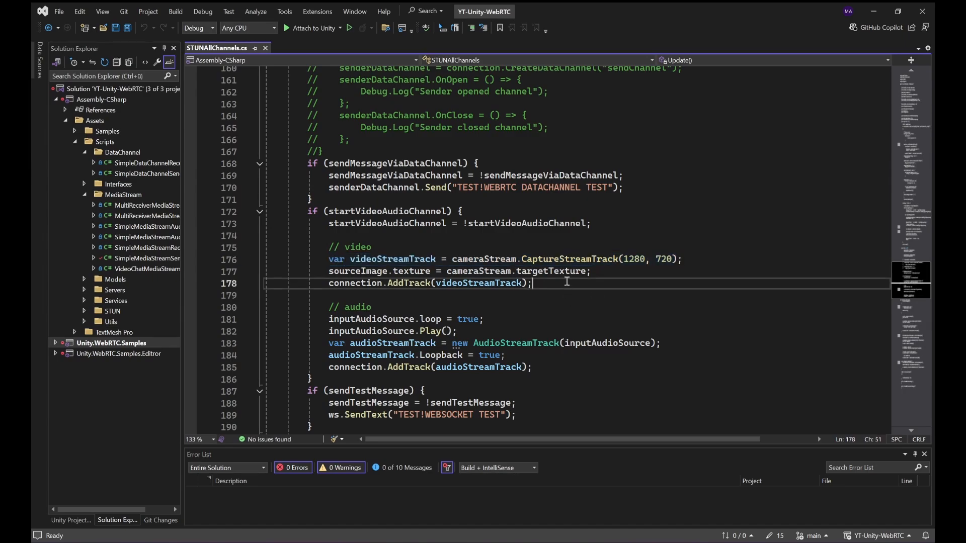
pyautogui.moveTo(569, 258)
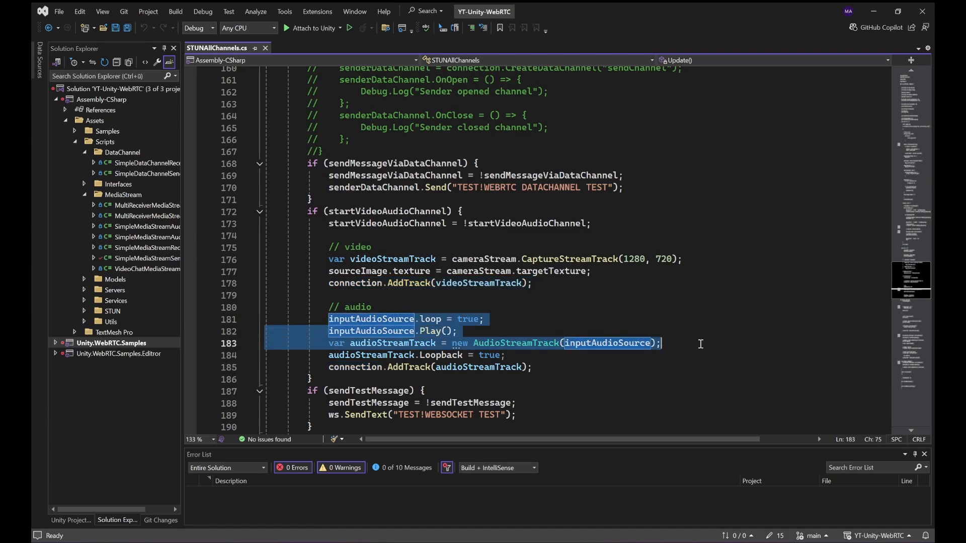
pyautogui.moveTo(369, 325)
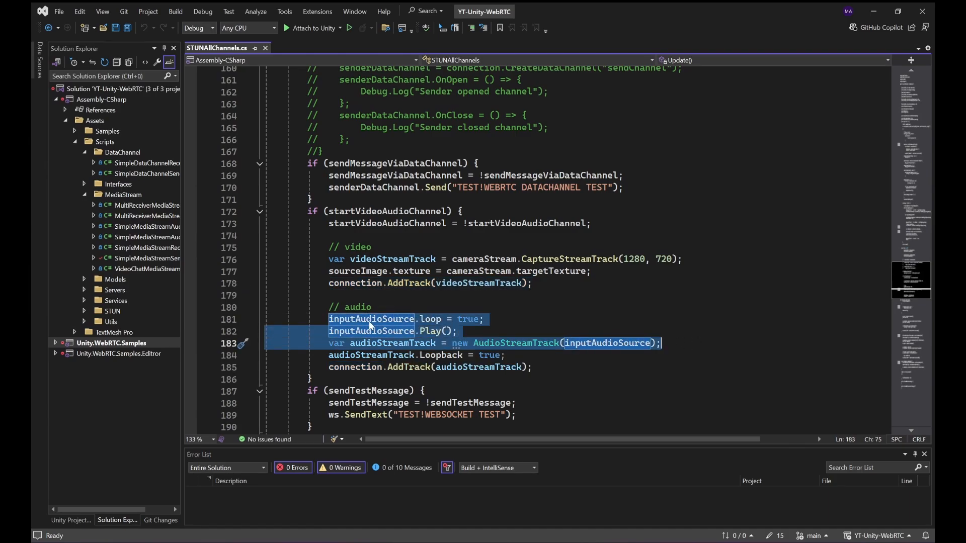
pyautogui.click(500, 368)
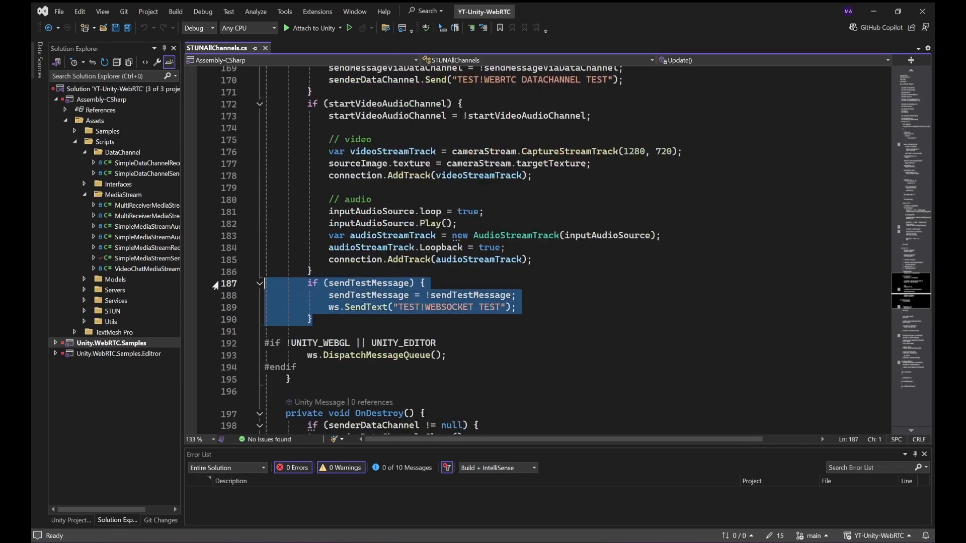
pyautogui.click(515, 307)
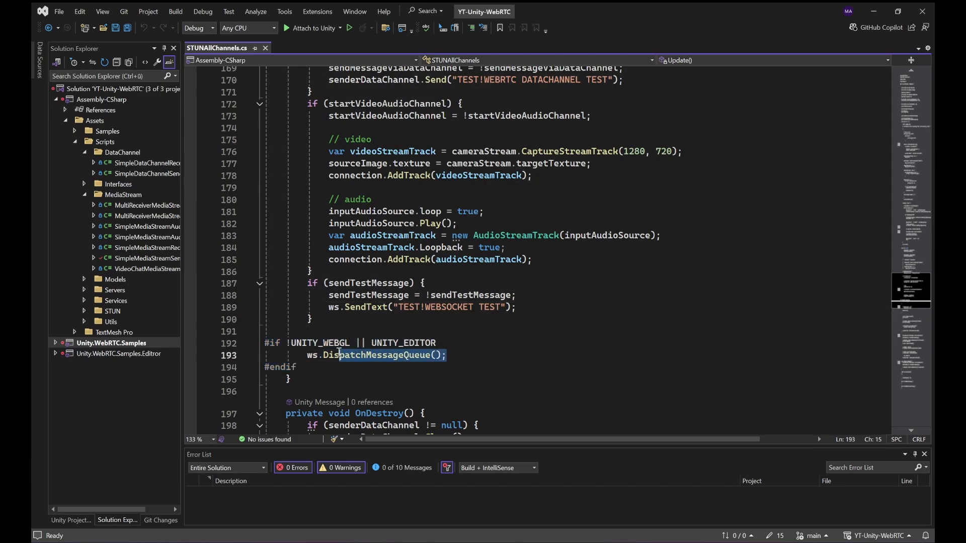
pyautogui.doubleClick(312, 355)
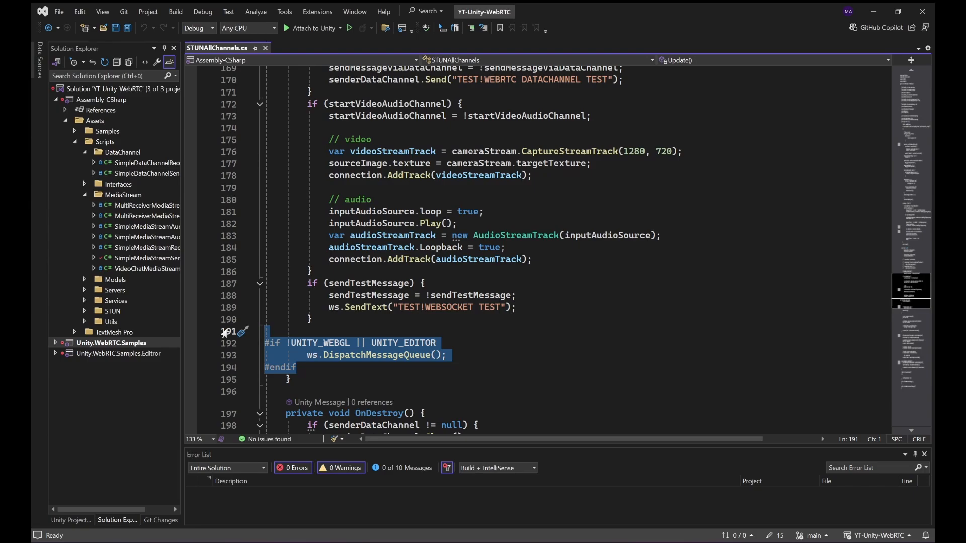
pyautogui.scroll(-3)
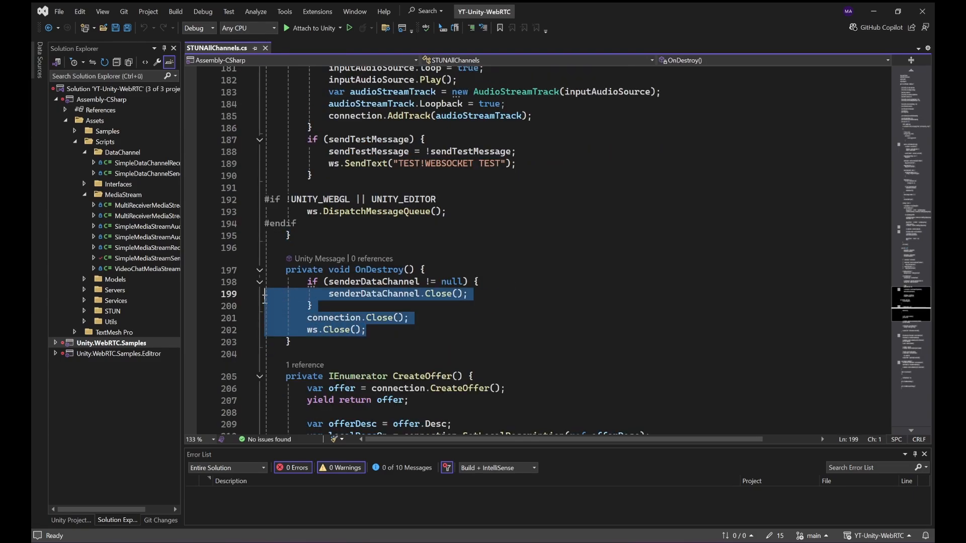
pyautogui.scroll(-3)
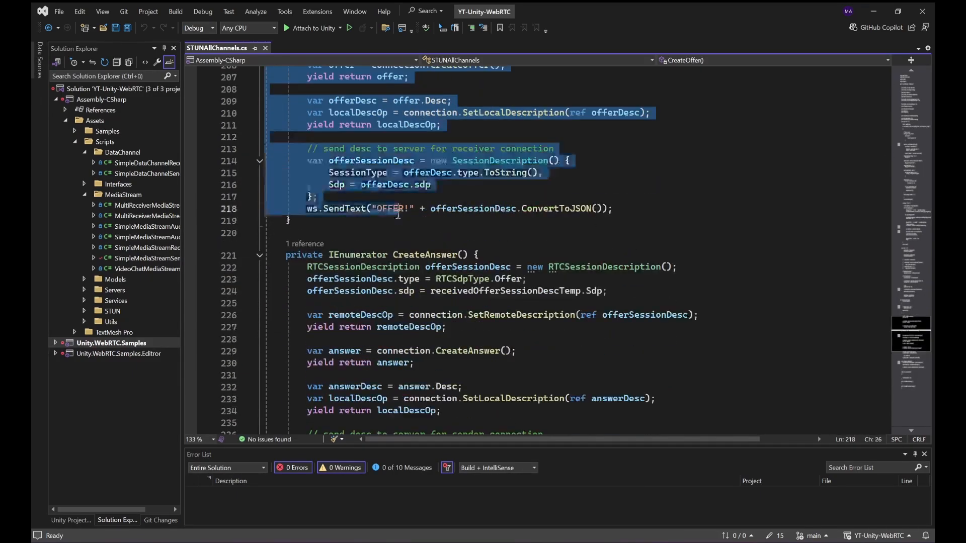
pyautogui.scroll(-3)
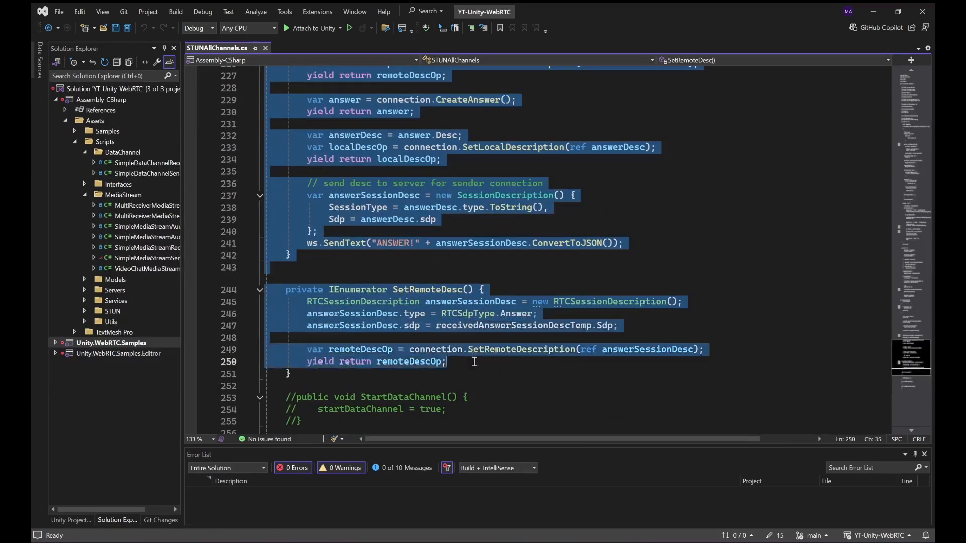
pyautogui.scroll(3)
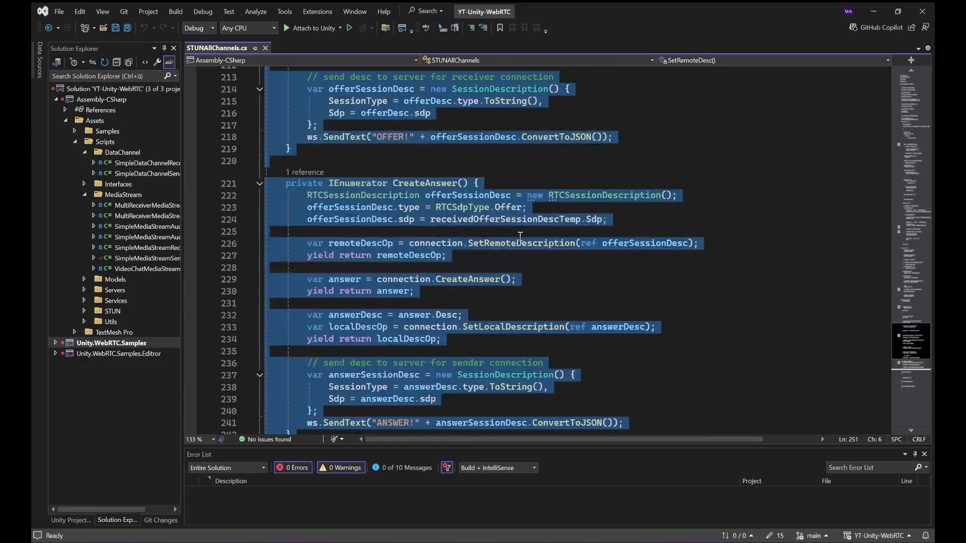
pyautogui.scroll(3)
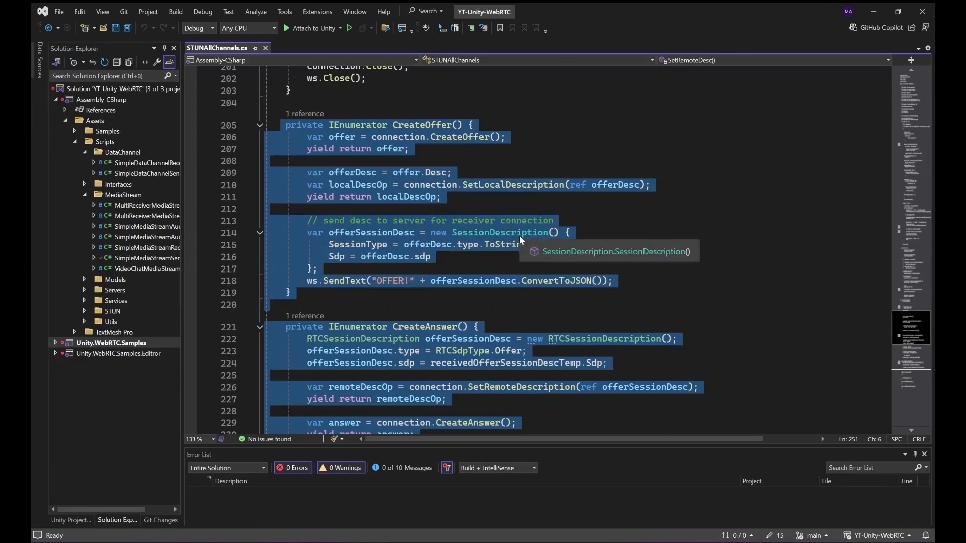
pyautogui.scroll(-3)
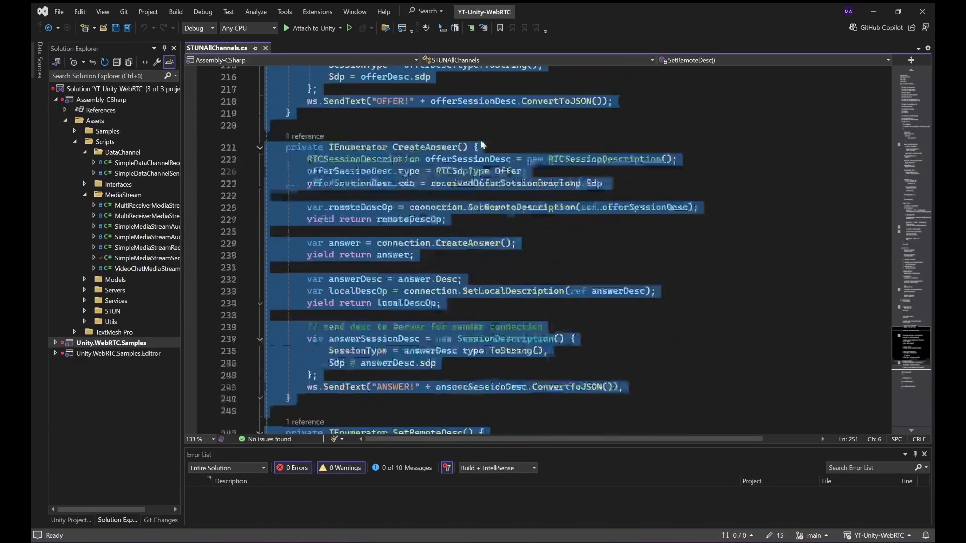
pyautogui.scroll(-3)
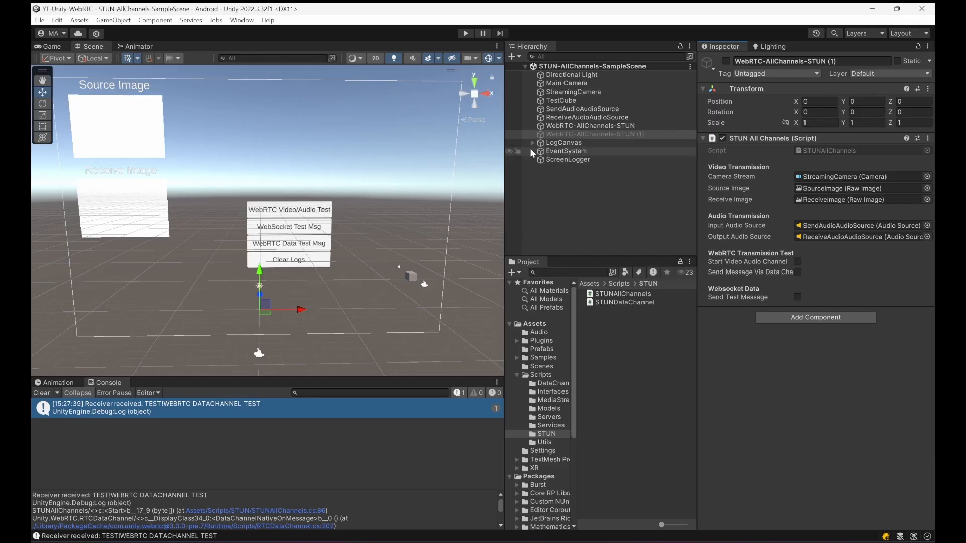
# Step: Expand LogCanvas and check the video/audio and WebSocket test buttons' On Click targets
pyautogui.click(532, 141)
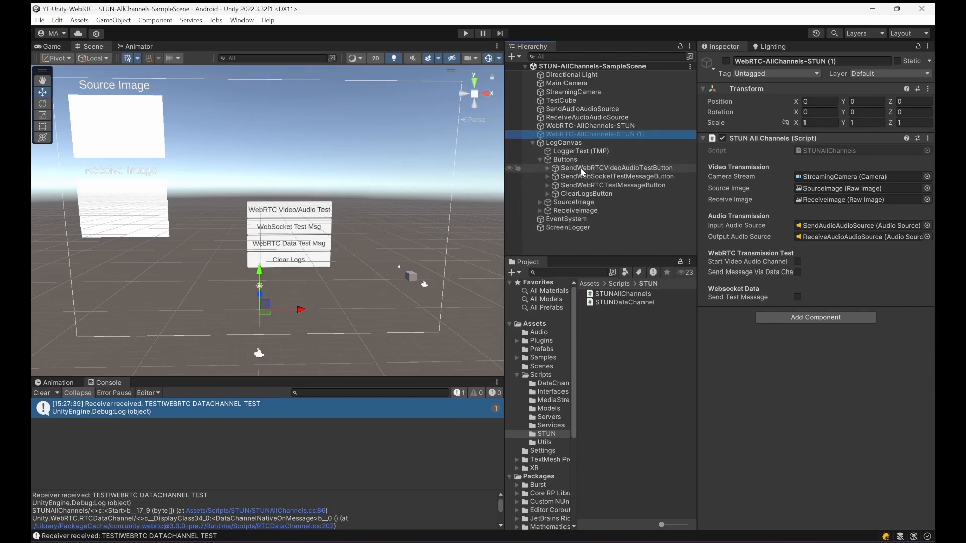
pyautogui.click(616, 168)
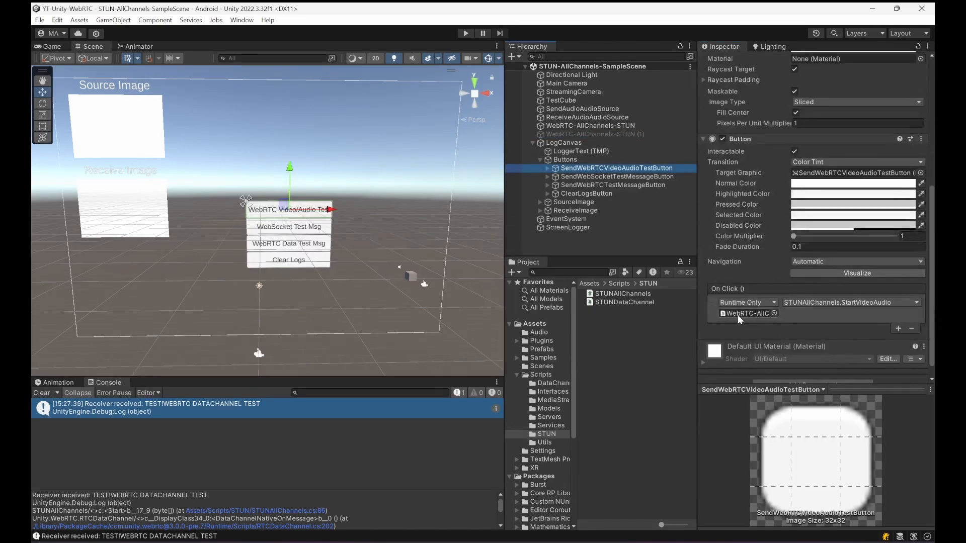
pyautogui.click(616, 177)
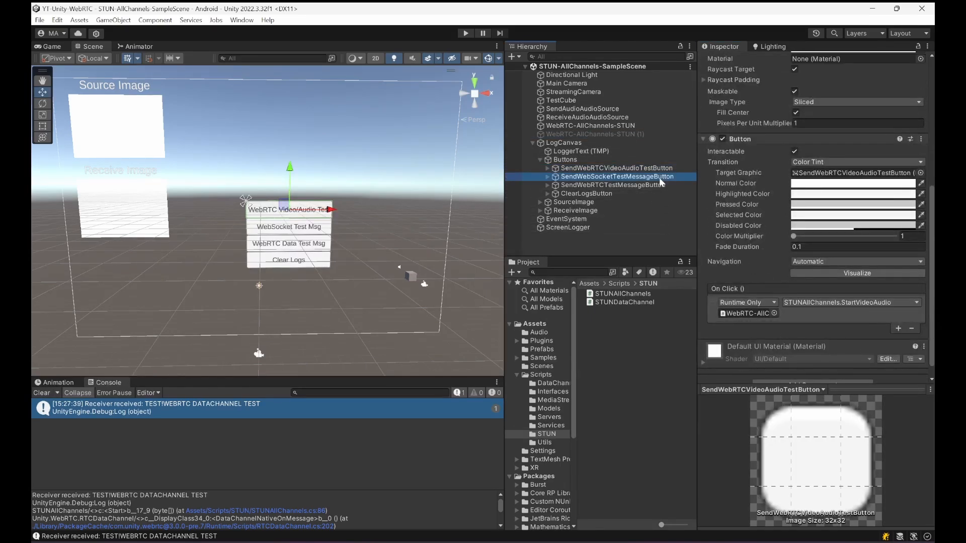
pyautogui.click(617, 177)
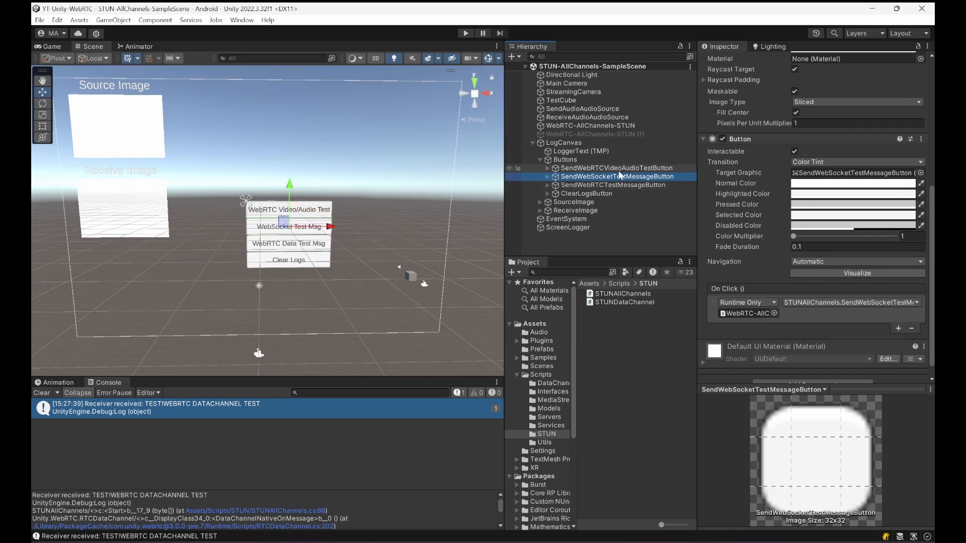
# Step: Check the data-channel and Clear Logs buttons' On Click targets, revealing the ScreenLogger object
pyautogui.click(612, 185)
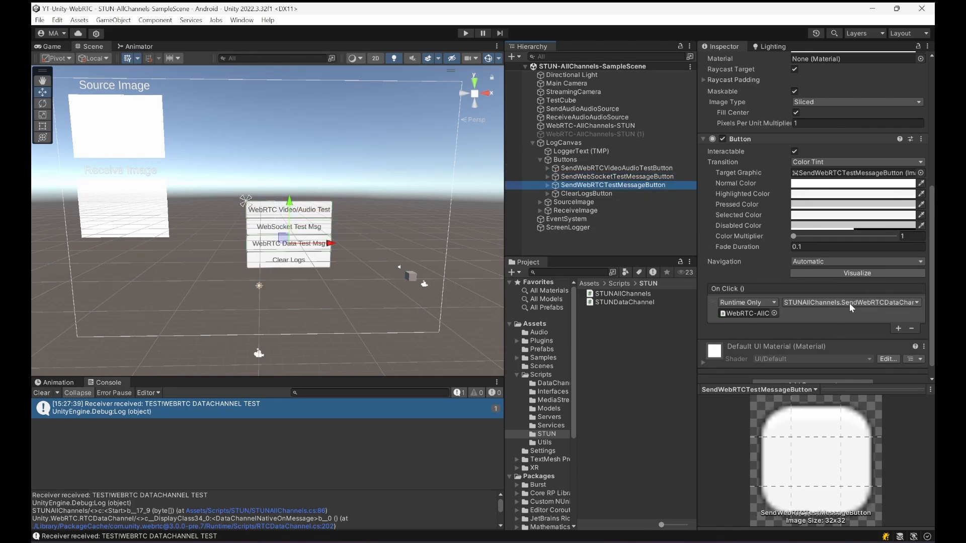
pyautogui.moveTo(905, 308)
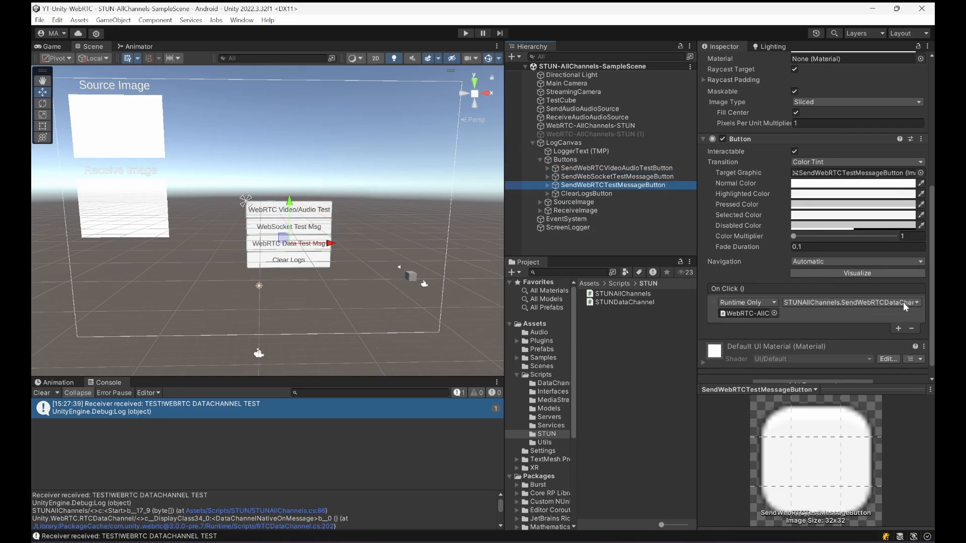
pyautogui.click(586, 193)
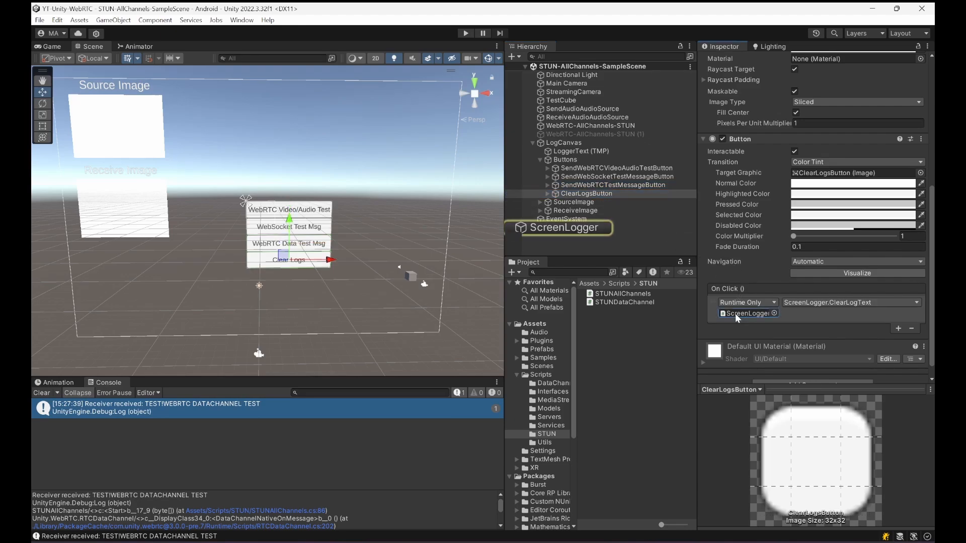
pyautogui.click(567, 227)
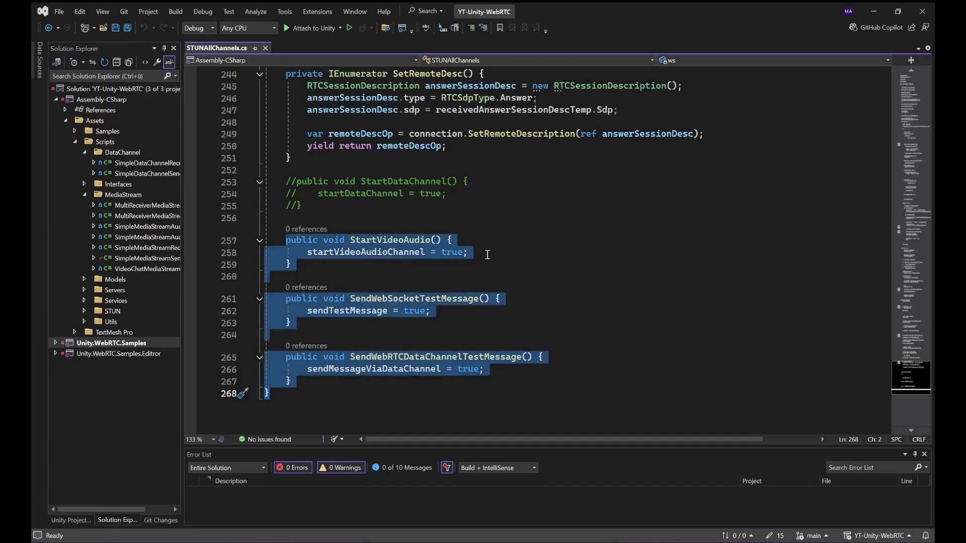
pyautogui.click(490, 252)
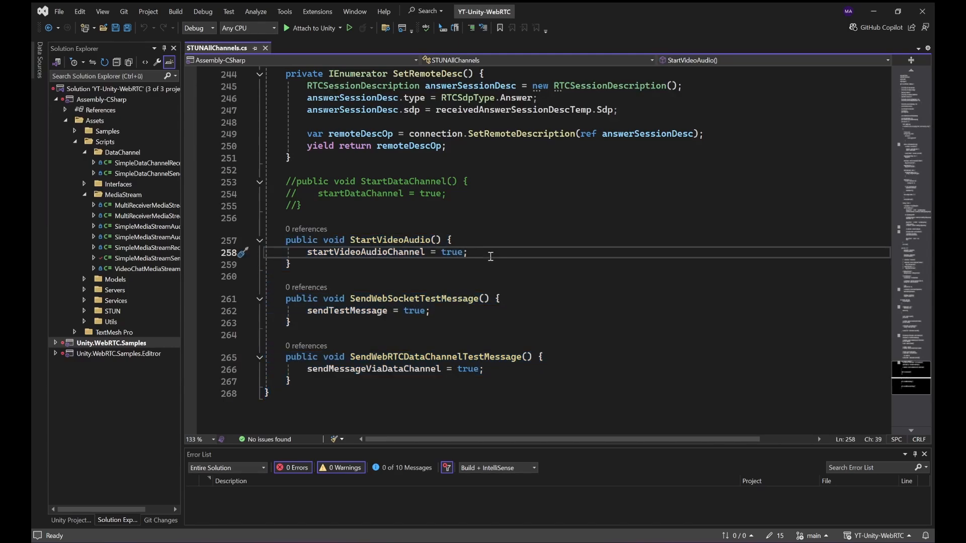
pyautogui.scroll(3)
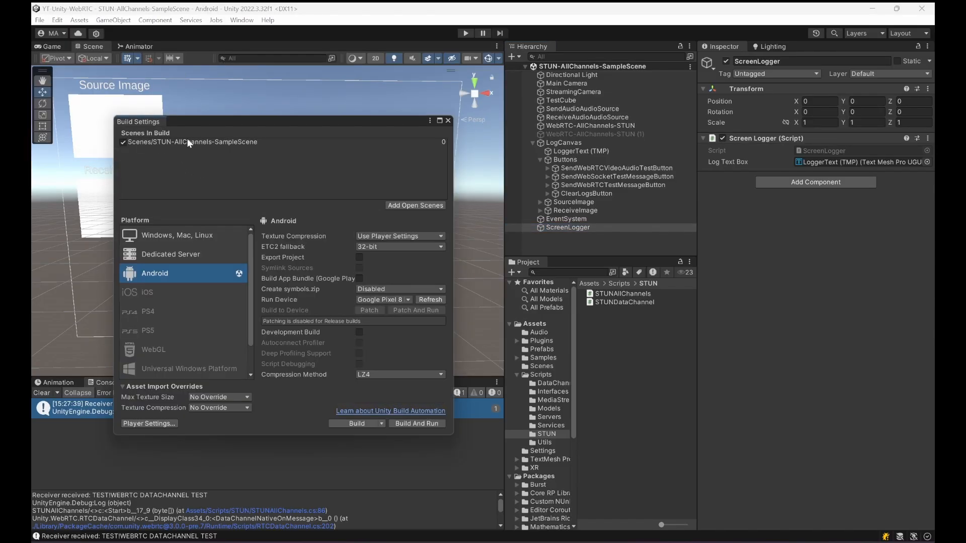
pyautogui.moveTo(363, 308)
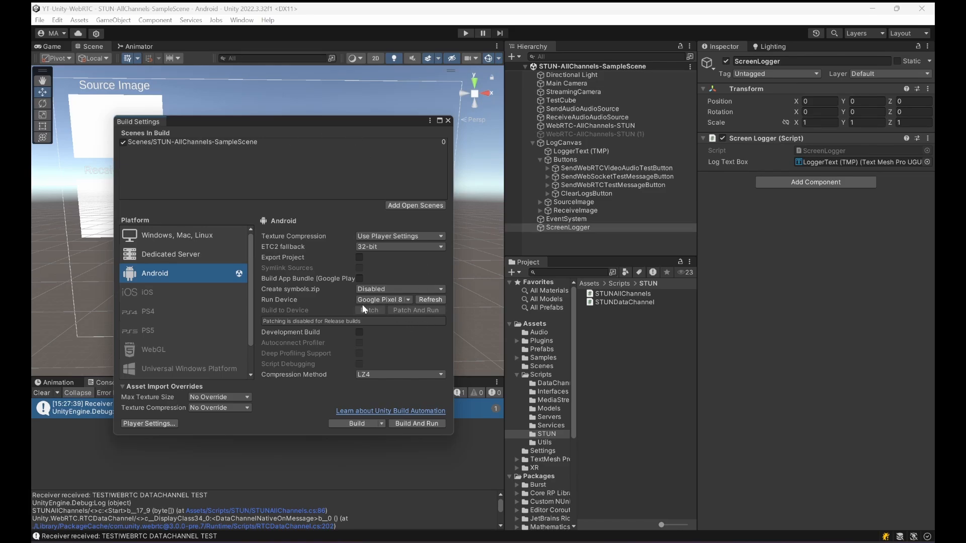
pyautogui.moveTo(448, 121)
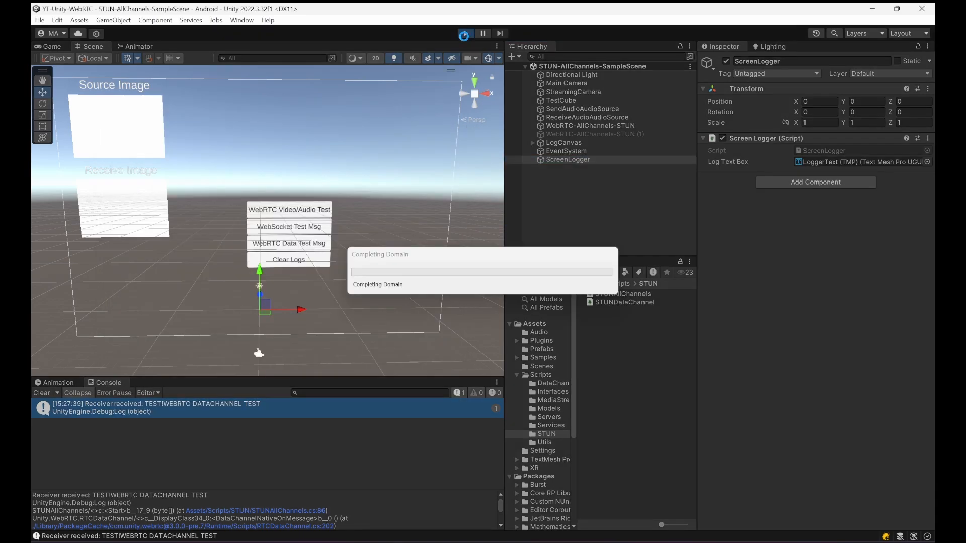
# Step: Run the scene, receive a data-channel test message from the phone, close the Pixel 8 Pro mirror and stop
pyautogui.click(465, 33)
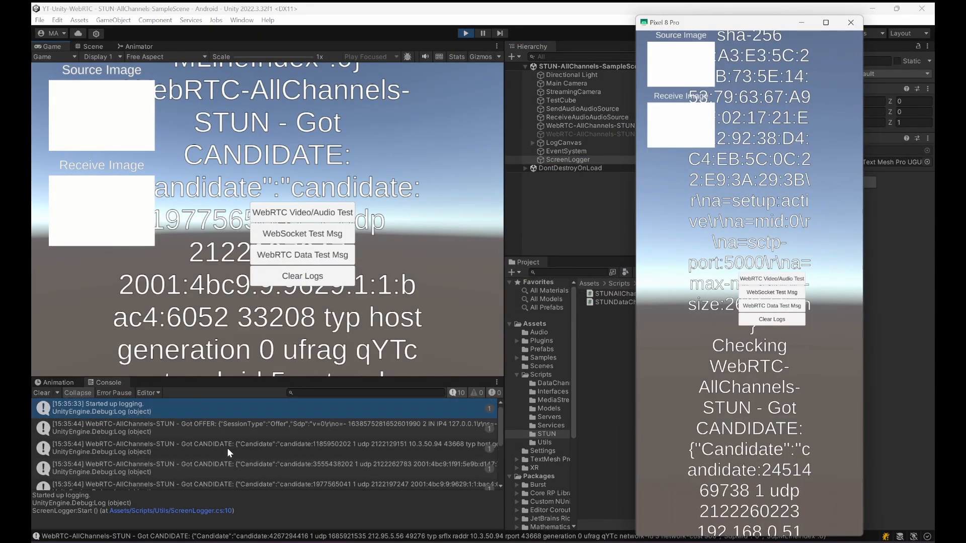
pyautogui.scroll(-3)
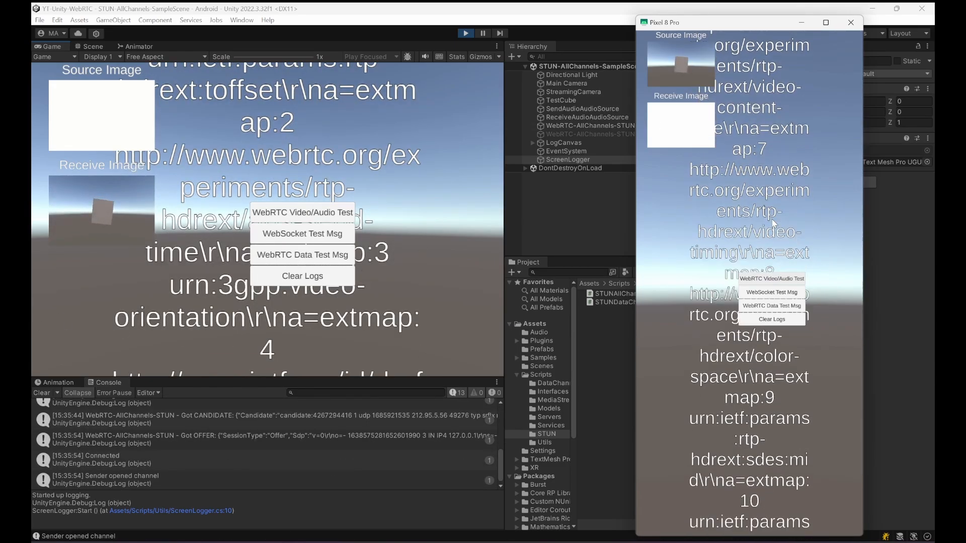
pyautogui.click(302, 254)
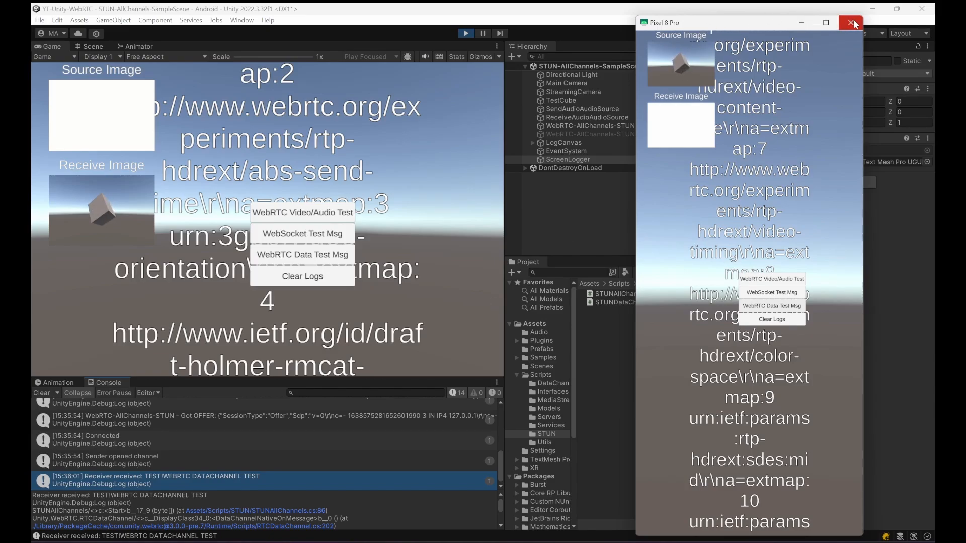
pyautogui.click(853, 22)
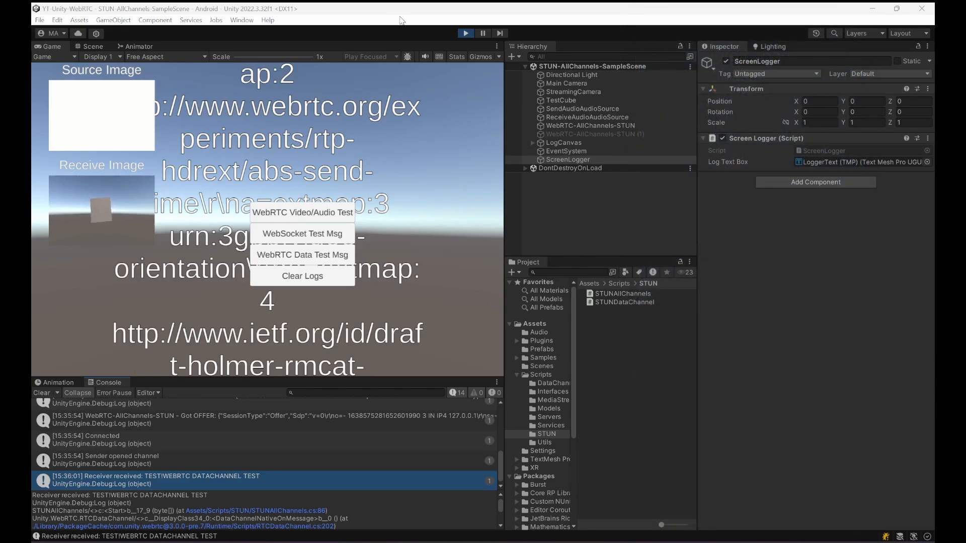
pyautogui.click(89, 46)
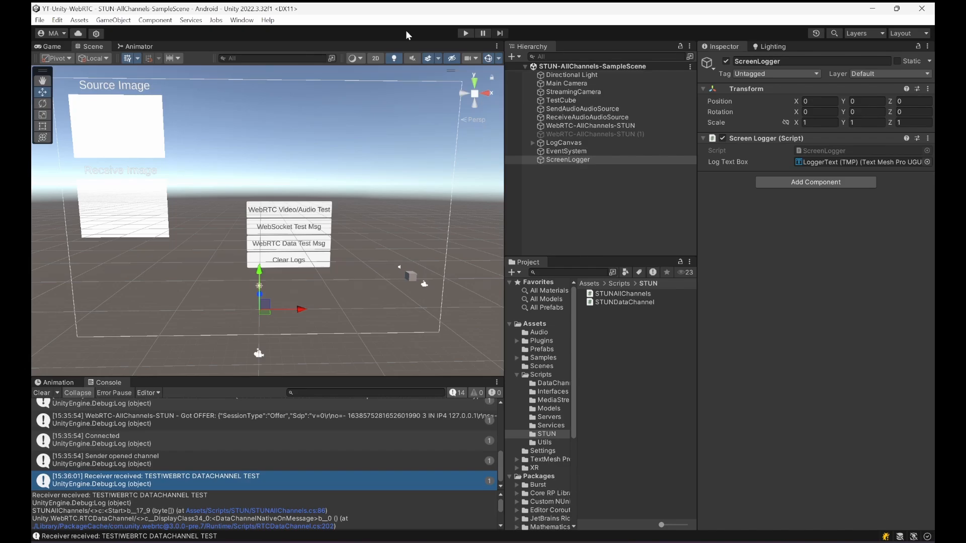
pyautogui.moveTo(258, 527)
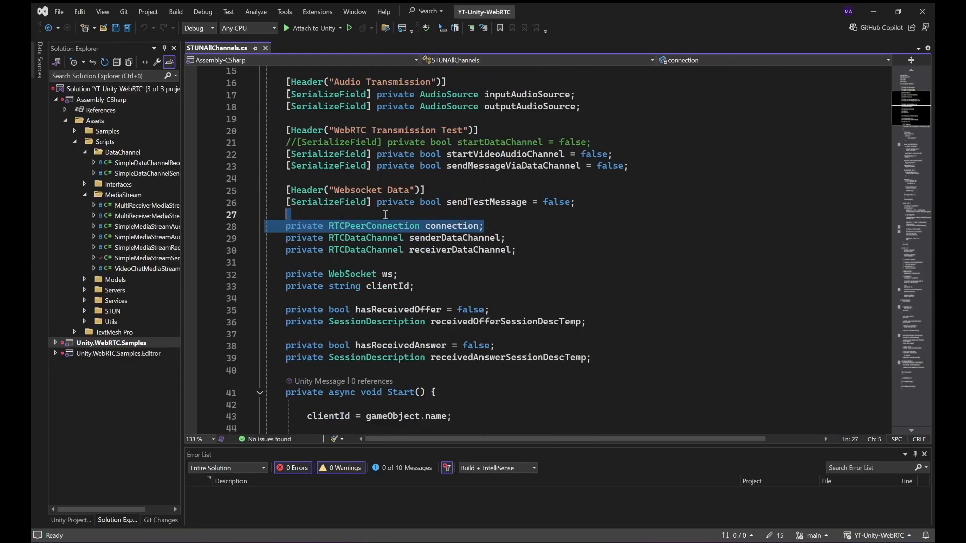
pyautogui.moveTo(406, 249)
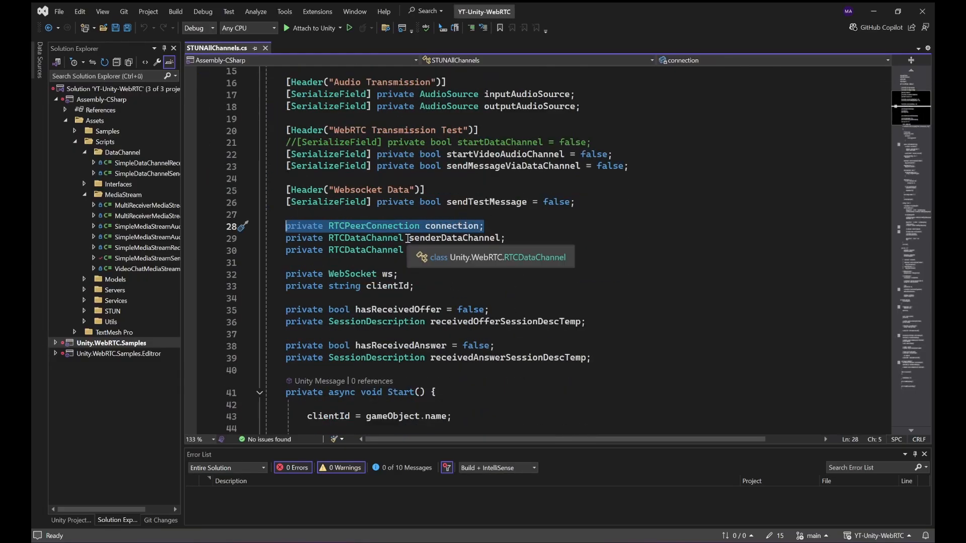